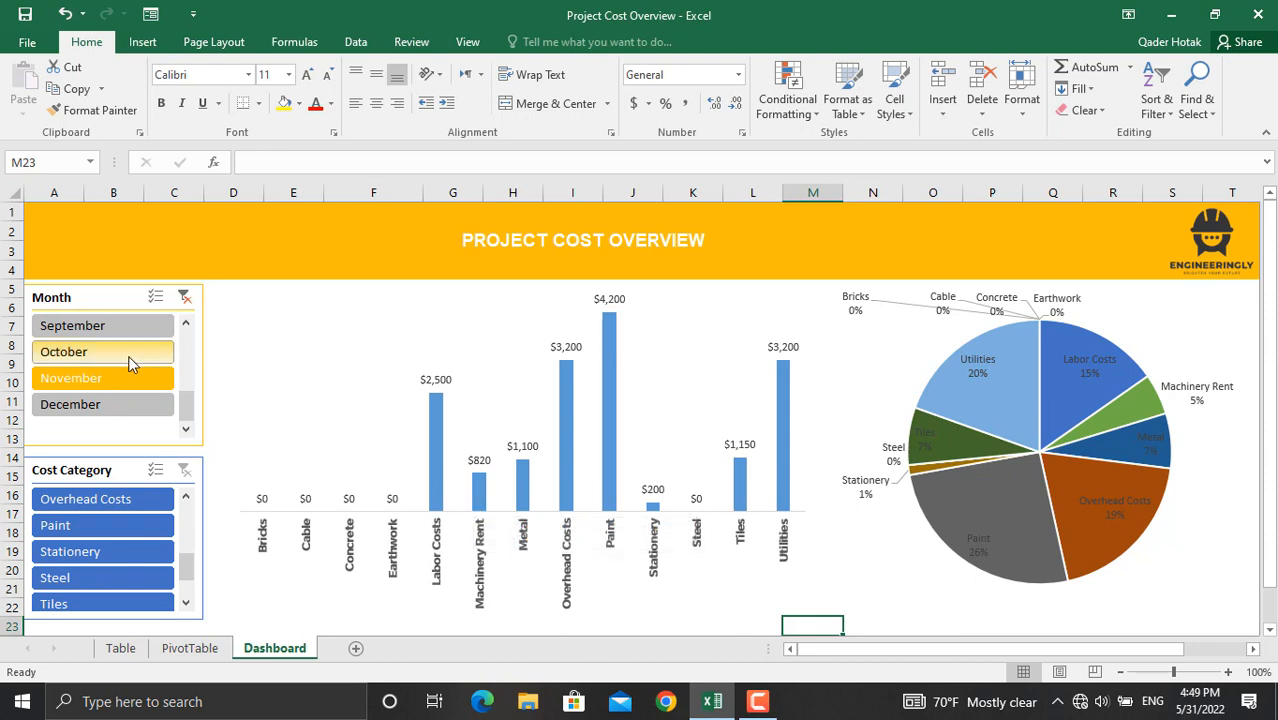
Filter the dashboard to October using the Month slicer.
{"action": "left_click", "coordinate": [102, 376]}
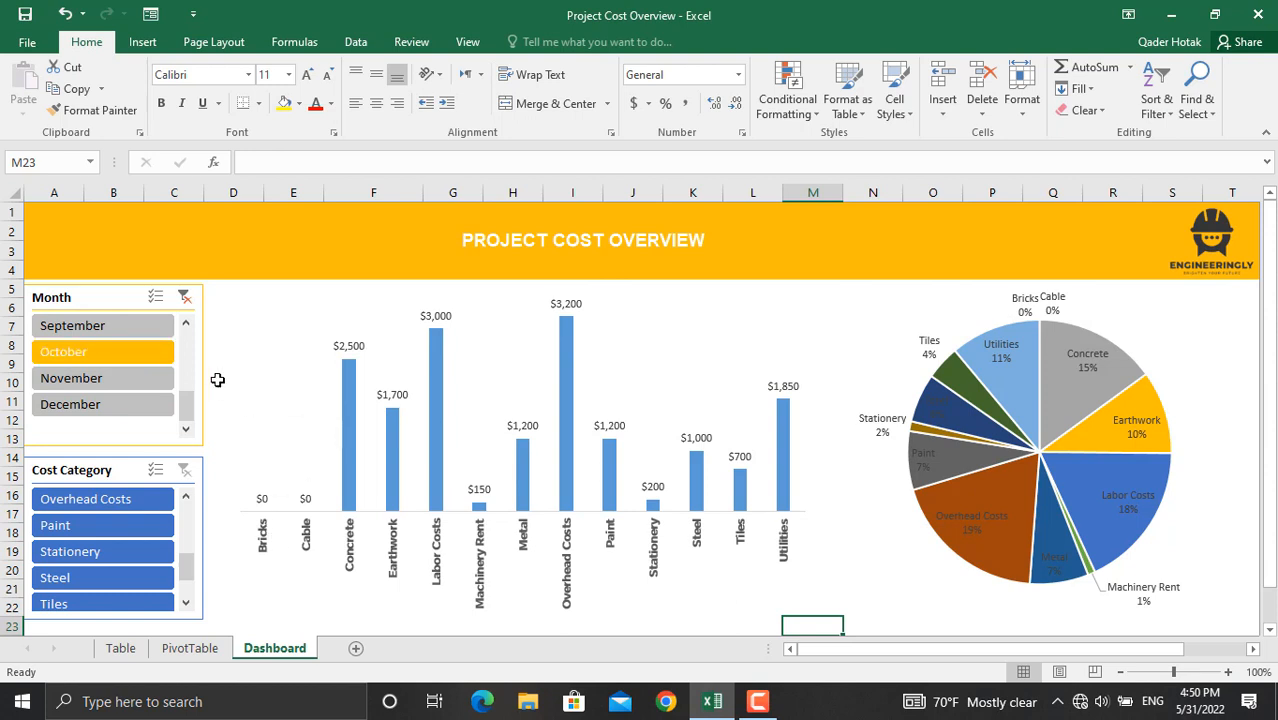
{"action": "mouse_move", "coordinate": [316, 430]}
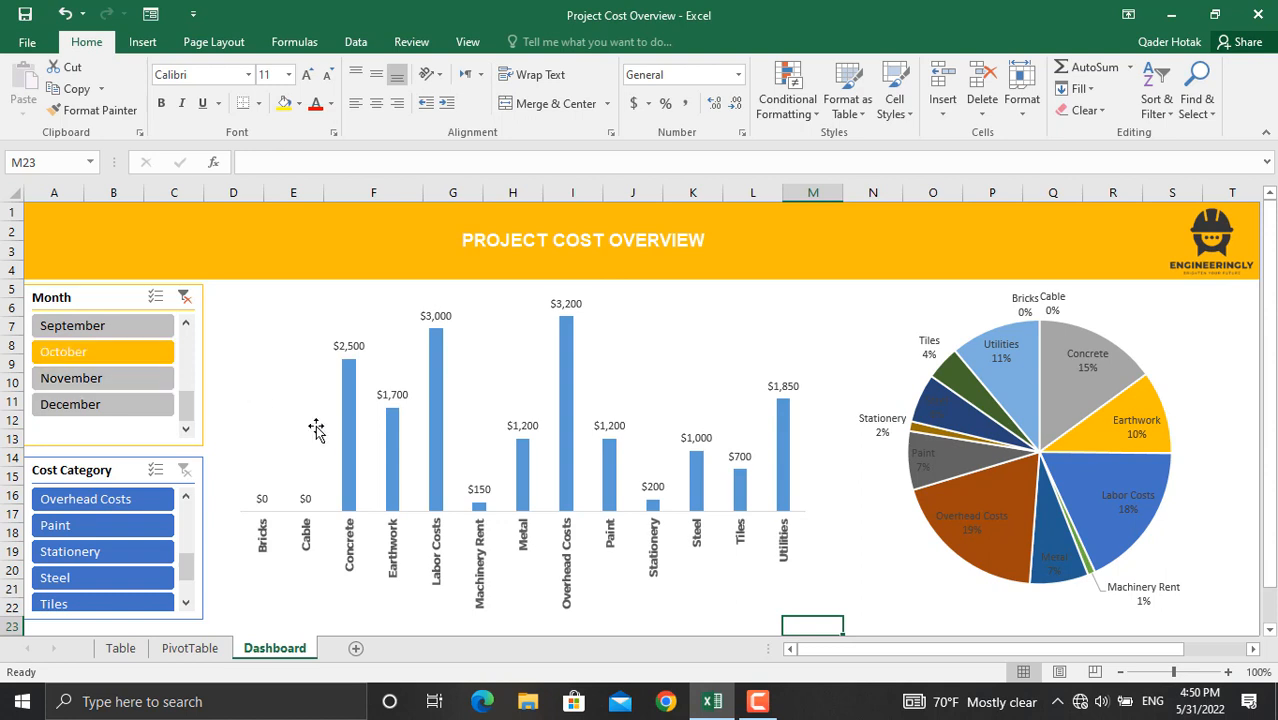
{"action": "mouse_move", "coordinate": [674, 538]}
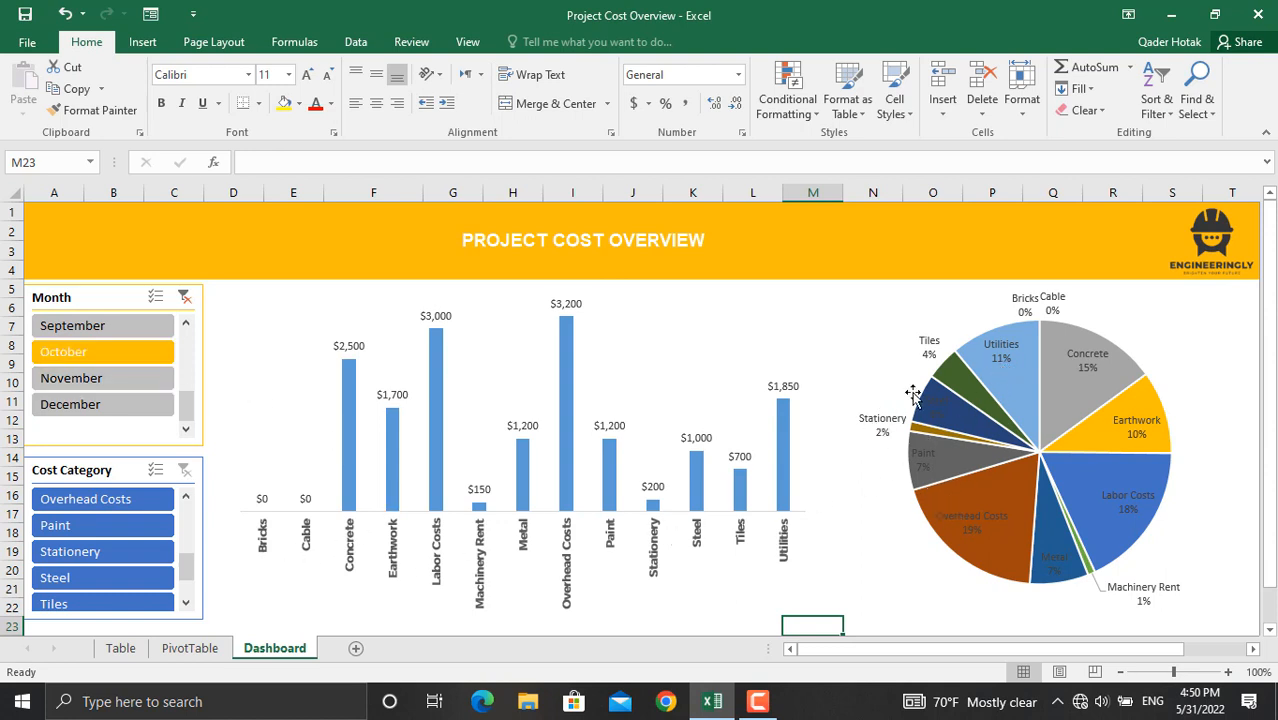
{"action": "mouse_move", "coordinate": [962, 340]}
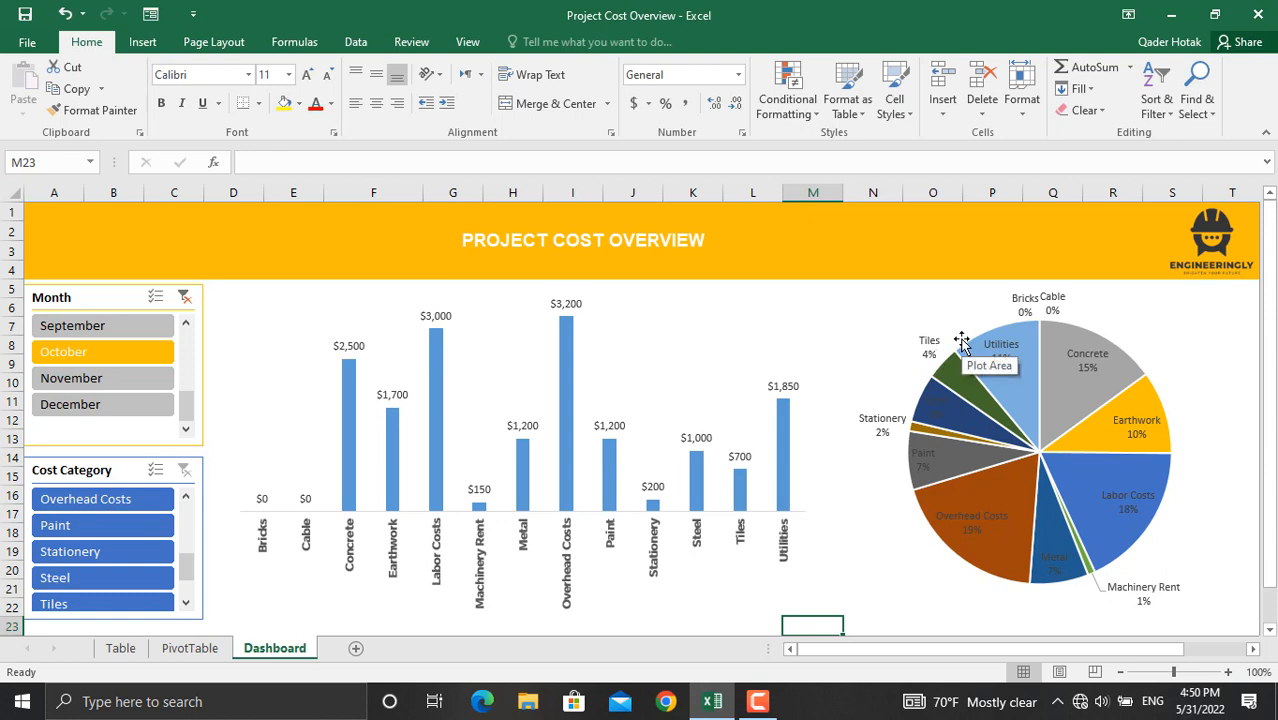
{"action": "mouse_move", "coordinate": [1088, 332]}
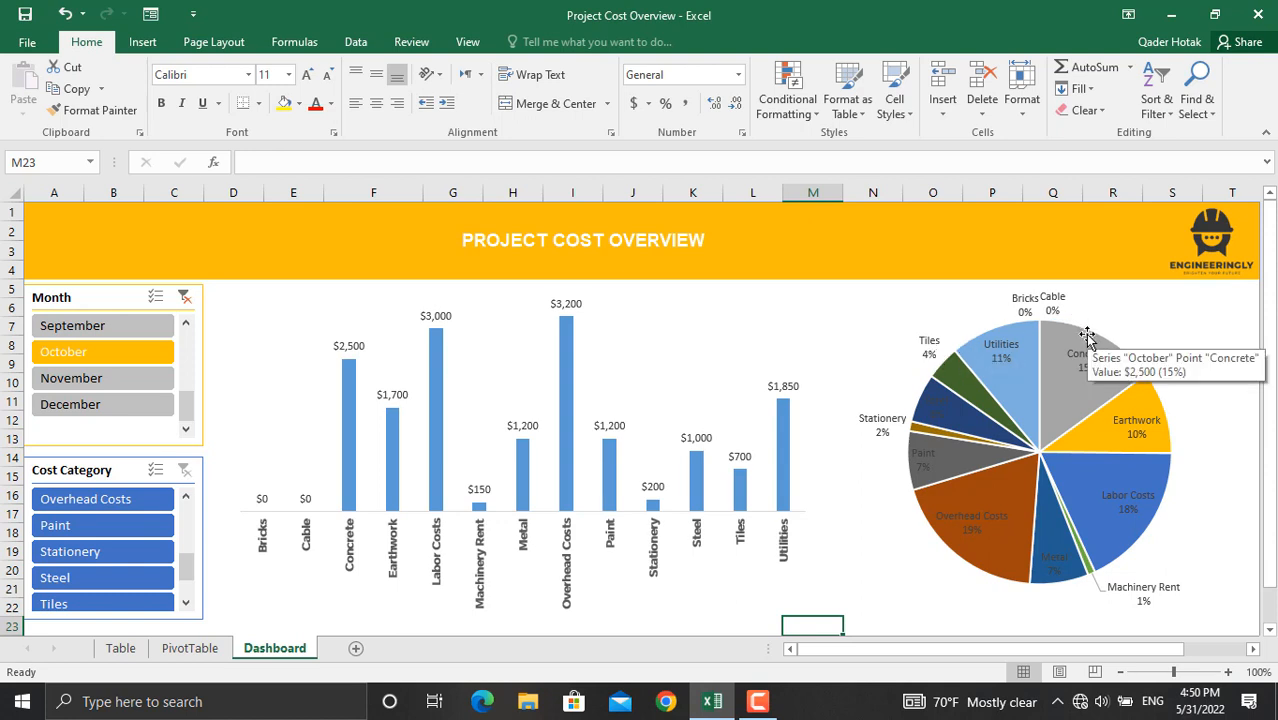
{"action": "mouse_move", "coordinate": [186, 414]}
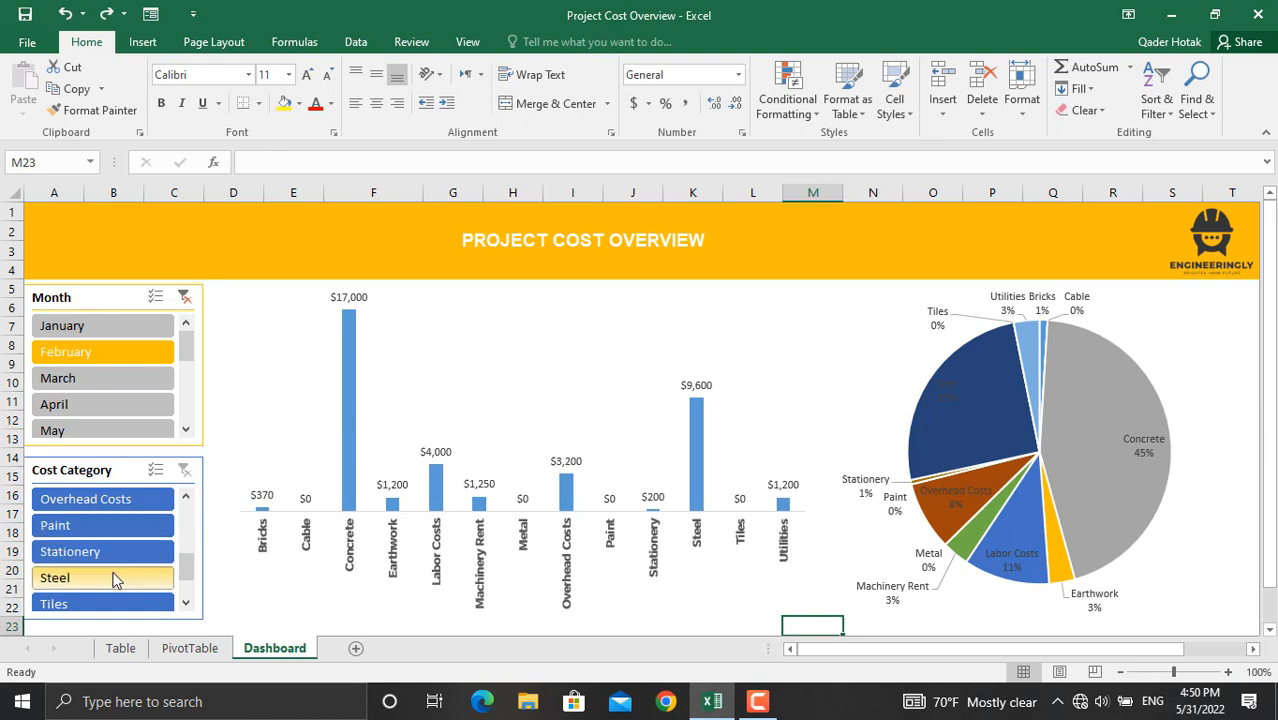
Filter the dashboard to Steel using the Cost Category slicer.
{"action": "left_click", "coordinate": [54, 576]}
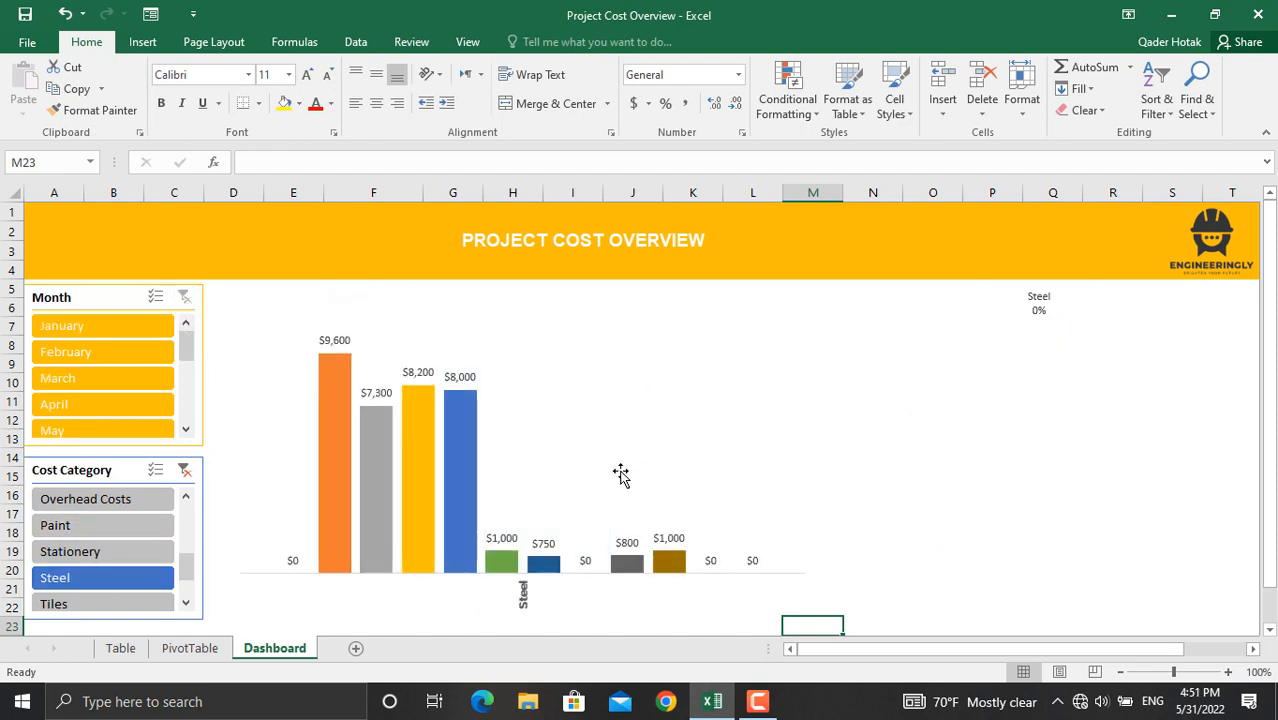
{"action": "mouse_move", "coordinate": [334, 446]}
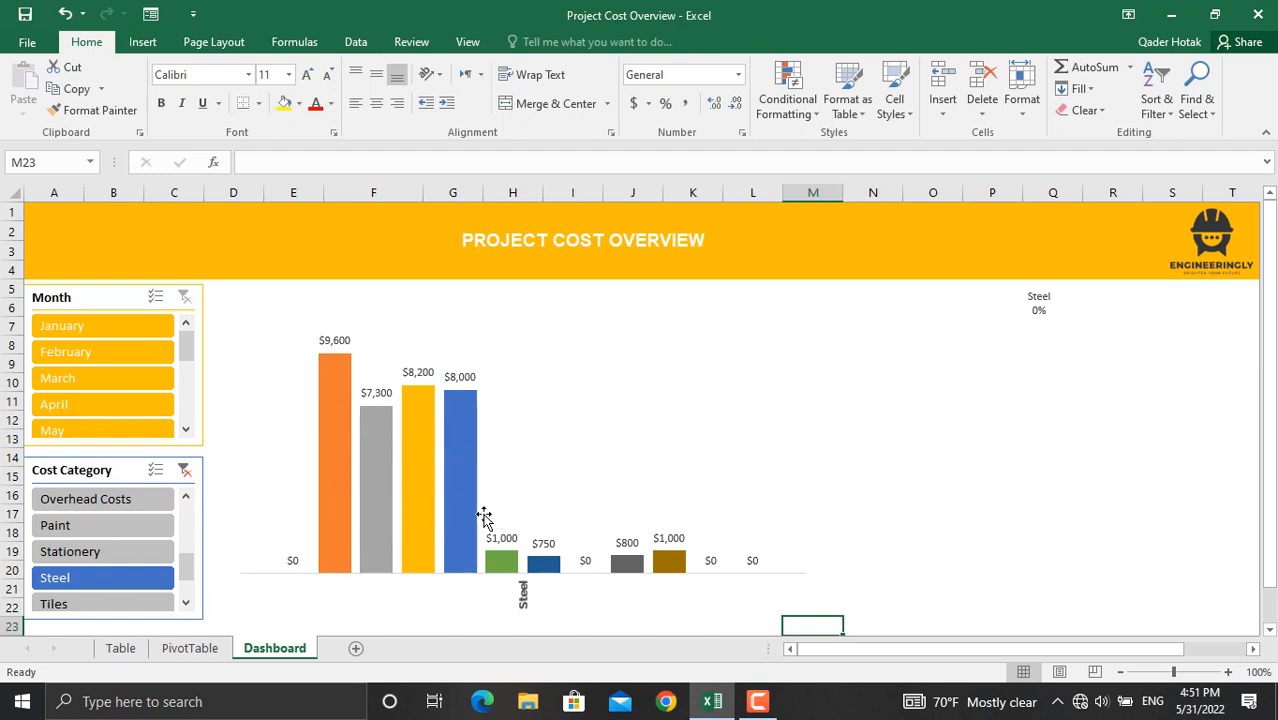
{"action": "mouse_move", "coordinate": [336, 380]}
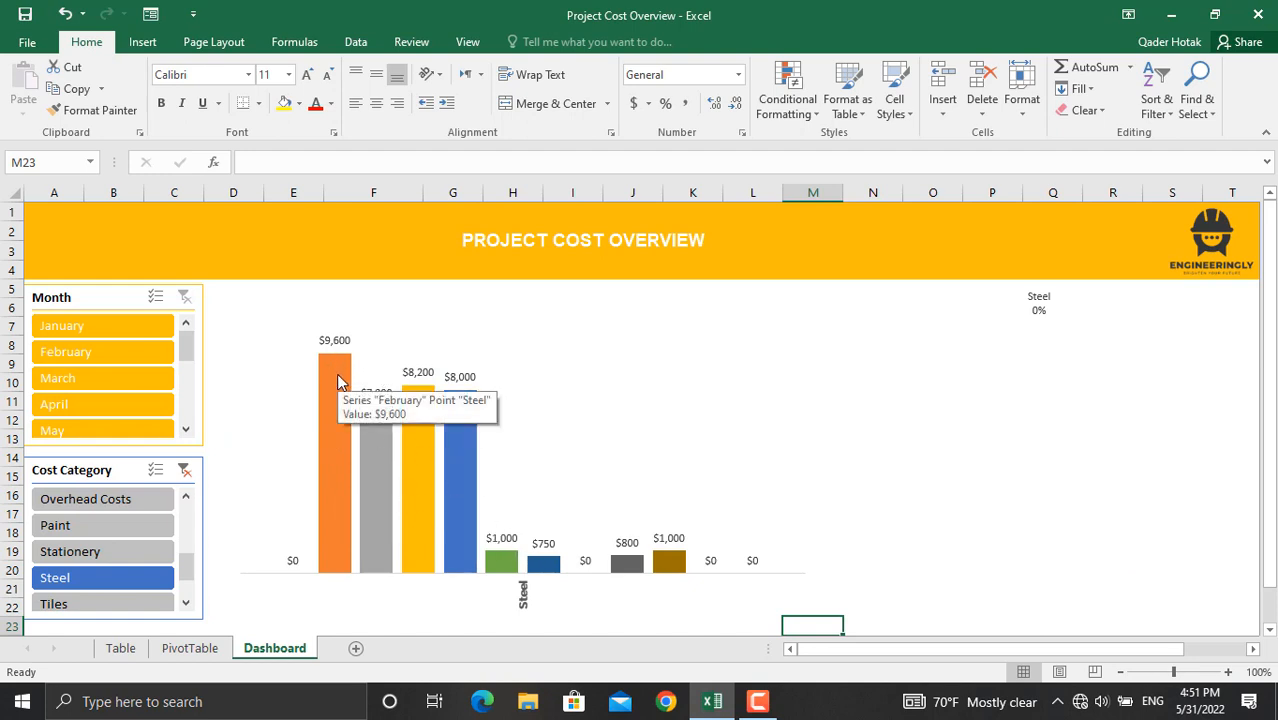
{"action": "mouse_move", "coordinate": [378, 414]}
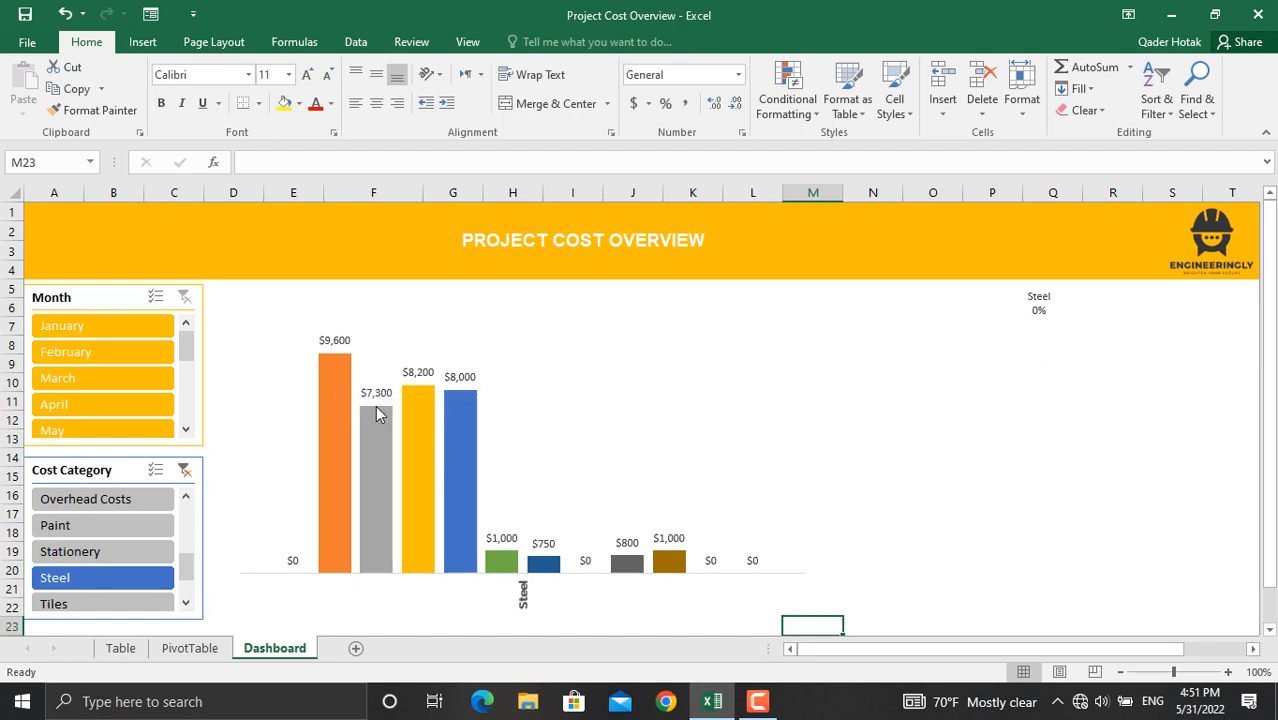
{"action": "mouse_move", "coordinate": [516, 444]}
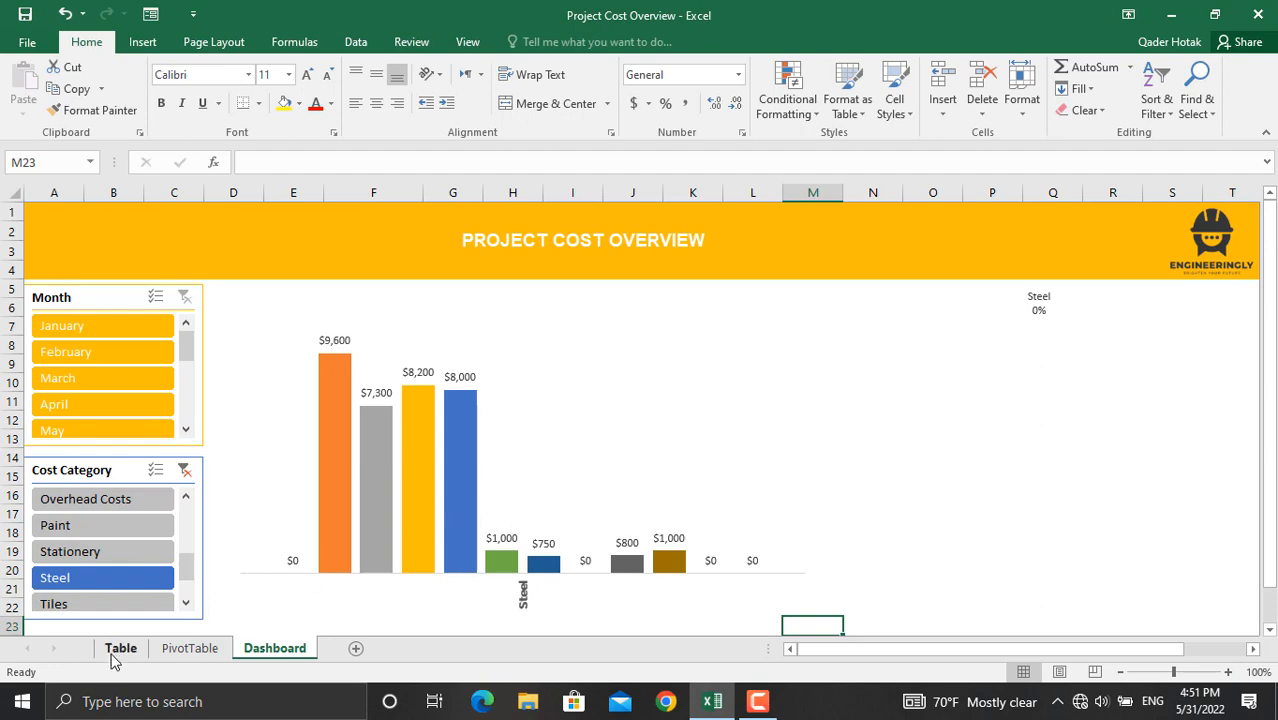
Switch to the Table sheet and scroll down through the Bricks, Cable and Utilities cost rows.
{"action": "left_click", "coordinate": [120, 648]}
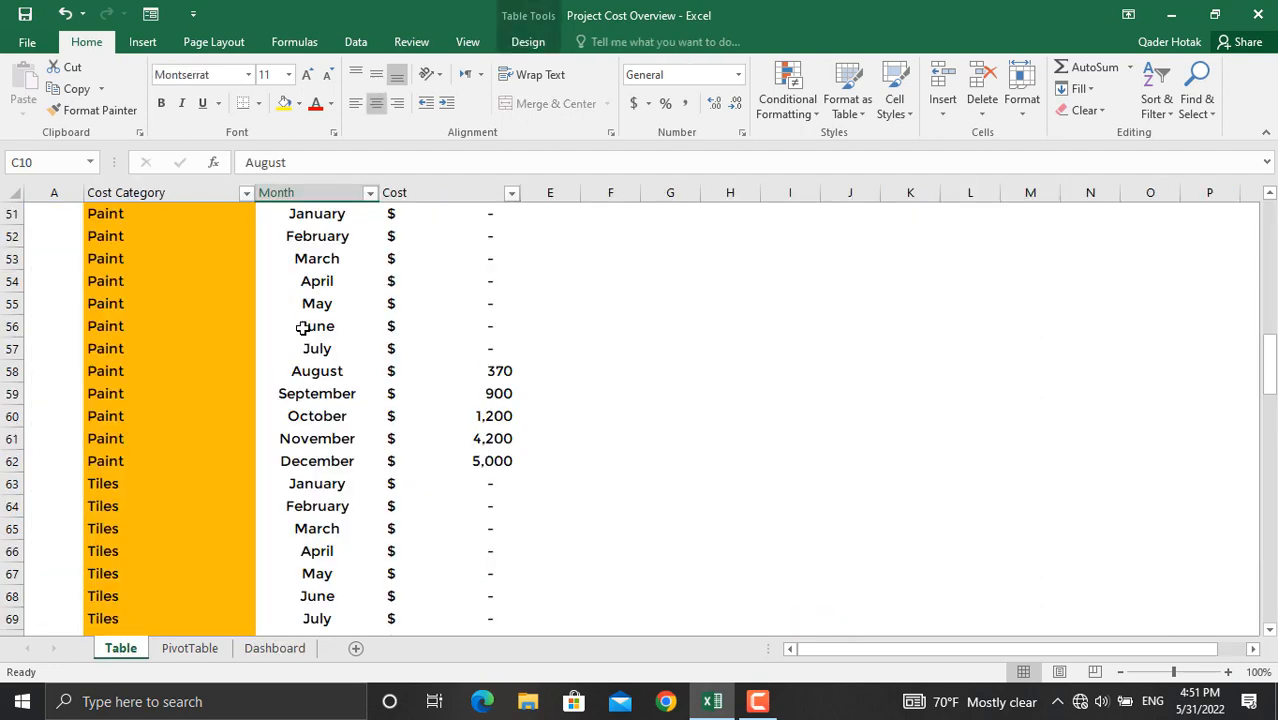
{"action": "scroll", "scroll_direction": "up", "scroll_amount": 3}
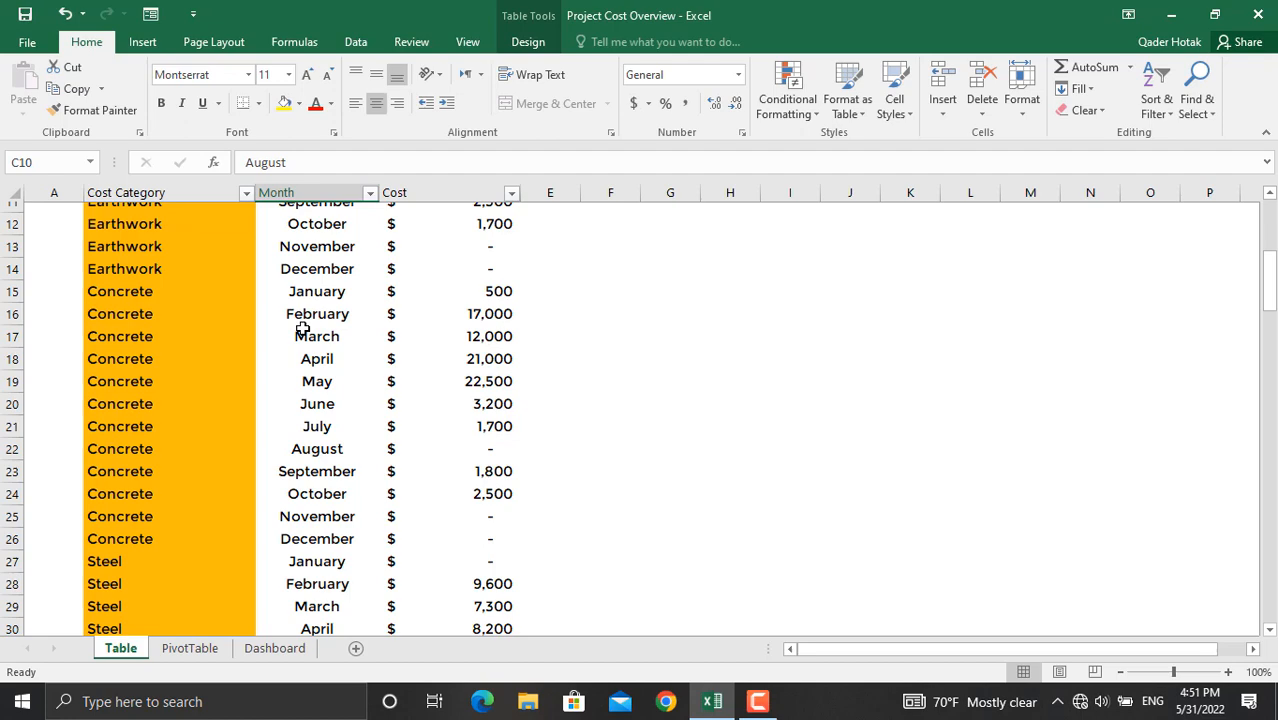
{"action": "scroll", "scroll_direction": "down", "scroll_amount": 3}
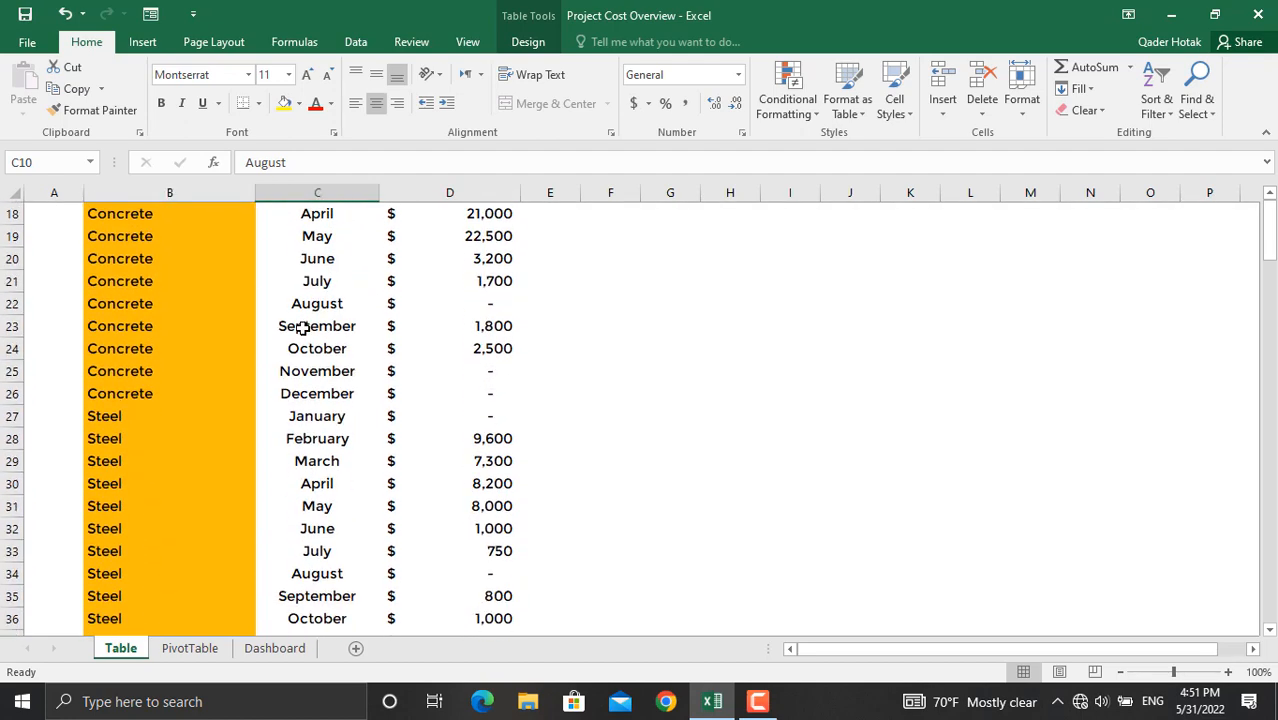
{"action": "scroll", "scroll_direction": "down", "scroll_amount": 3}
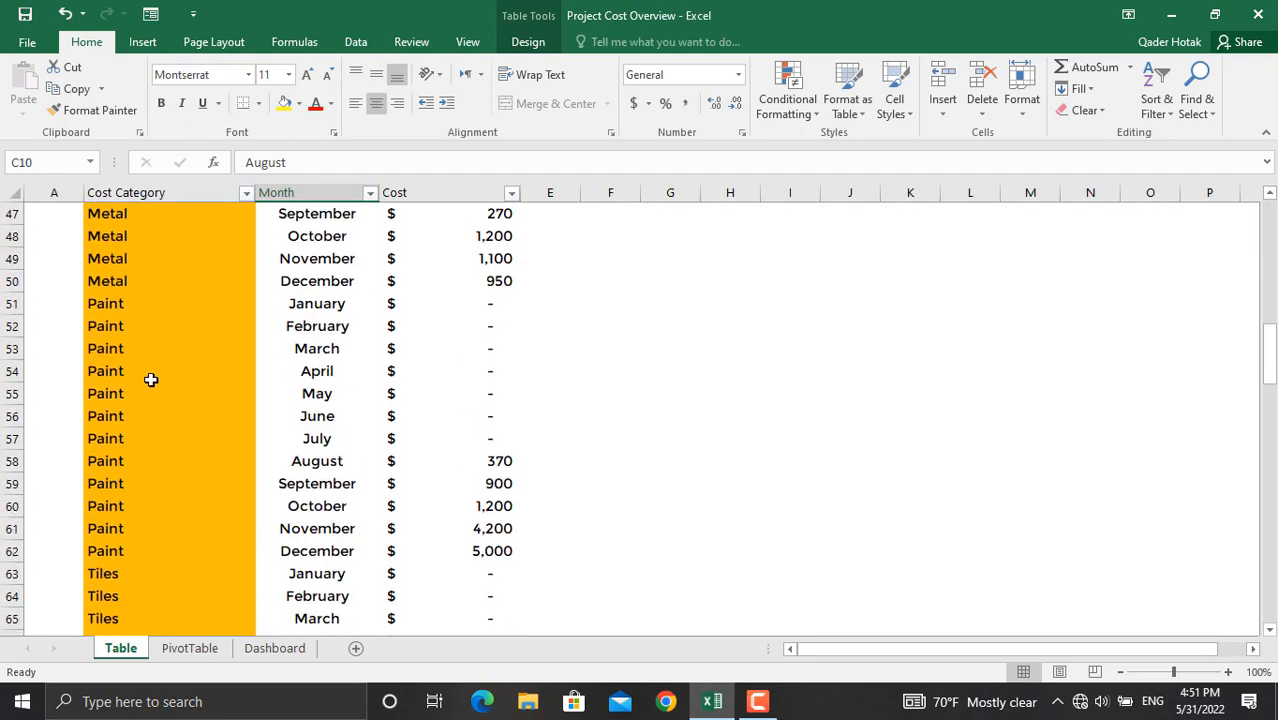
{"action": "mouse_move", "coordinate": [508, 238]}
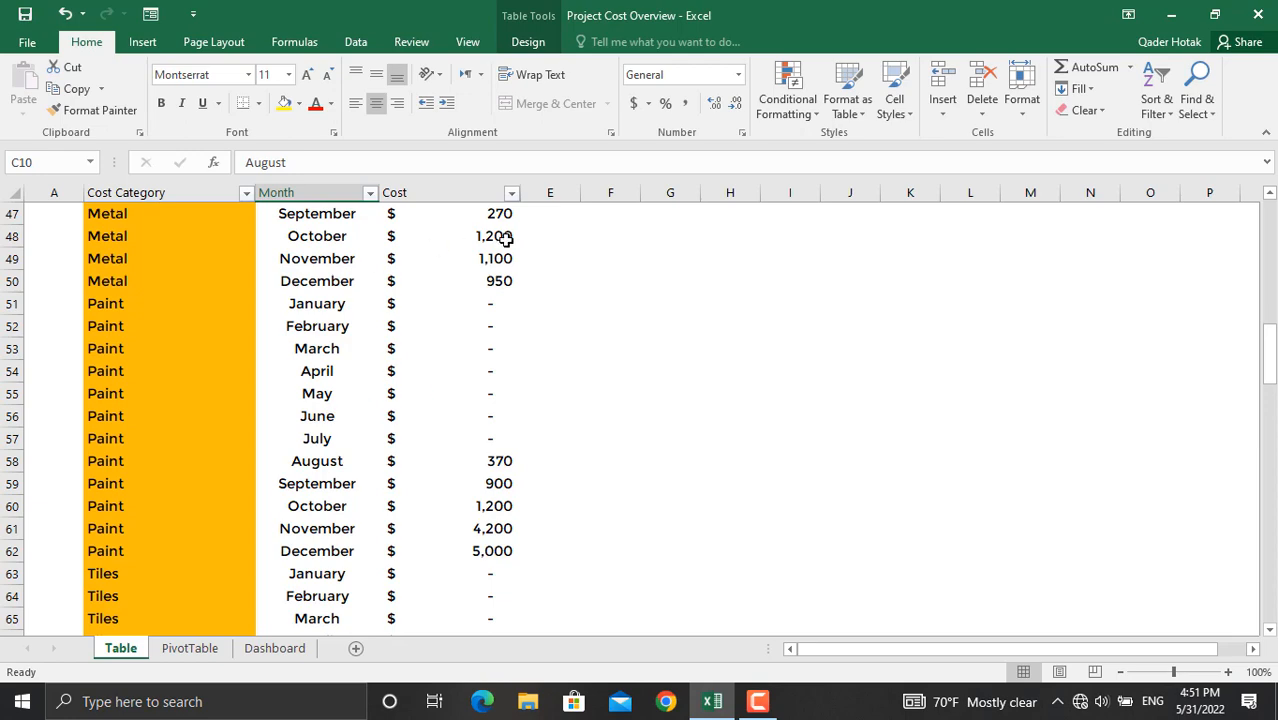
{"action": "scroll", "scroll_direction": "down", "scroll_amount": 3}
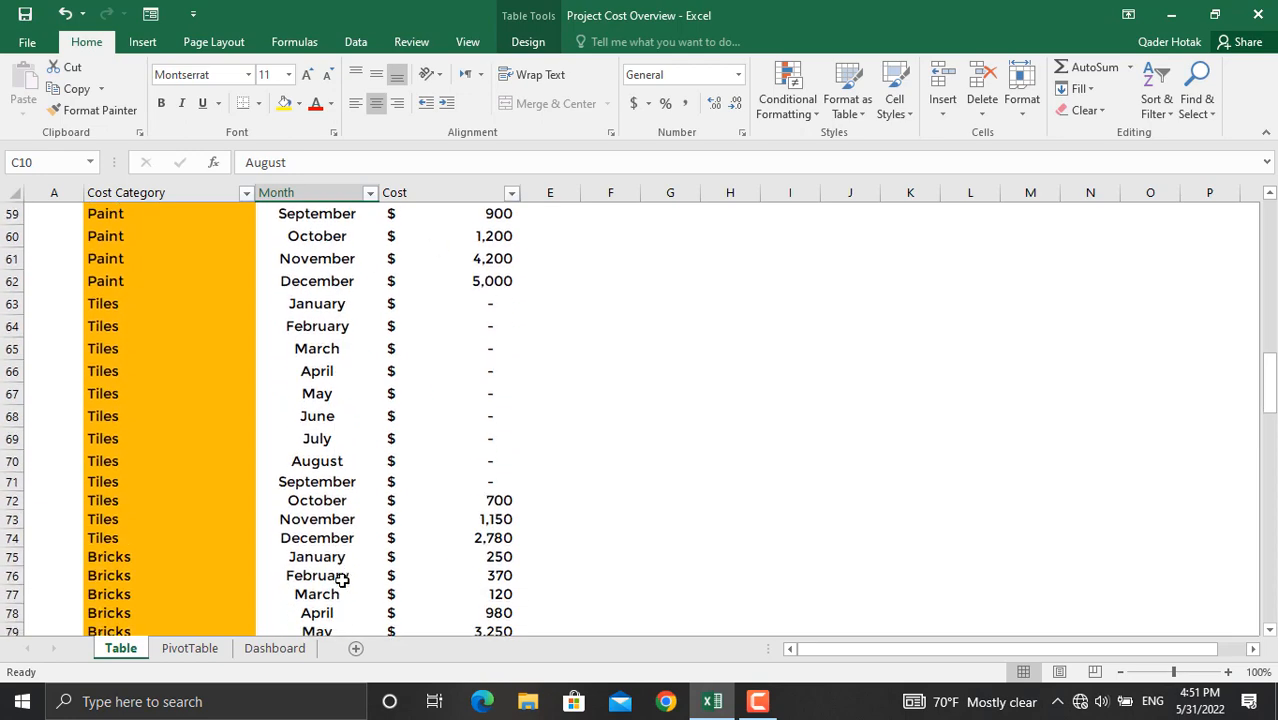
{"action": "scroll", "scroll_direction": "down", "scroll_amount": 3}
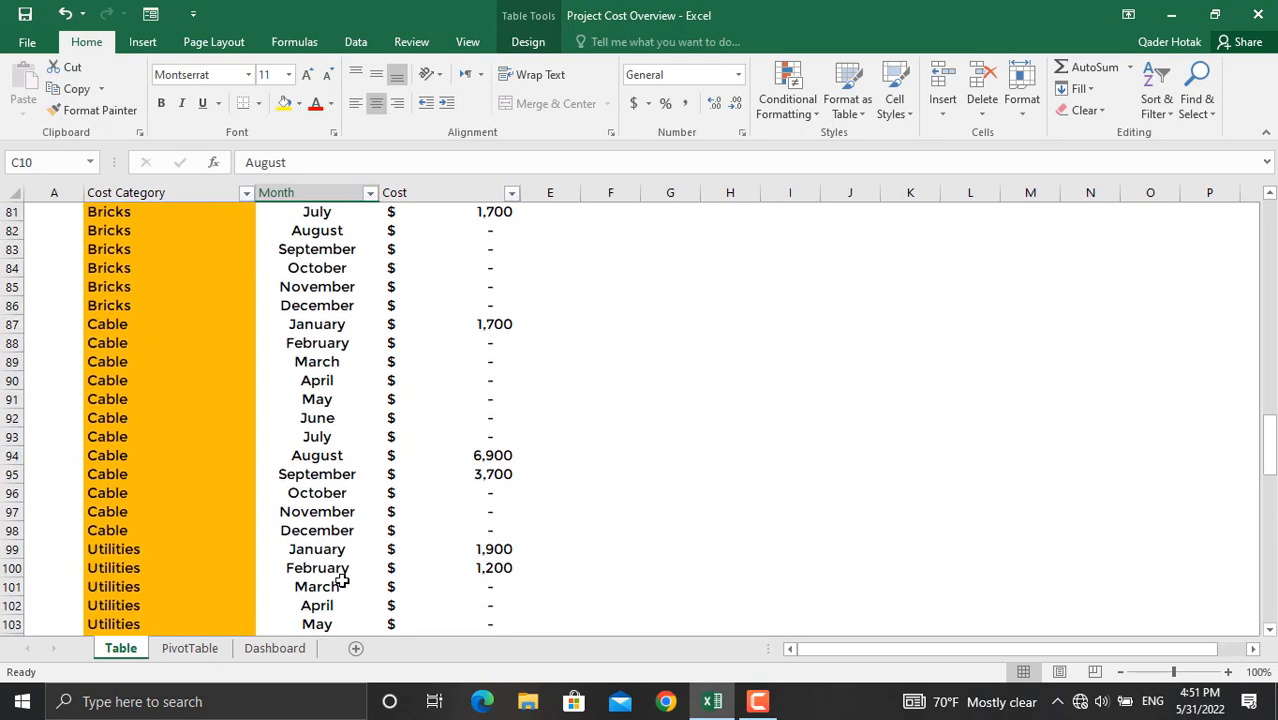
{"action": "mouse_move", "coordinate": [290, 432]}
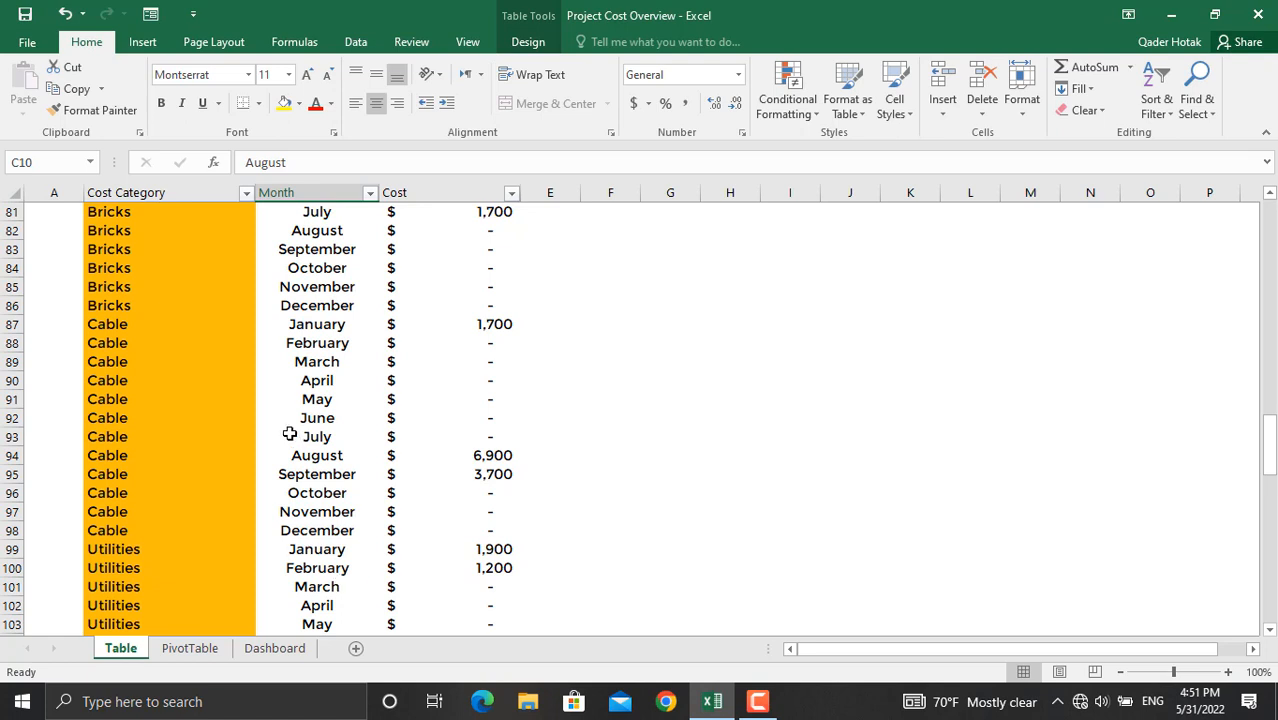
{"action": "mouse_move", "coordinate": [380, 414]}
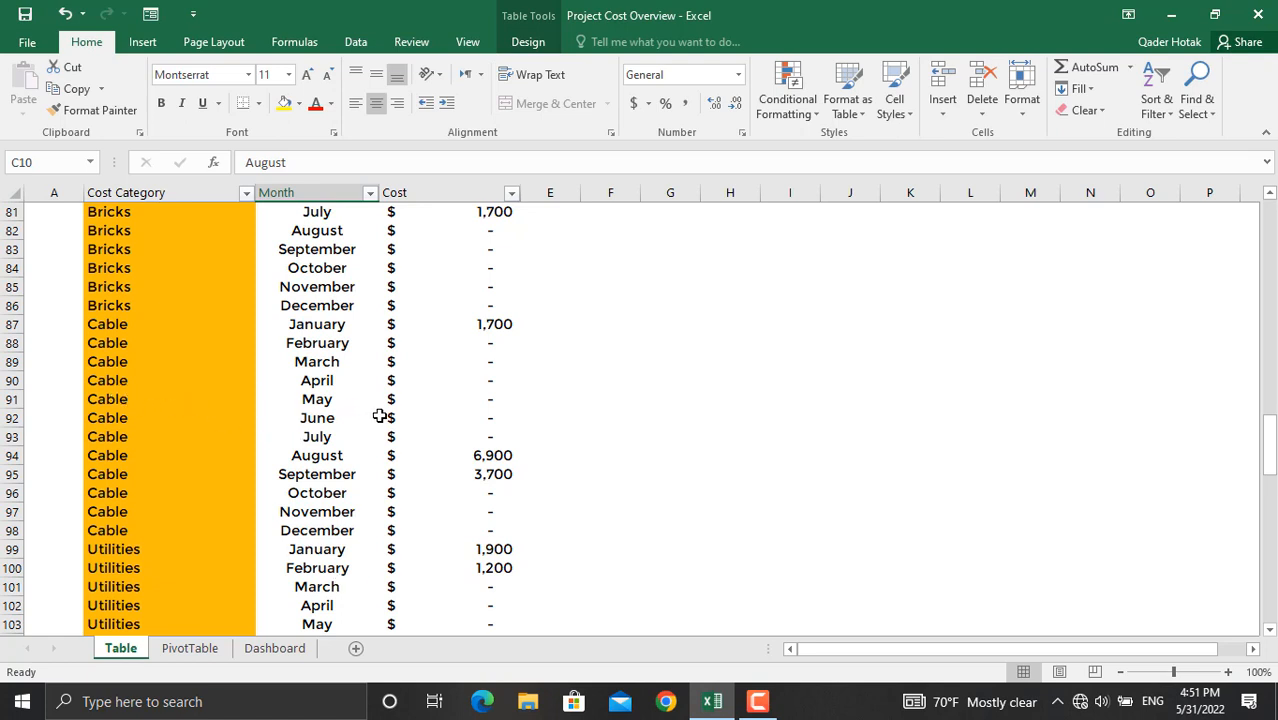
{"action": "mouse_move", "coordinate": [396, 416]}
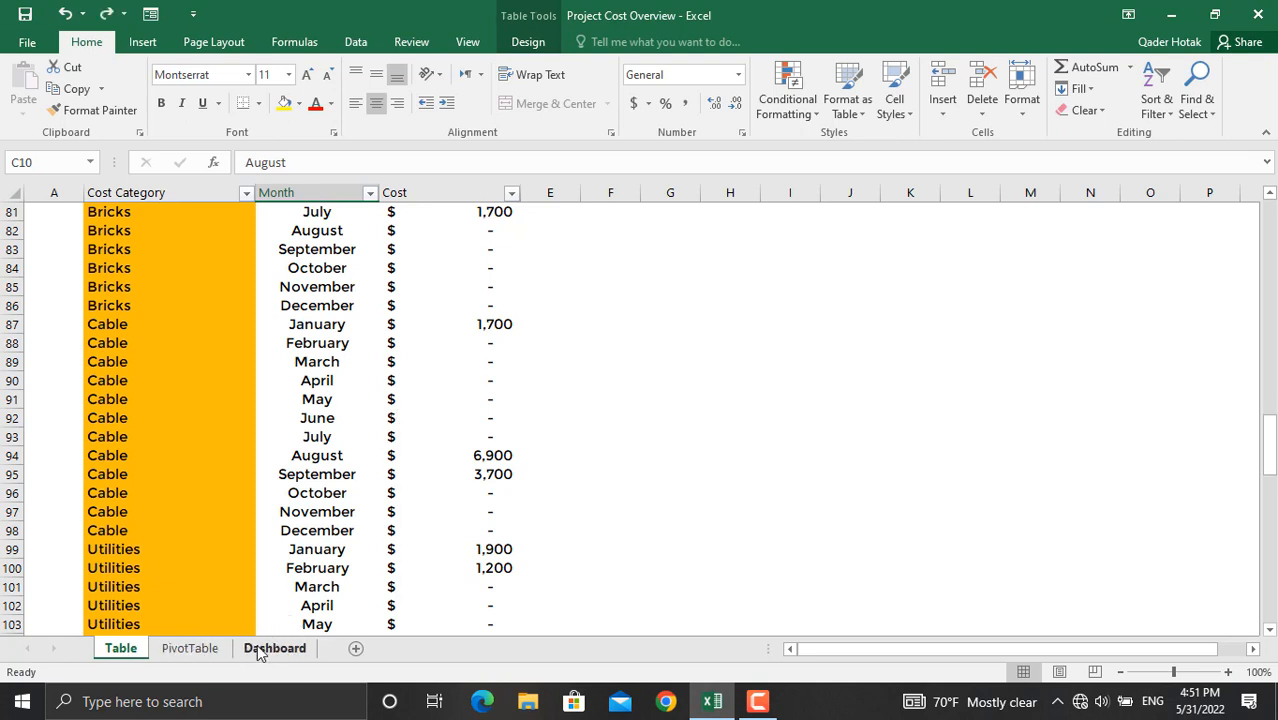
Clear the Cost Category slicer on the dashboard and copy the cost table into a new Sheet1.
{"action": "left_click", "coordinate": [276, 648]}
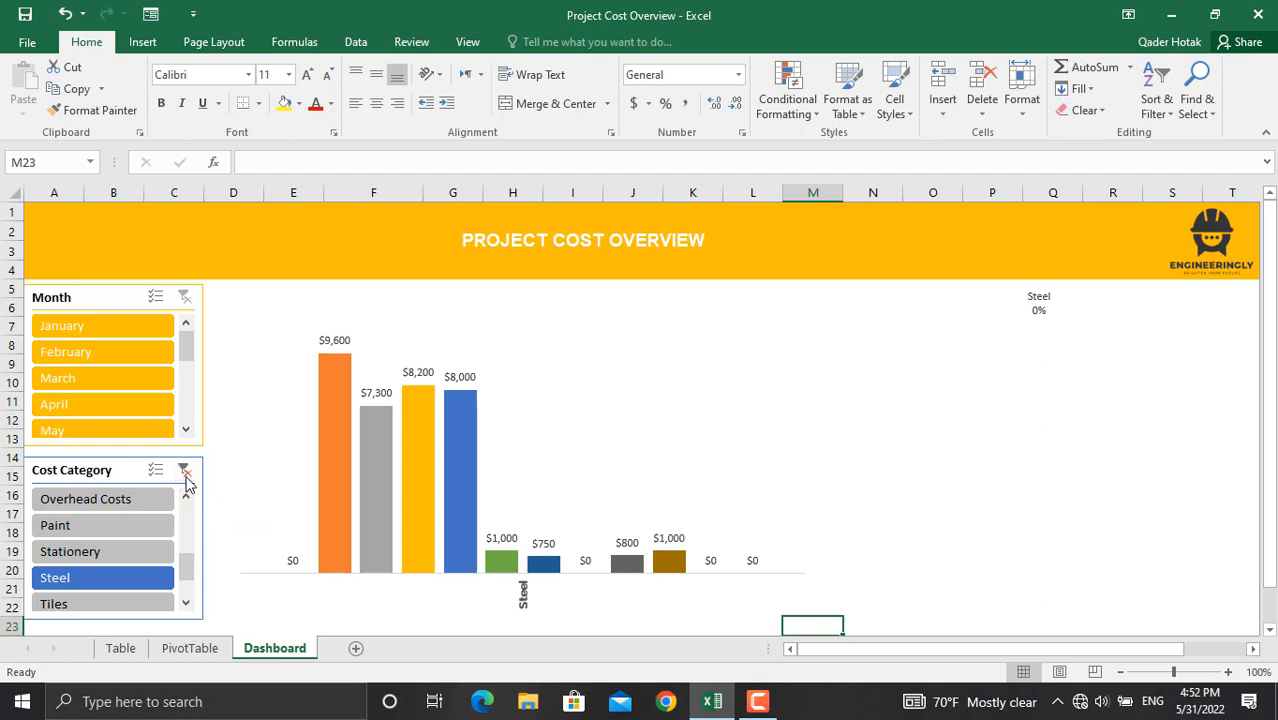
{"action": "left_click", "coordinate": [184, 468]}
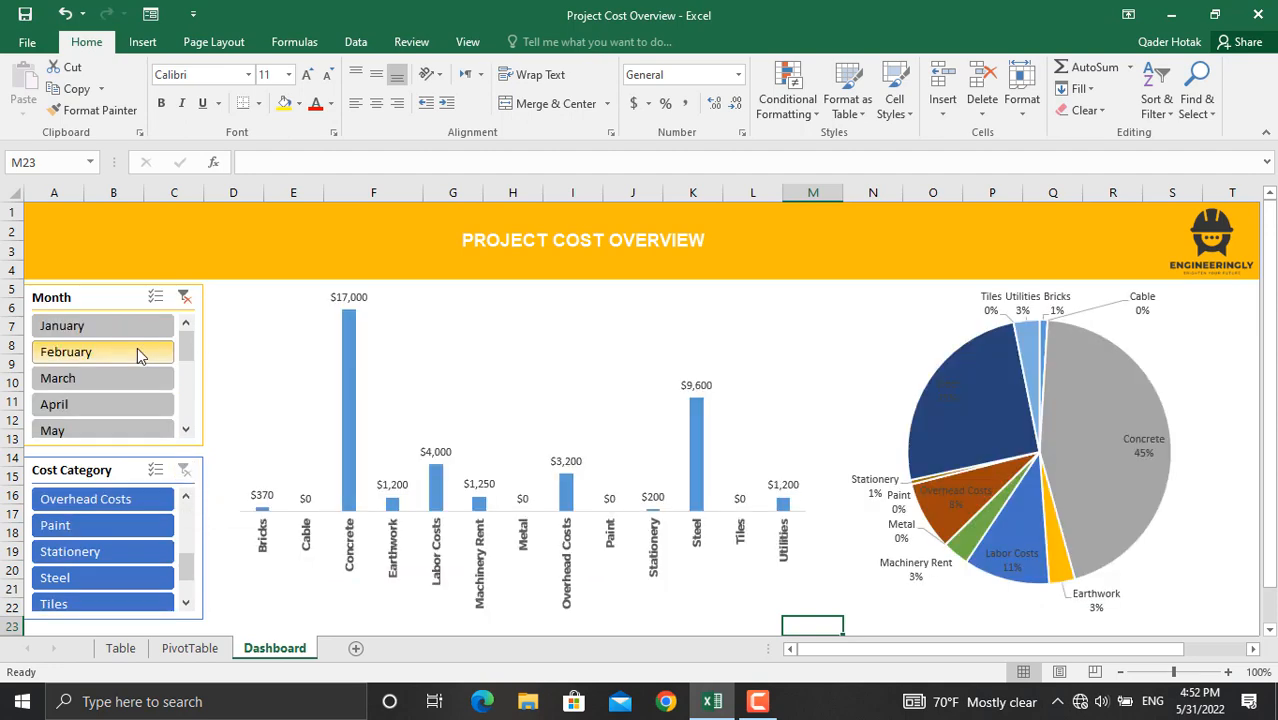
{"action": "left_click", "coordinate": [178, 648]}
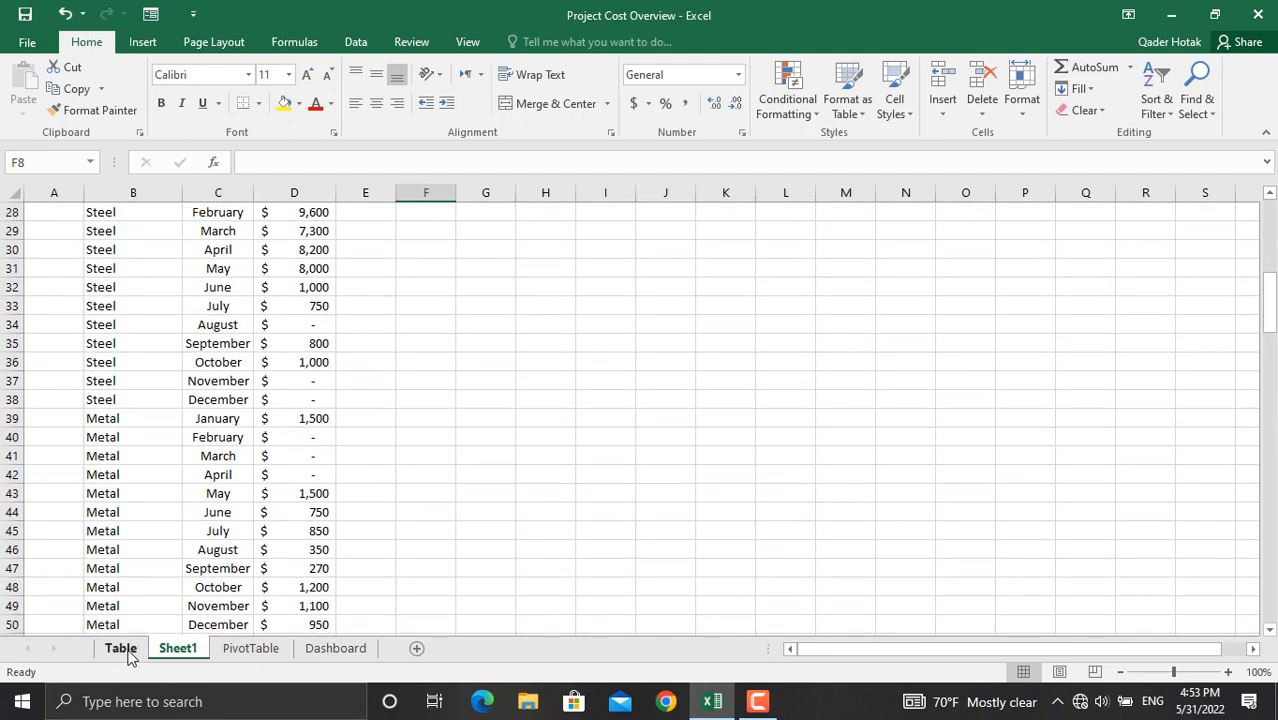
{"action": "left_click", "coordinate": [120, 648]}
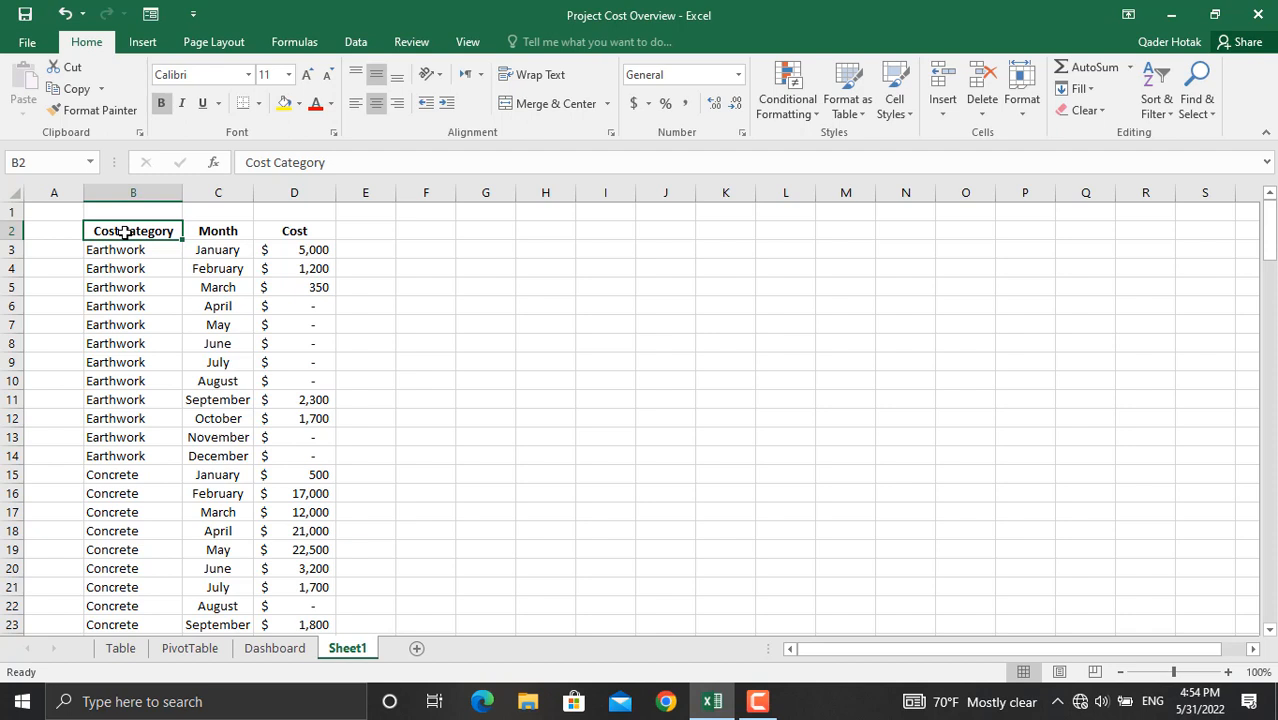
Convert the cost data B2:D158 into an Excel table with headers.
{"action": "left_click_drag", "start_coordinate": [132, 230], "coordinate": [294, 230]}
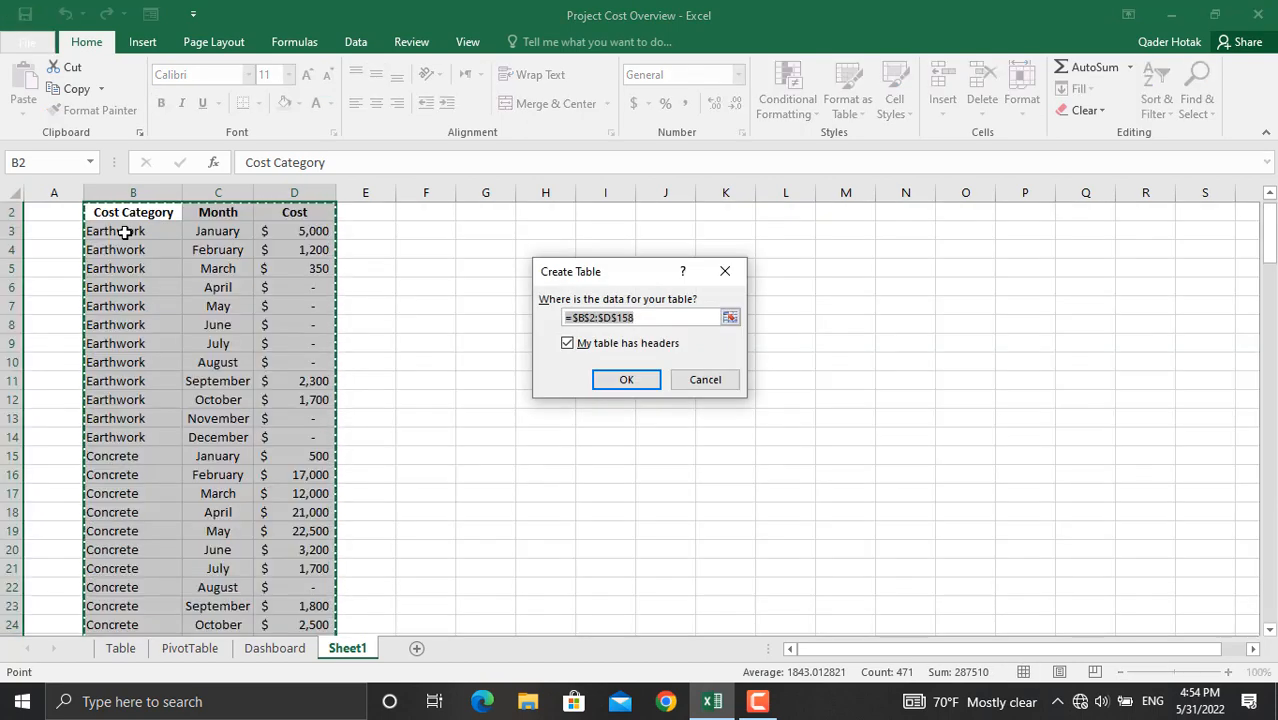
{"action": "left_click", "coordinate": [626, 380]}
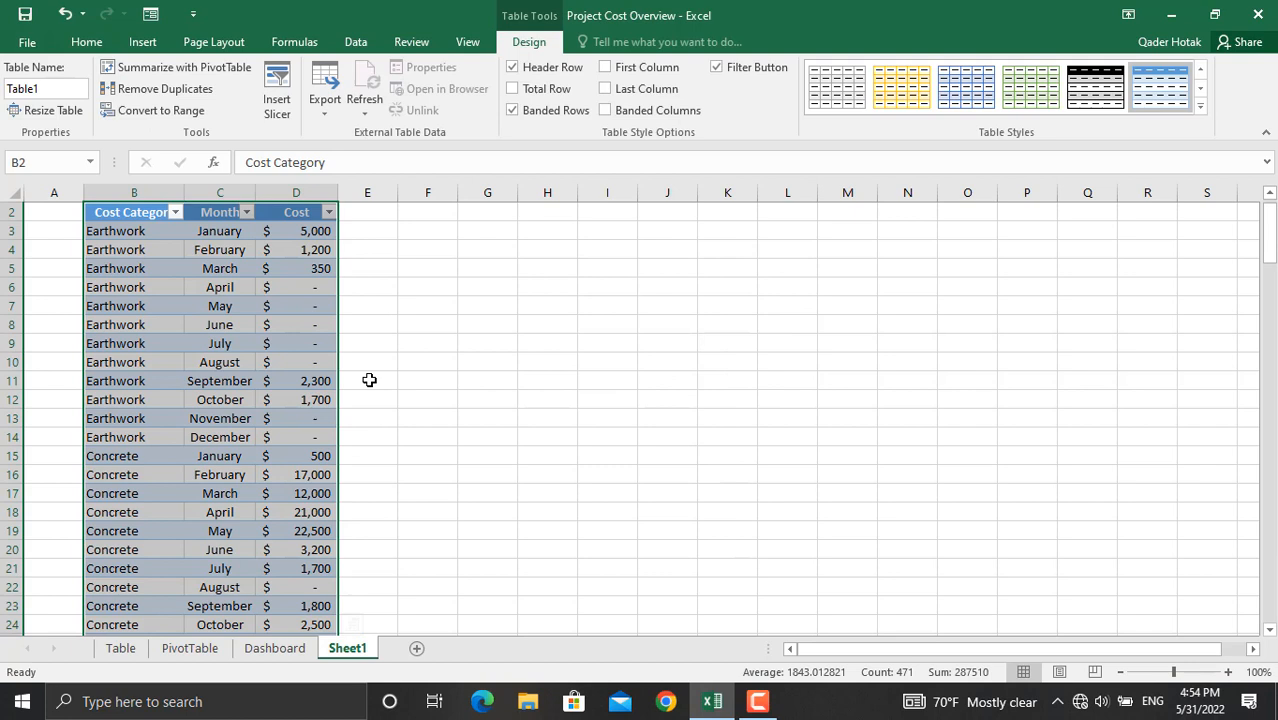
{"action": "mouse_move", "coordinate": [284, 380]}
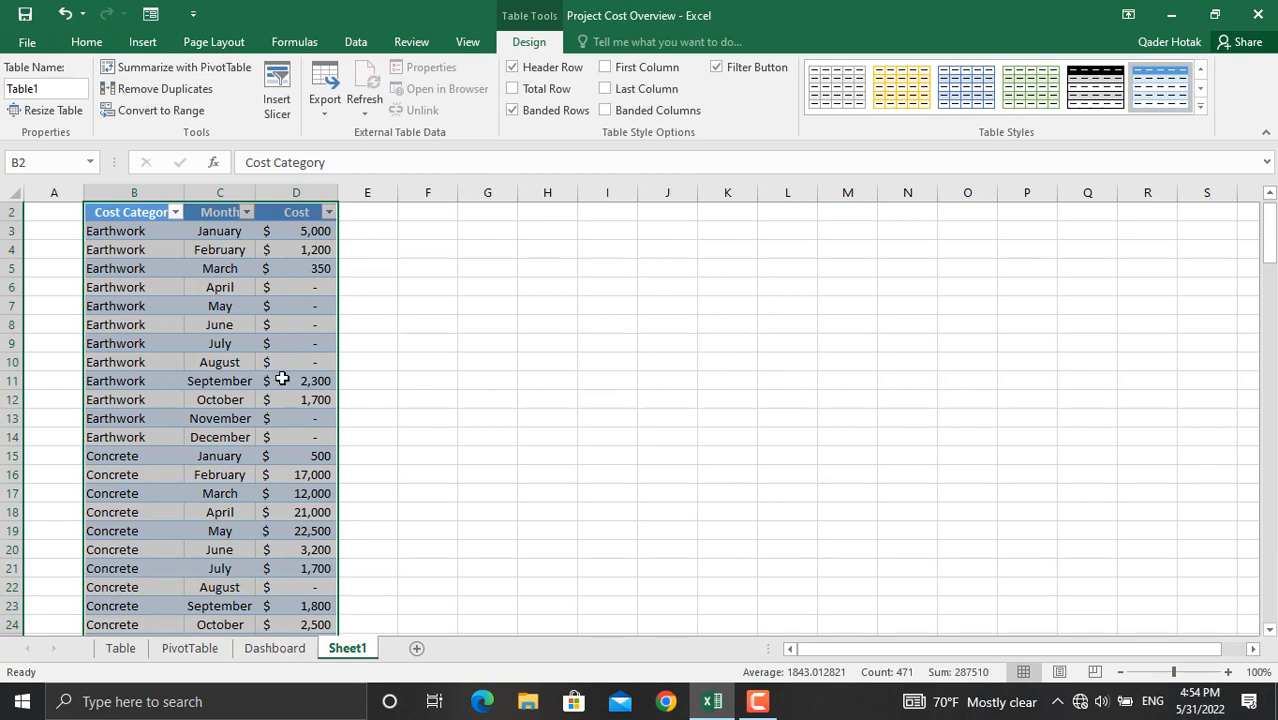
{"action": "left_click", "coordinate": [1200, 80]}
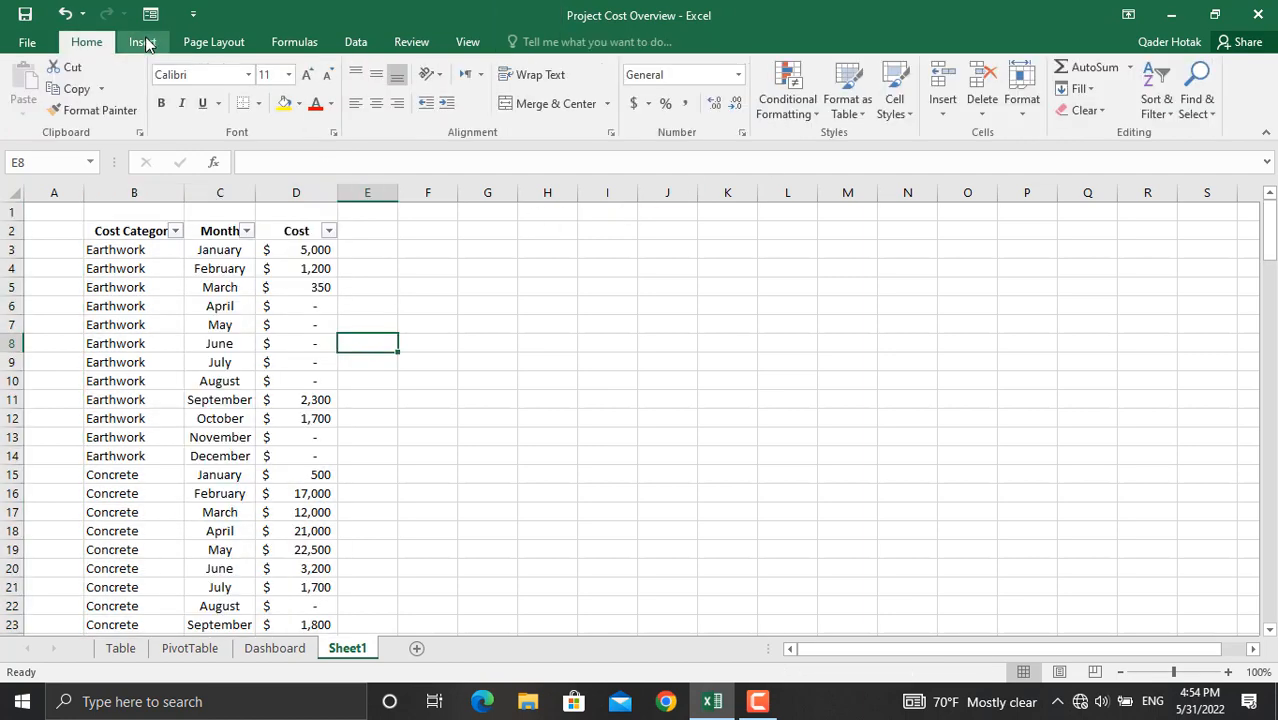
Insert a PivotTable from Table1 onto a new worksheet, Sheet2.
{"action": "left_click", "coordinate": [32, 90]}
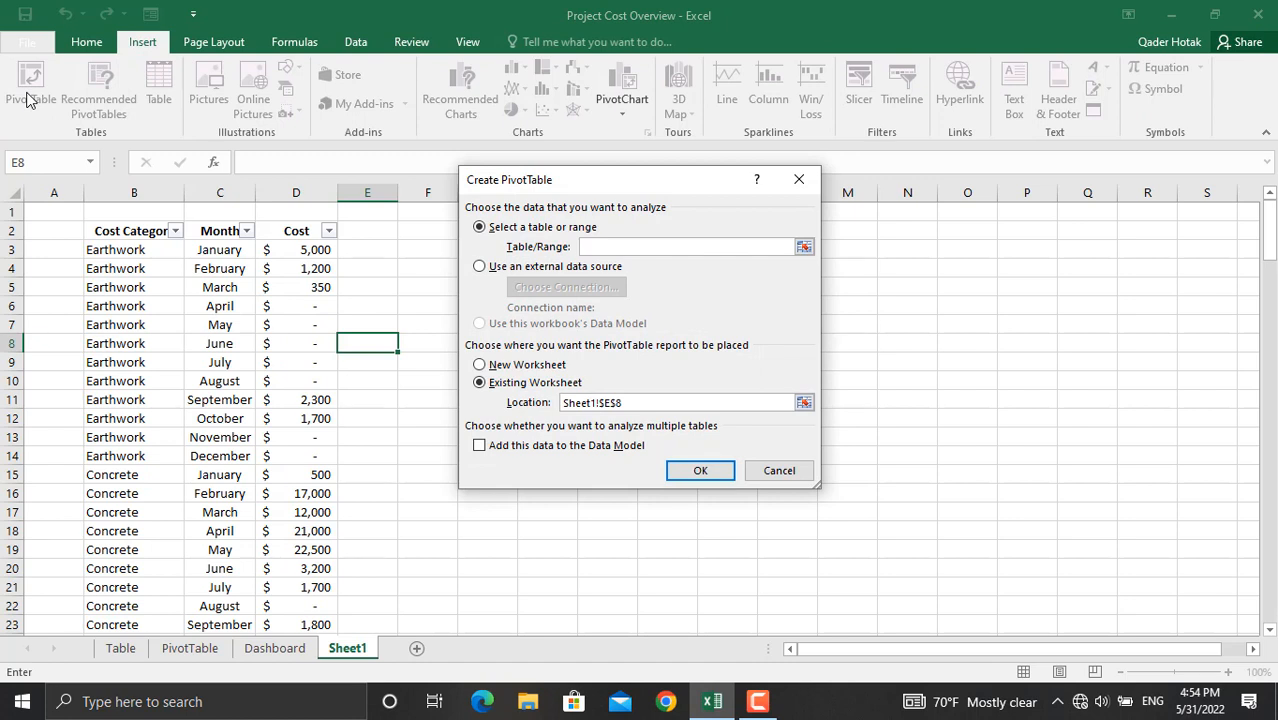
{"action": "left_click", "coordinate": [804, 248]}
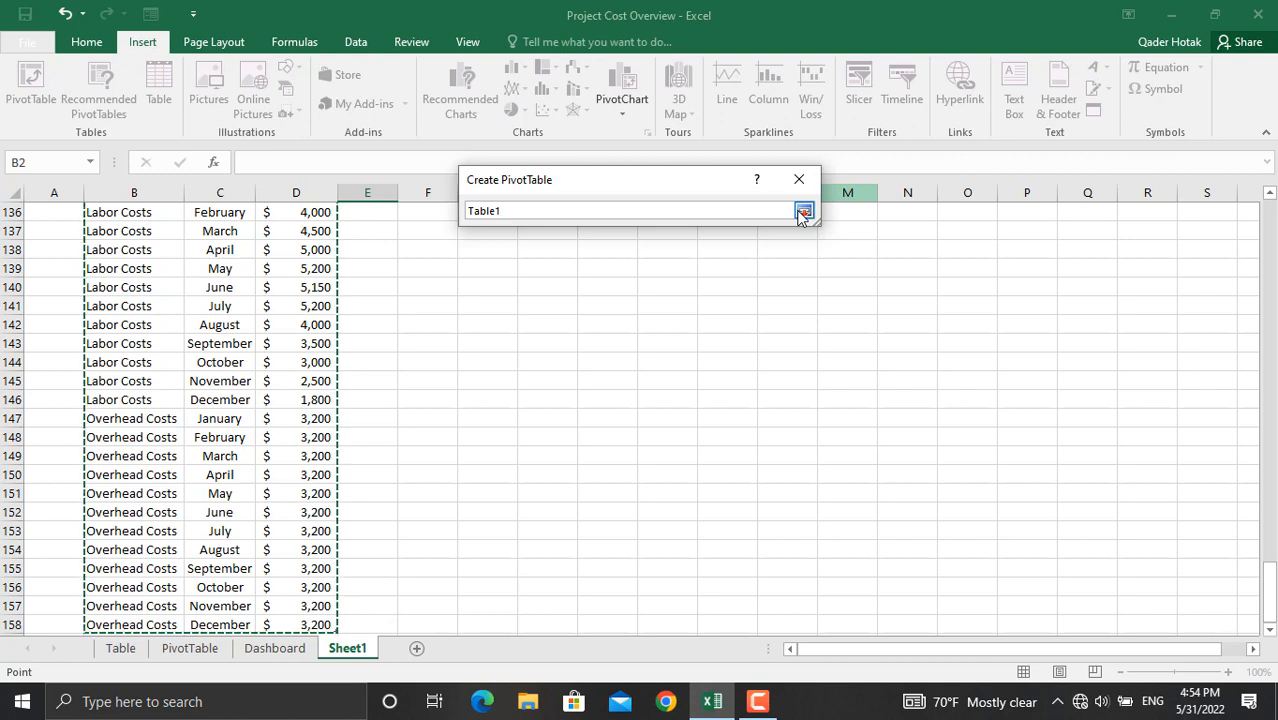
{"action": "left_click", "coordinate": [804, 212]}
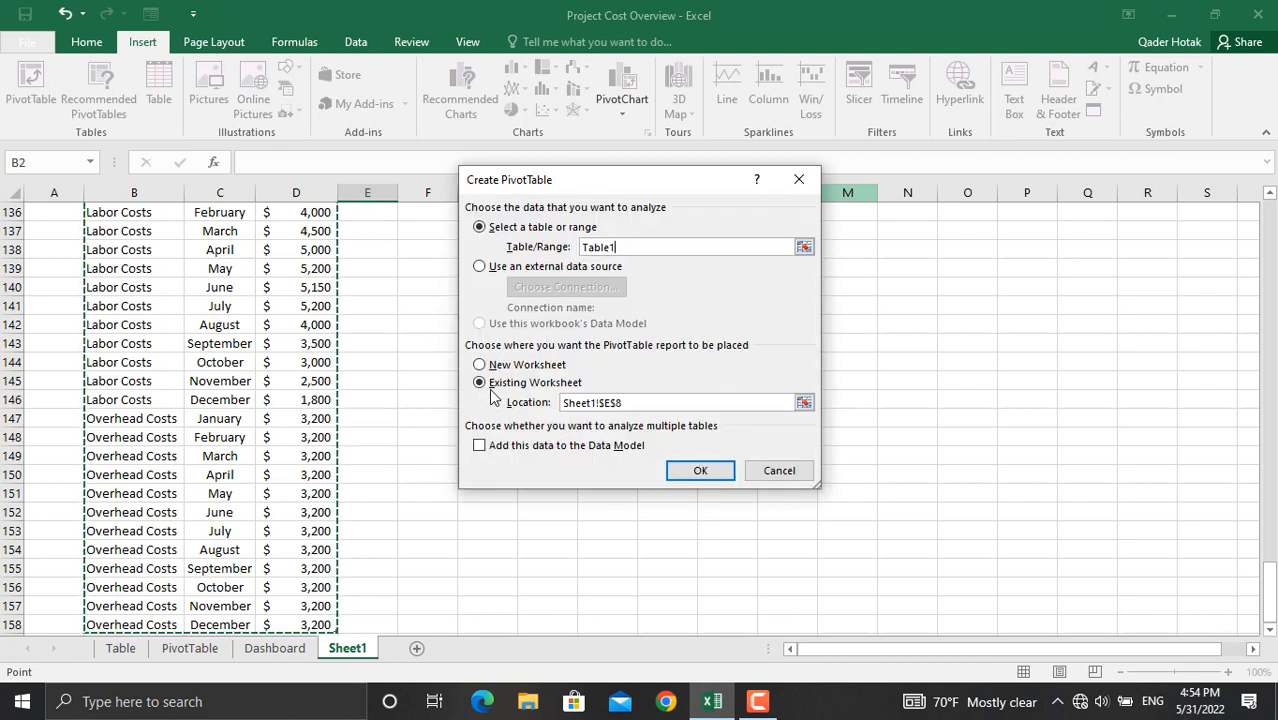
{"action": "mouse_move", "coordinate": [510, 466]}
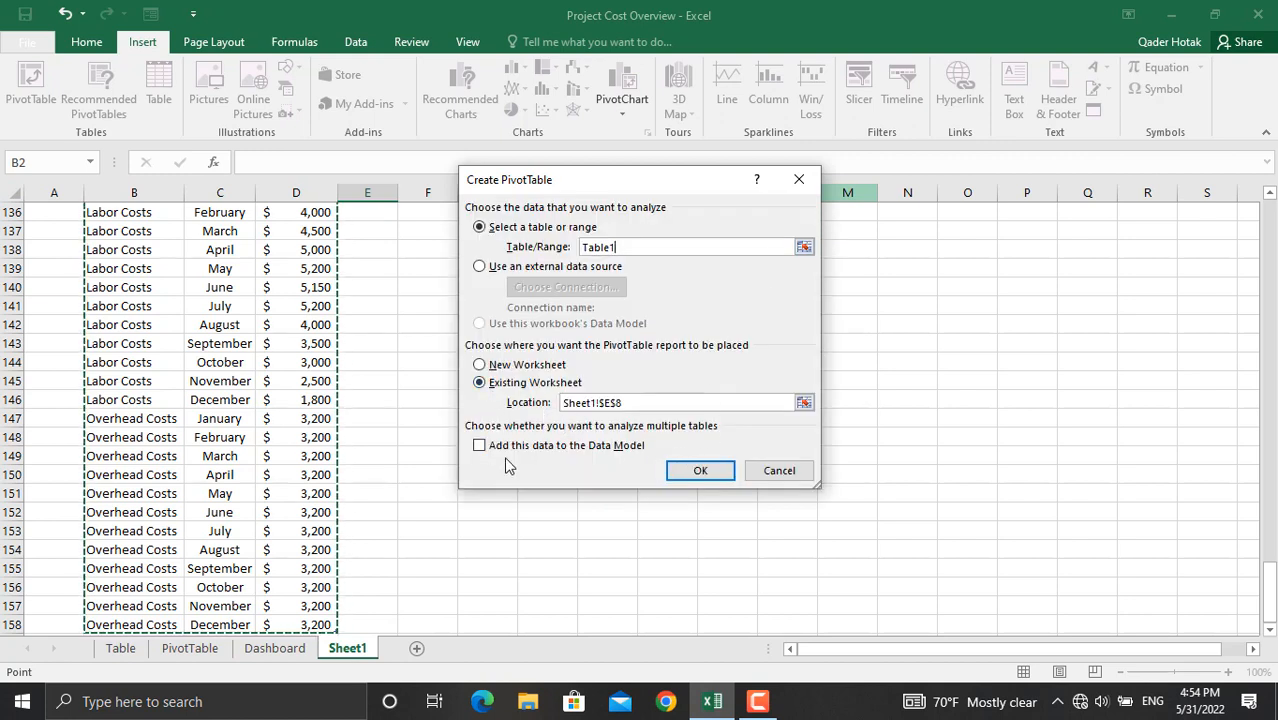
{"action": "mouse_move", "coordinate": [532, 370]}
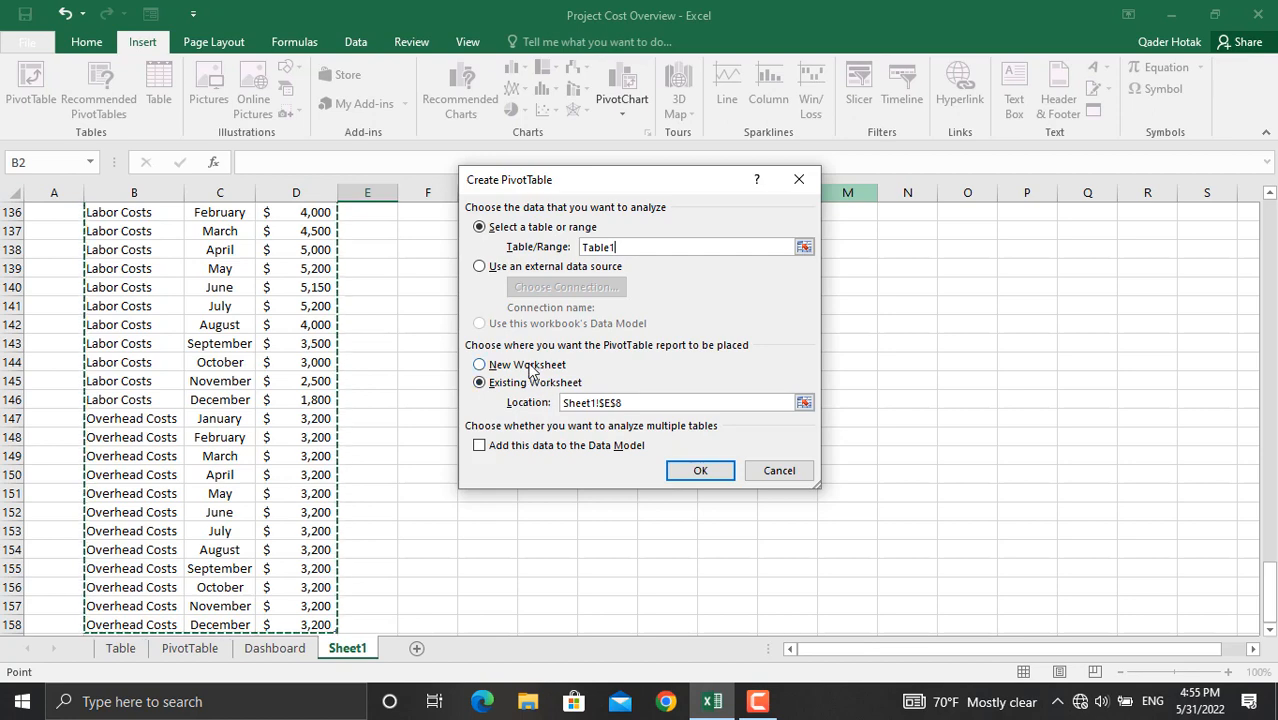
{"action": "left_click", "coordinate": [480, 364]}
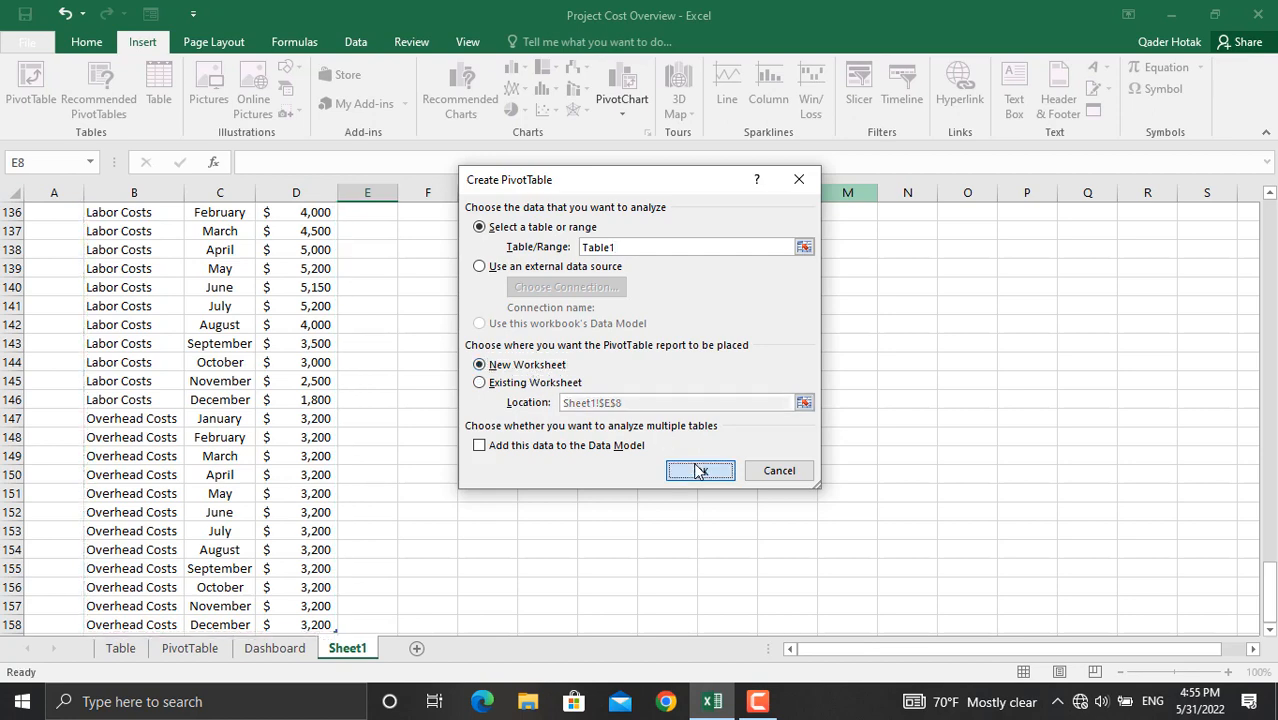
{"action": "left_click", "coordinate": [700, 470]}
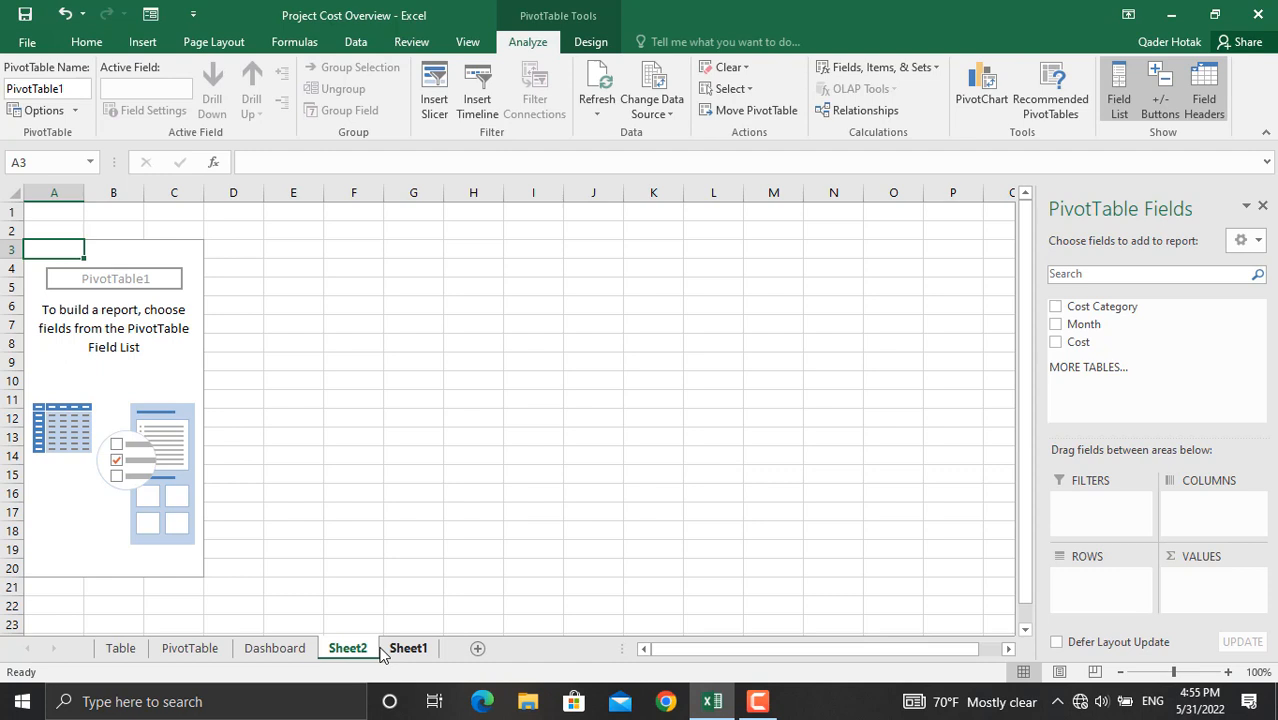
{"action": "mouse_move", "coordinate": [1194, 622]}
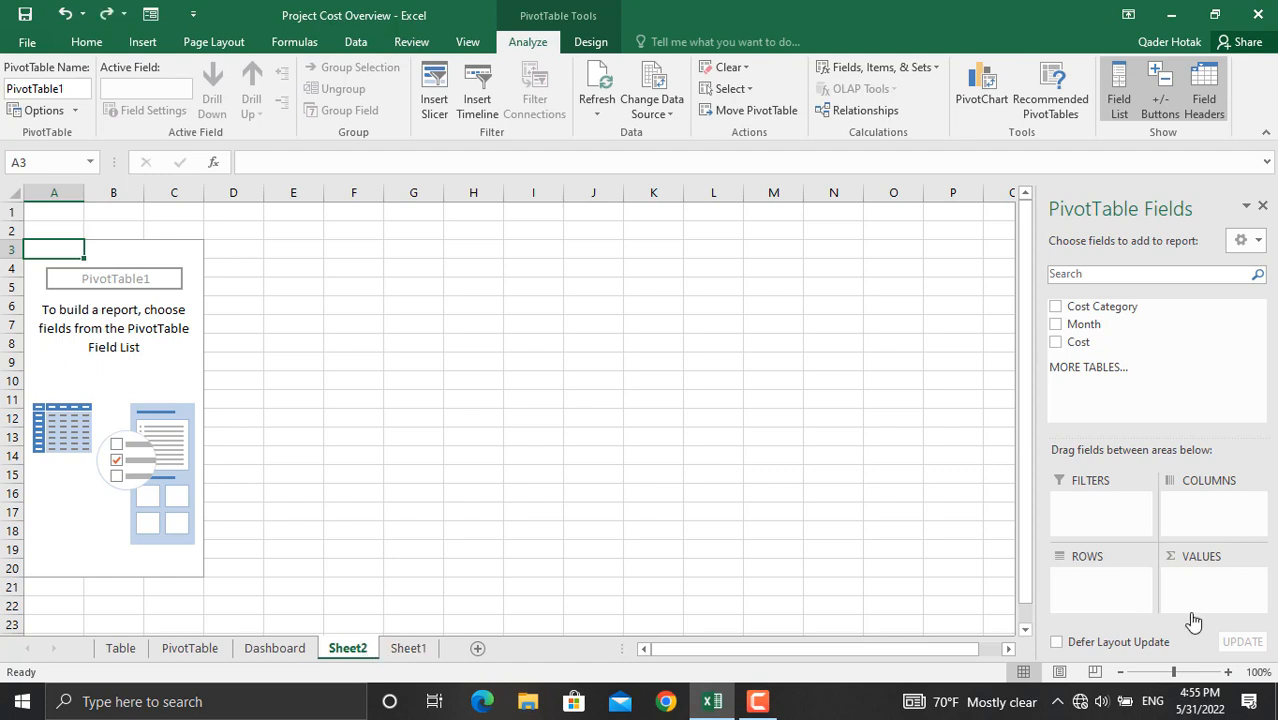
{"action": "mouse_move", "coordinate": [1100, 306]}
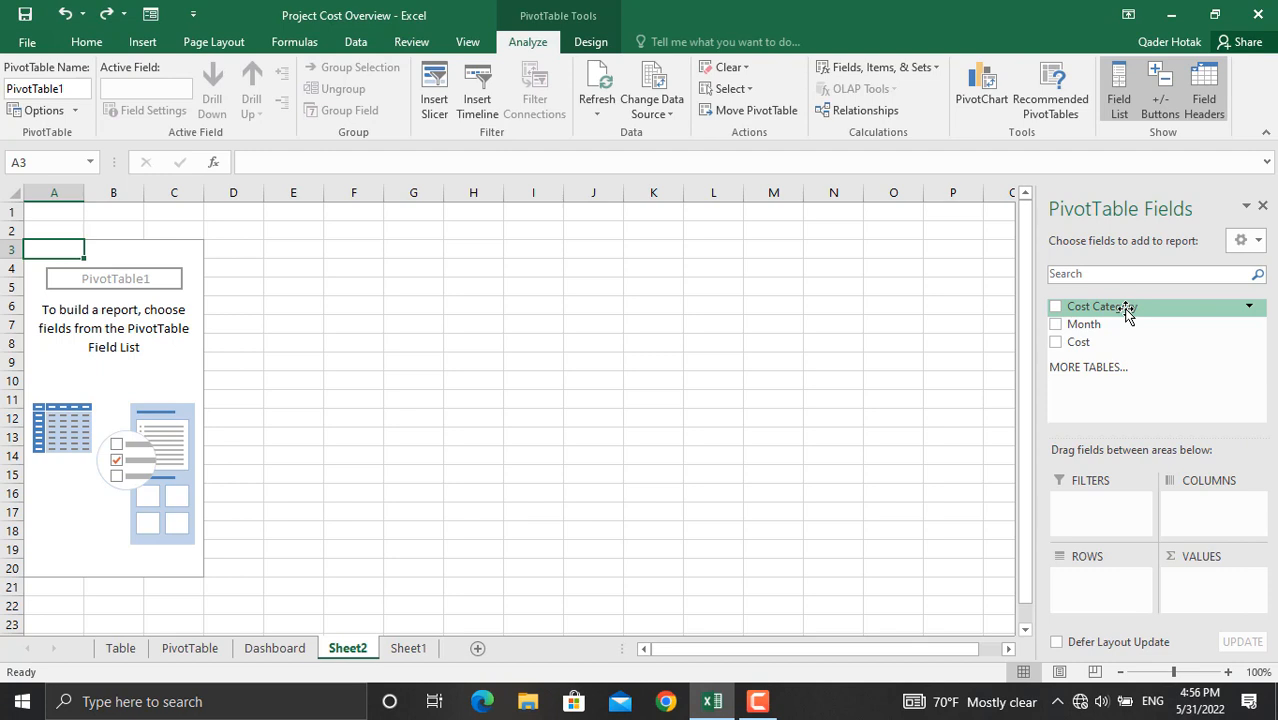
Arrange the PivotTable with Cost Category as rows, Month as columns and Cost as summed values.
{"action": "left_click_drag", "start_coordinate": [1100, 306], "coordinate": [1110, 580]}
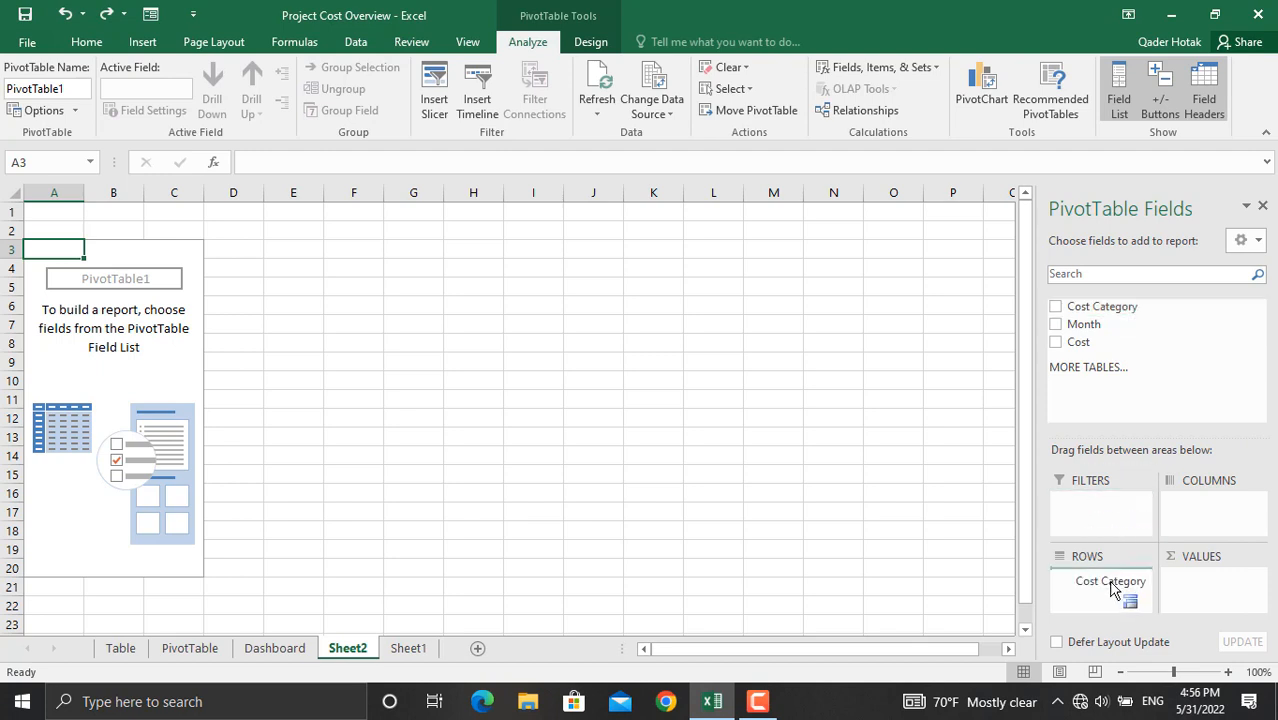
{"action": "left_click", "coordinate": [1056, 306]}
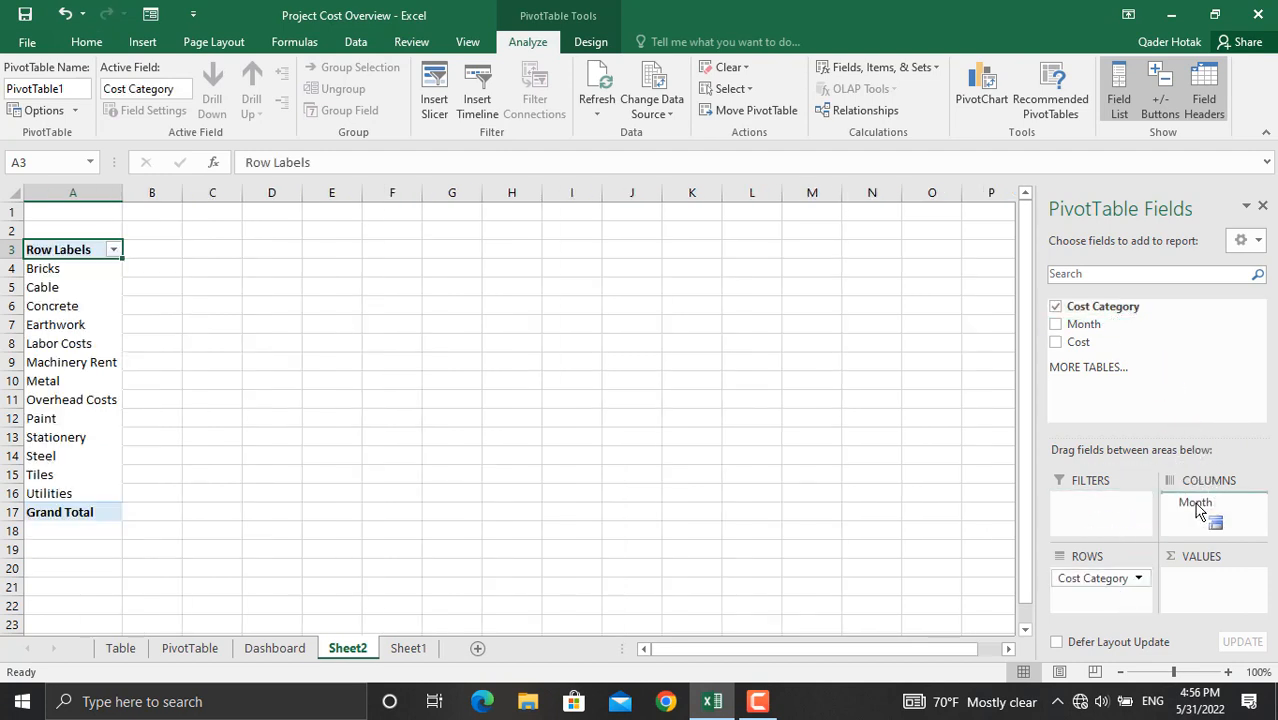
{"action": "left_click", "coordinate": [1056, 324]}
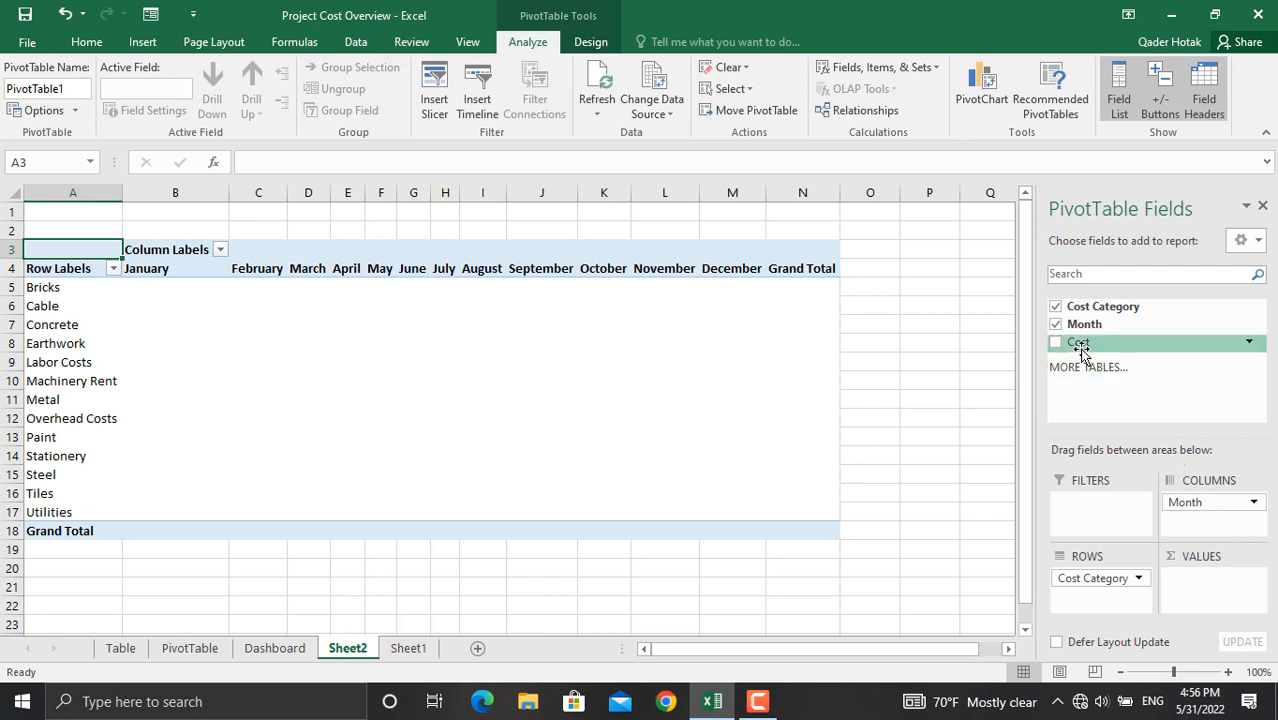
{"action": "left_click", "coordinate": [1056, 342]}
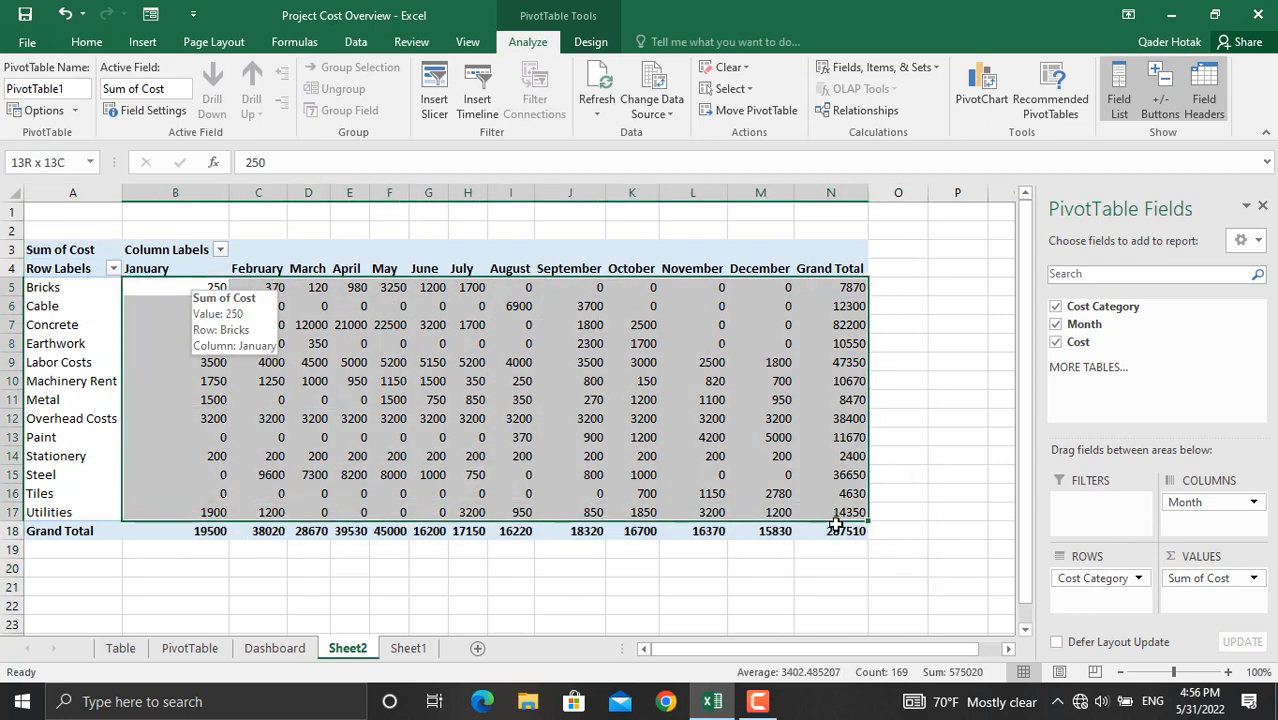
Format the PivotTable cost values as accounting dollars with no decimal places.
{"action": "left_click", "coordinate": [176, 288]}
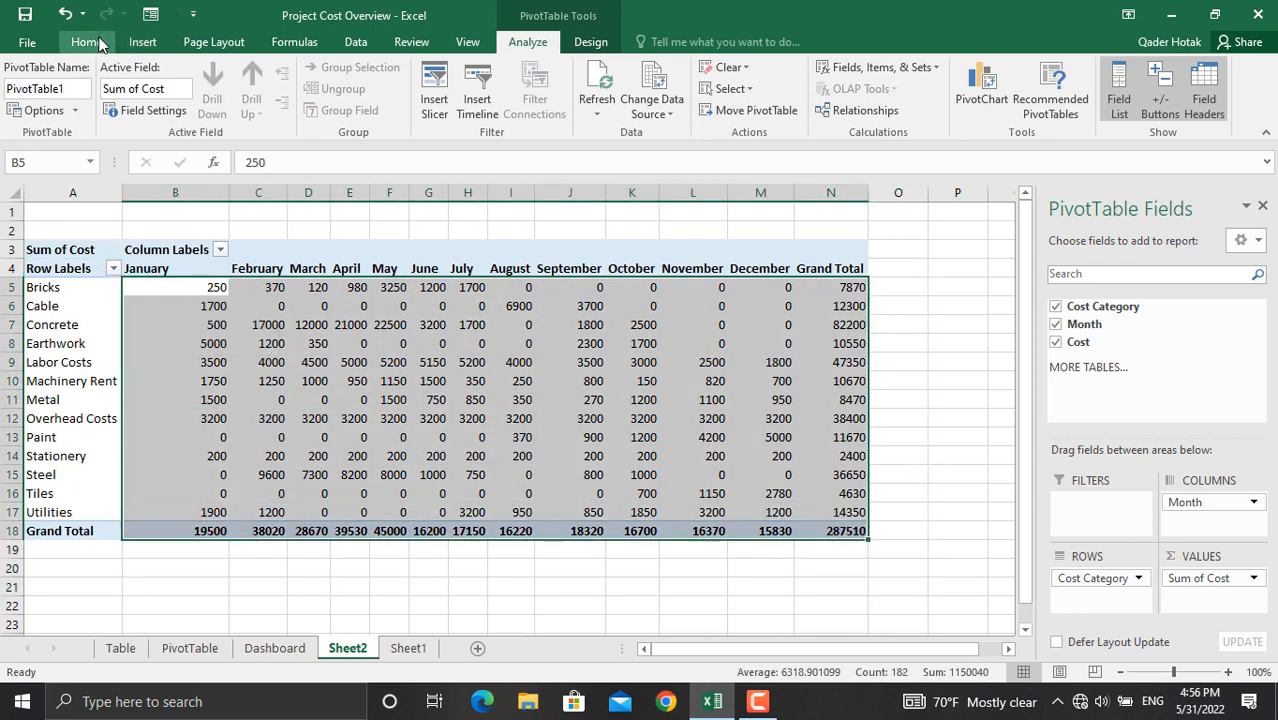
{"action": "left_click", "coordinate": [86, 40]}
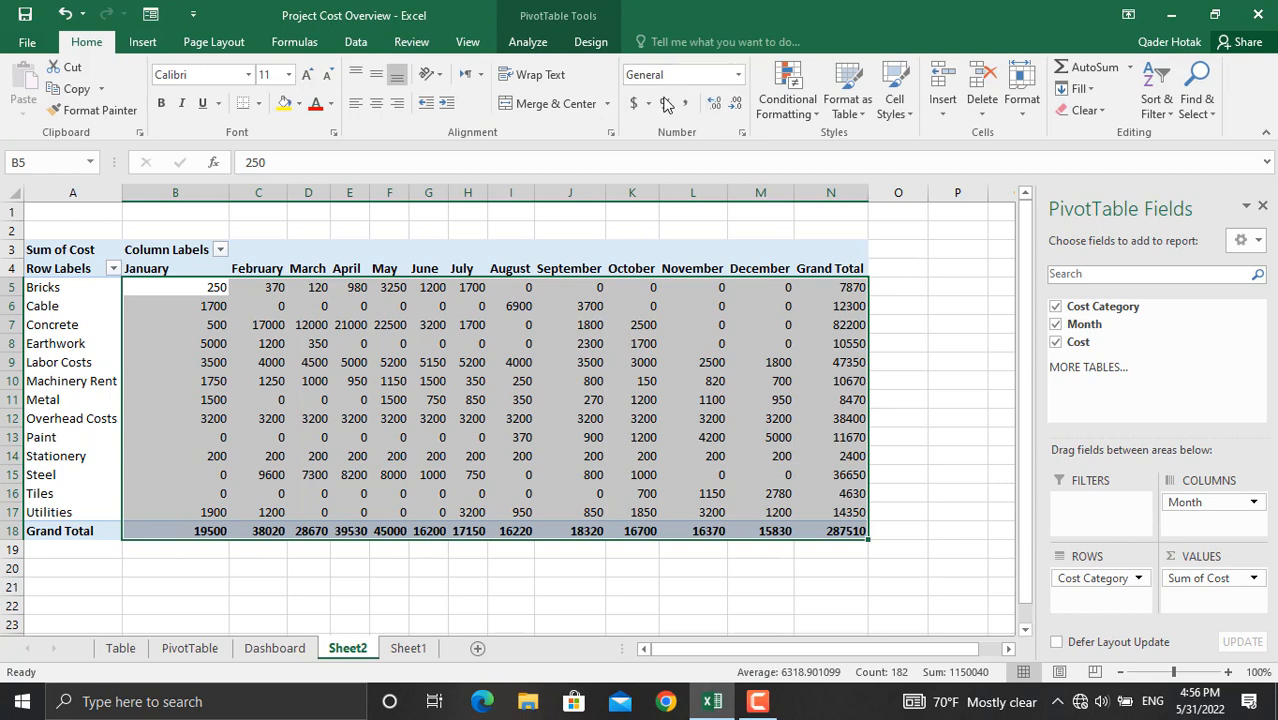
{"action": "left_click", "coordinate": [634, 104]}
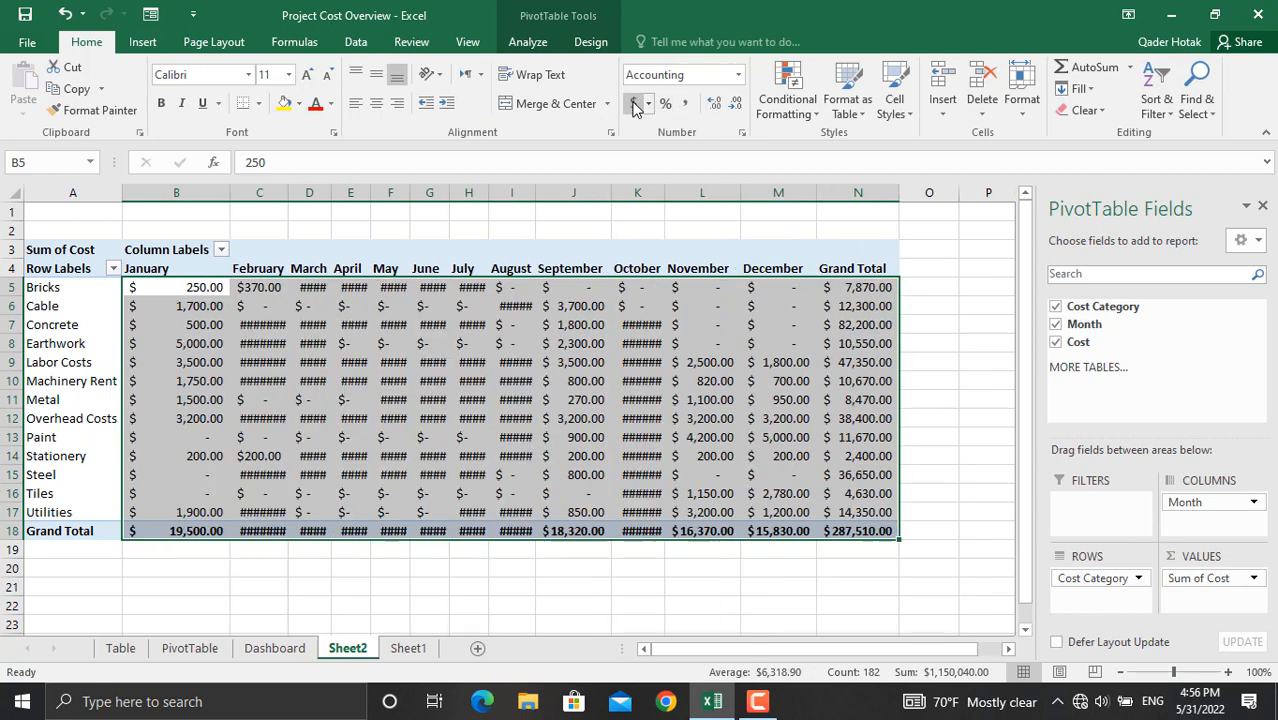
{"action": "mouse_move", "coordinate": [736, 104]}
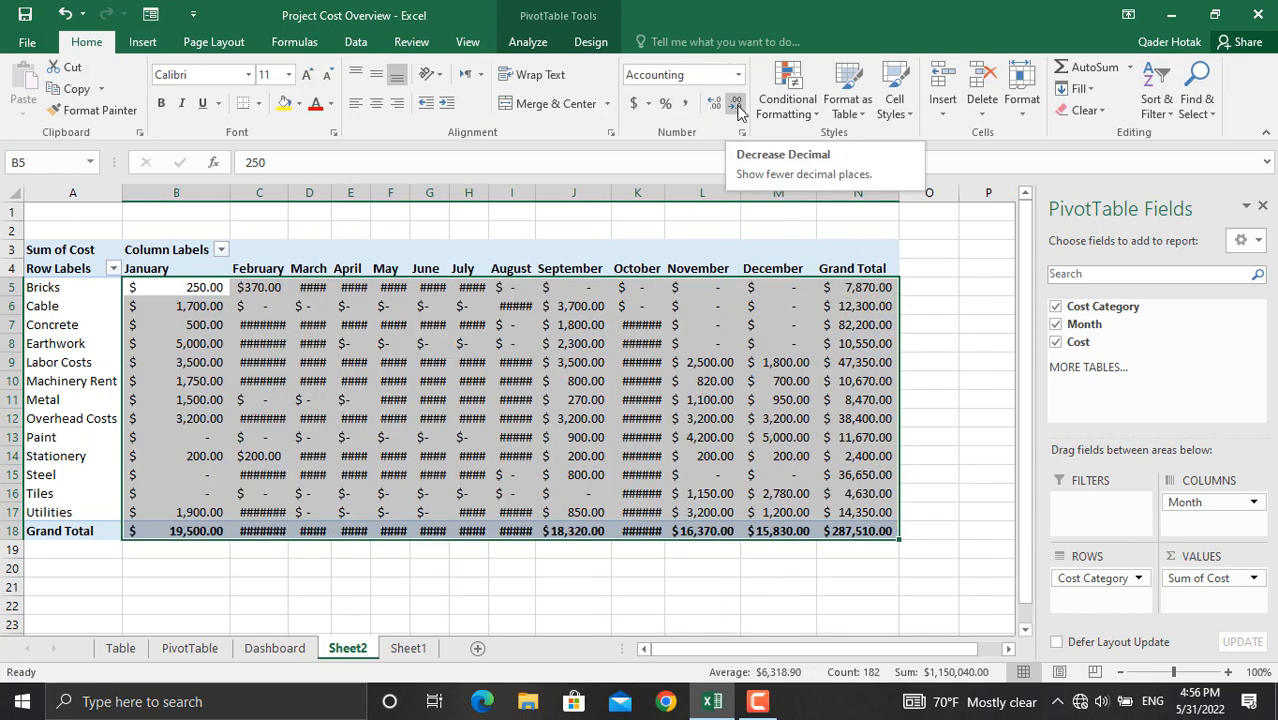
{"action": "left_click", "coordinate": [736, 104]}
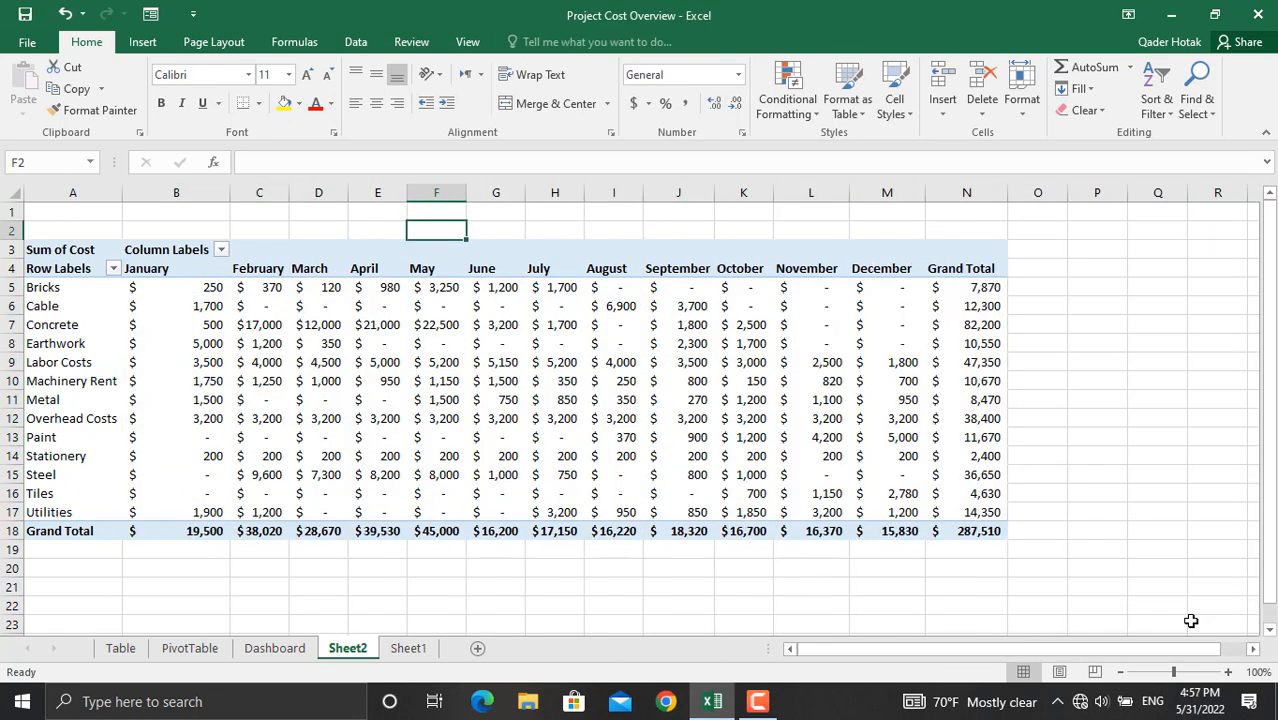
{"action": "mouse_move", "coordinate": [830, 400]}
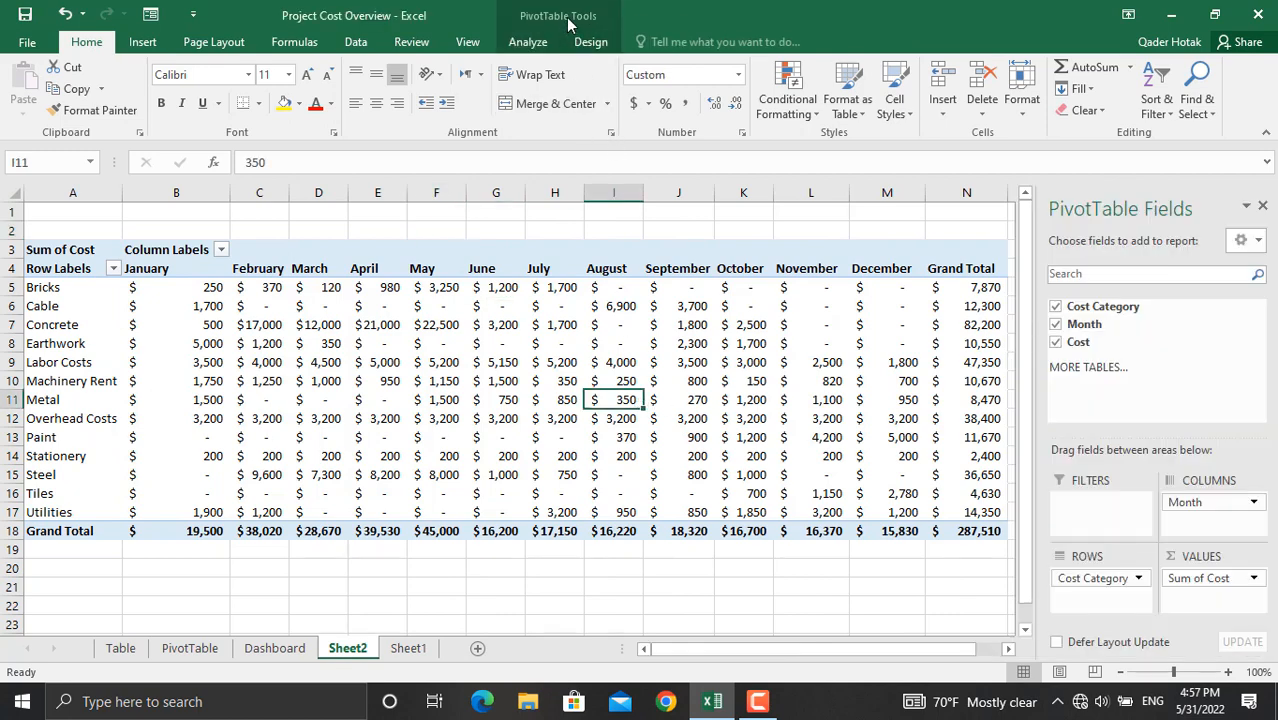
Create a clustered column PivotChart and move it onto a new Sheet3.
{"action": "left_click", "coordinate": [528, 40]}
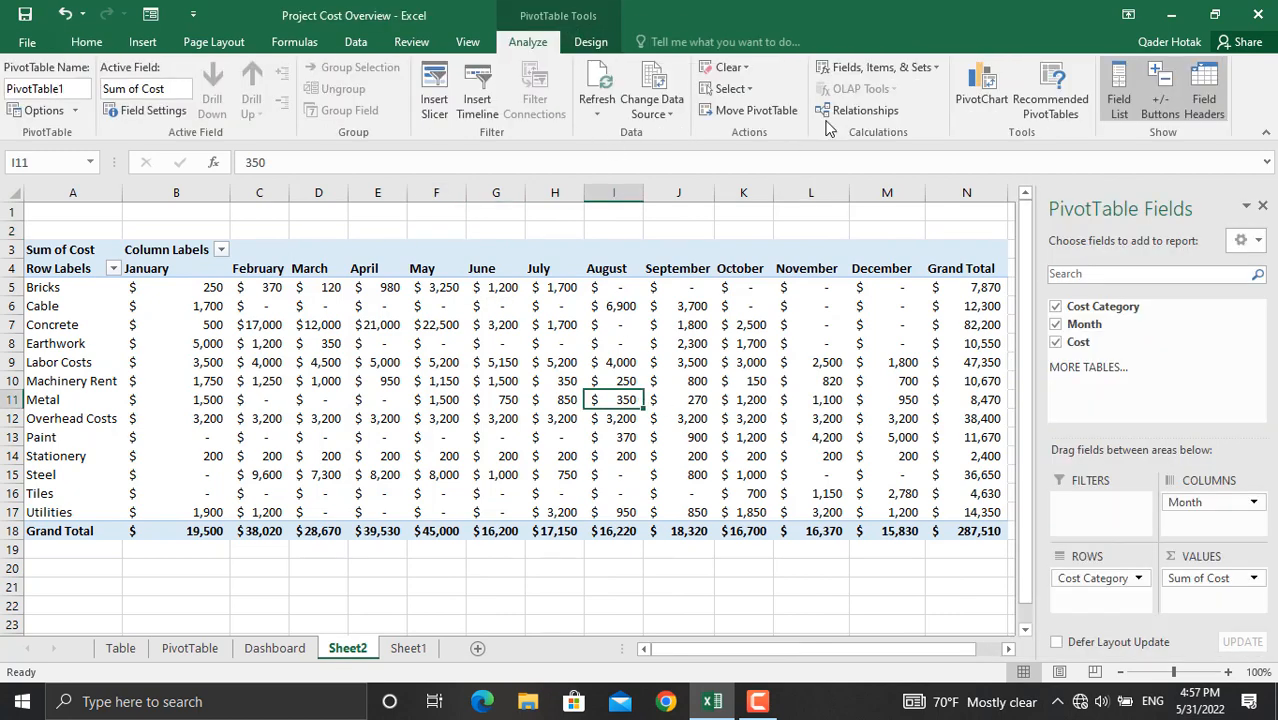
{"action": "mouse_move", "coordinate": [980, 88]}
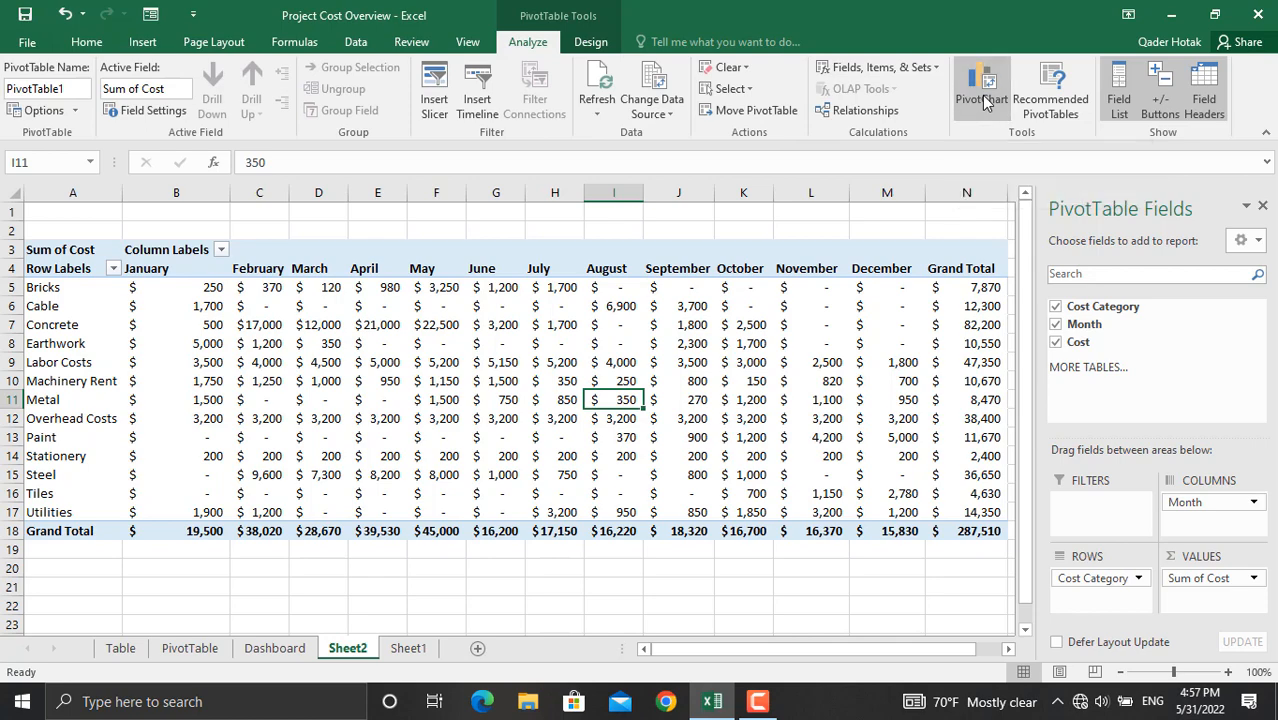
{"action": "left_click", "coordinate": [980, 88]}
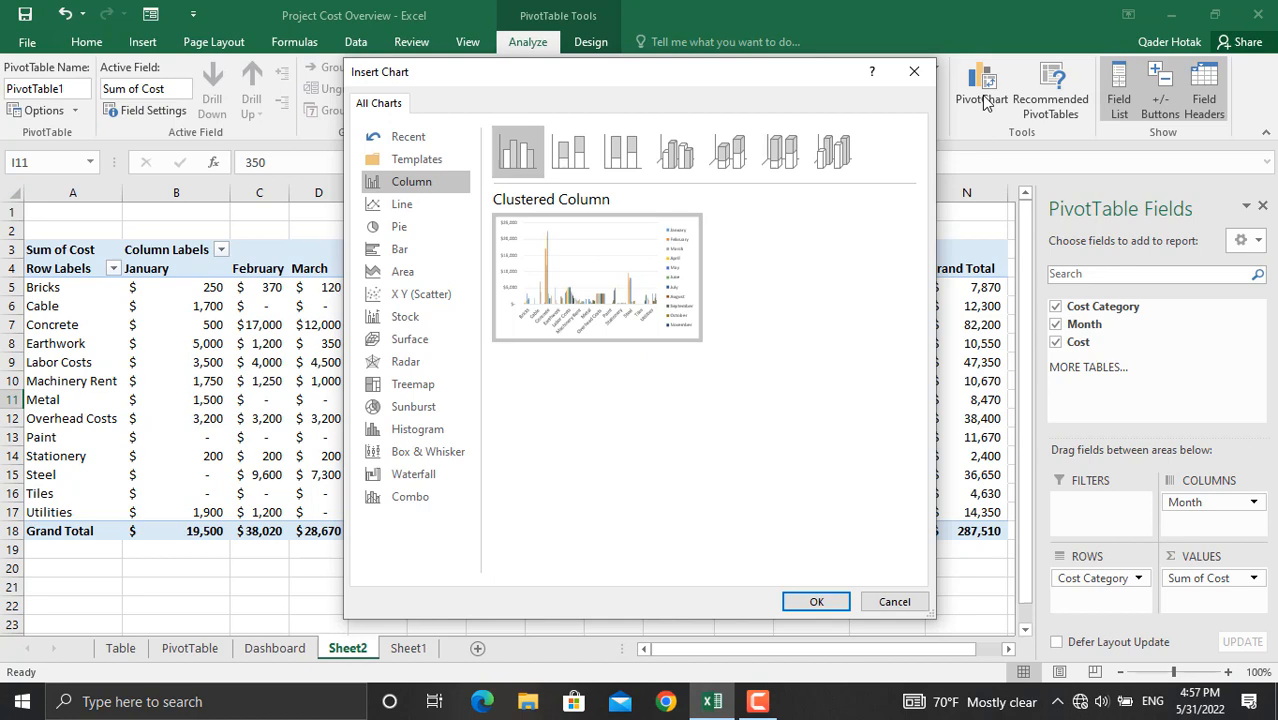
{"action": "left_click", "coordinate": [816, 600]}
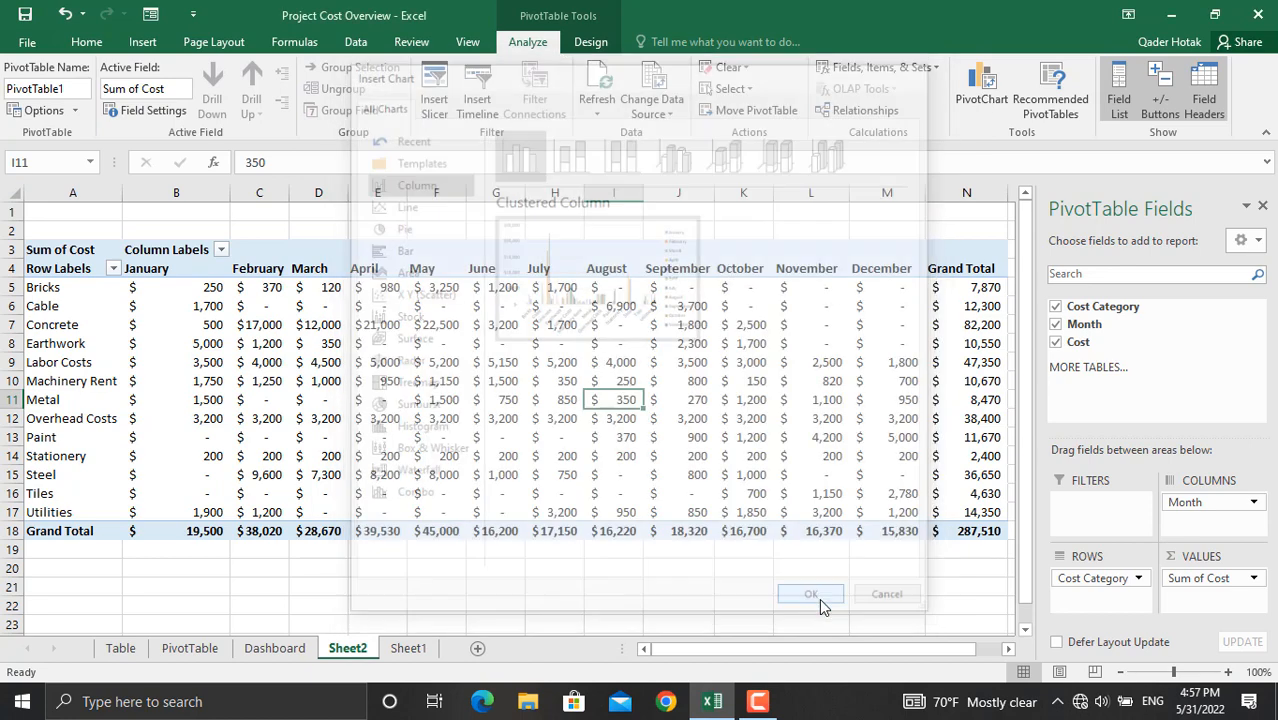
{"action": "left_click", "coordinate": [810, 594]}
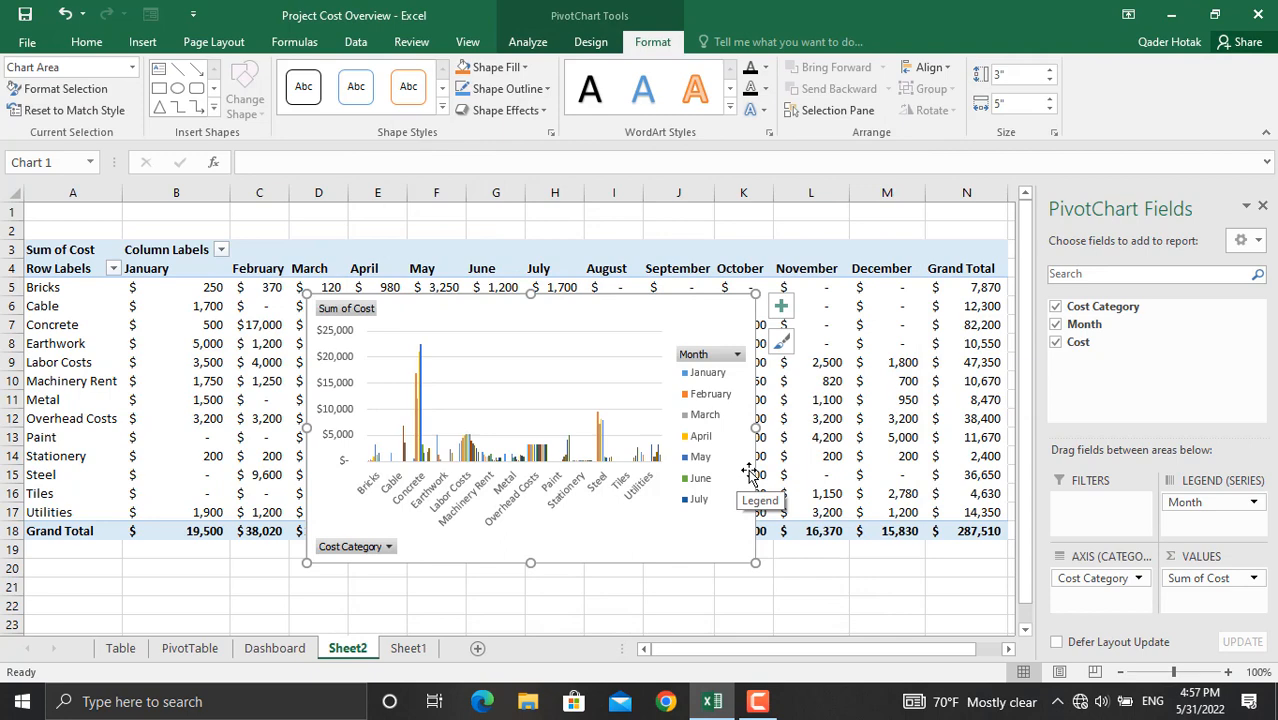
{"action": "mouse_move", "coordinate": [508, 630]}
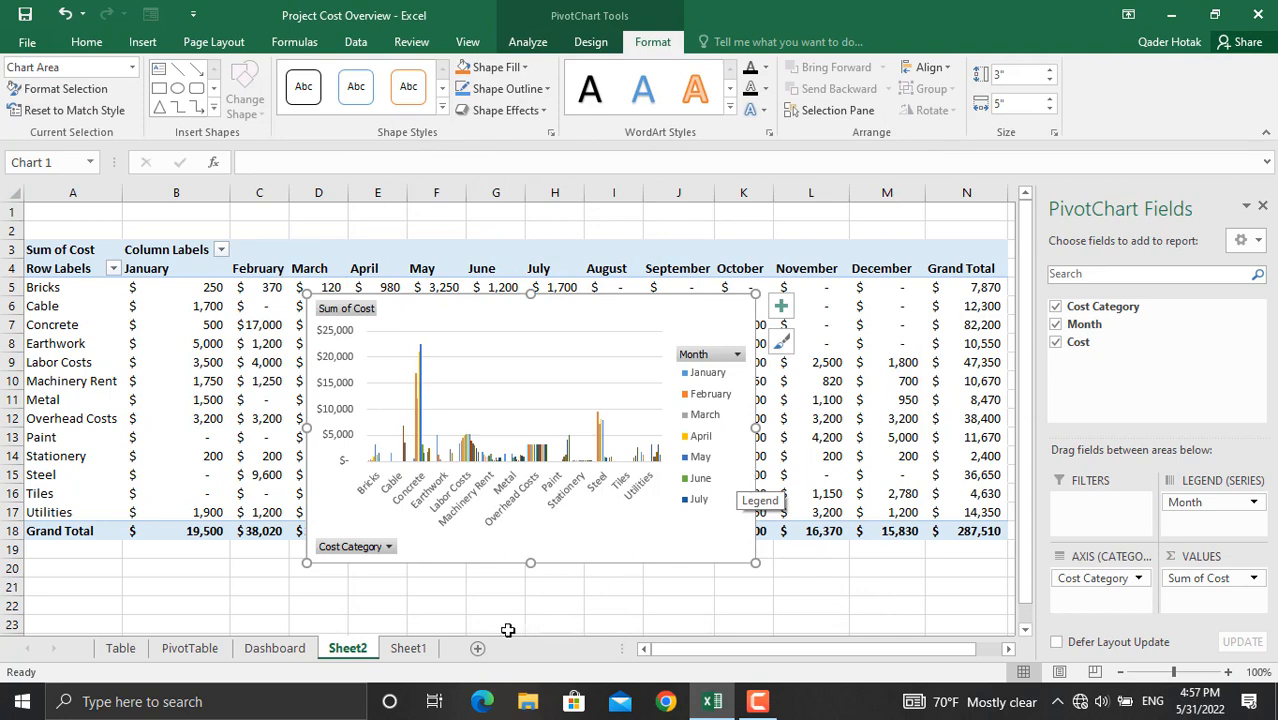
{"action": "left_click", "coordinate": [408, 648]}
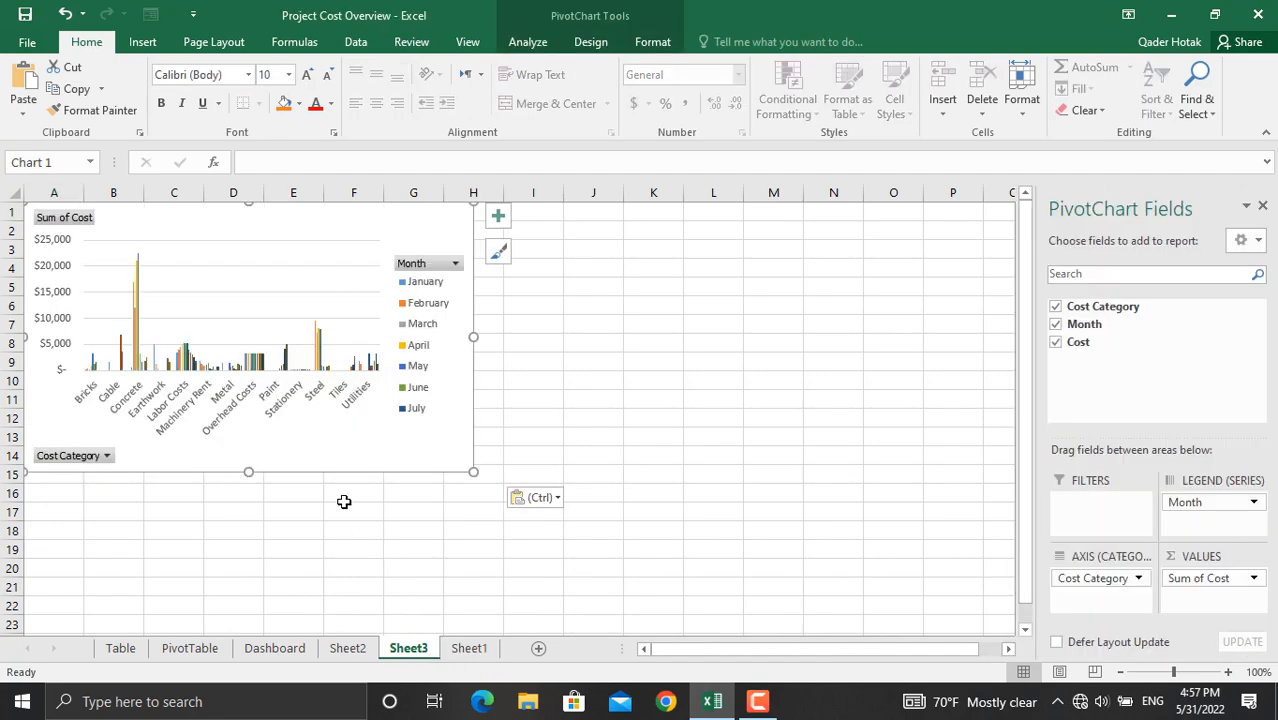
{"action": "left_click", "coordinate": [346, 648]}
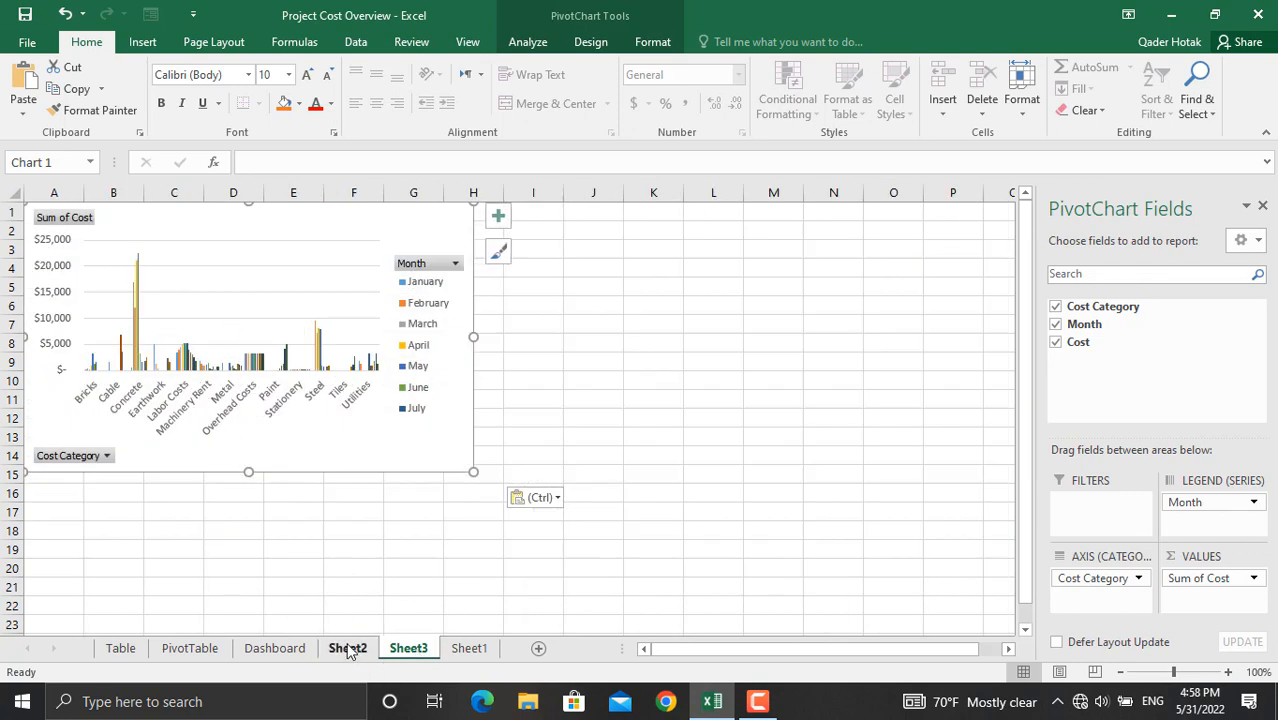
Create a pie PivotChart from the Sheet2 pivot table and cut it for moving.
{"action": "left_click", "coordinate": [348, 648]}
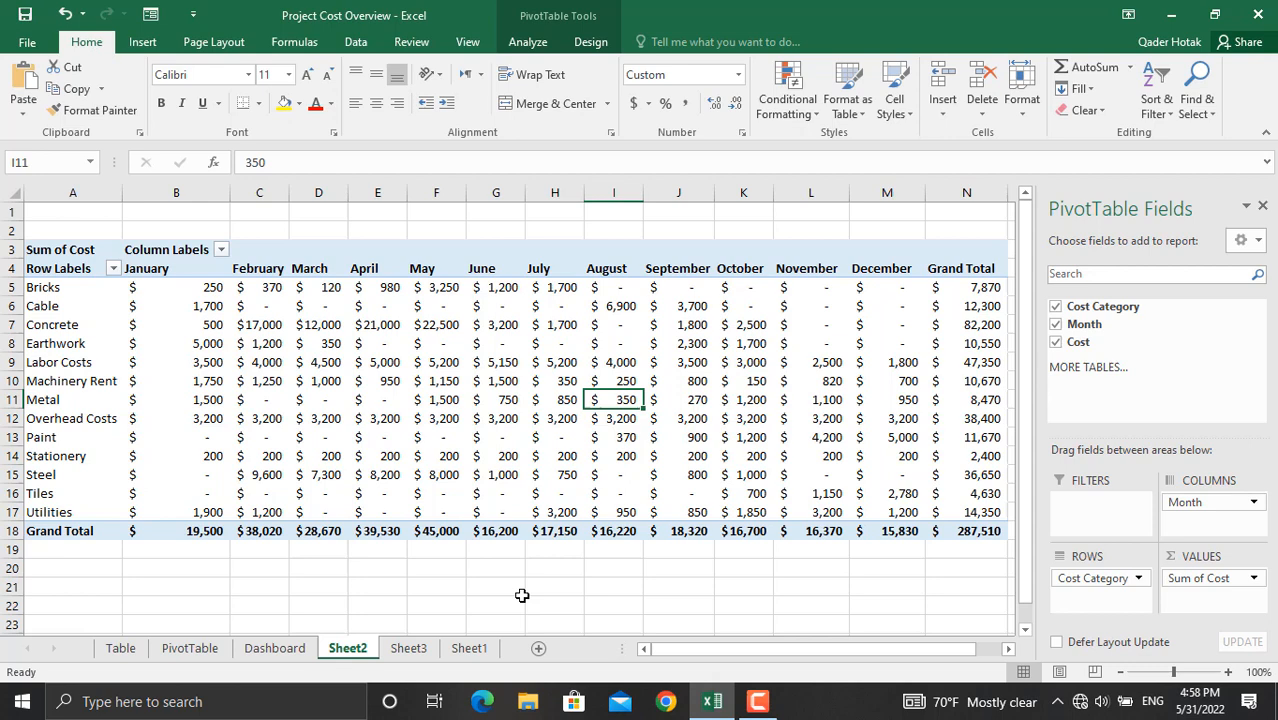
{"action": "mouse_move", "coordinate": [830, 128]}
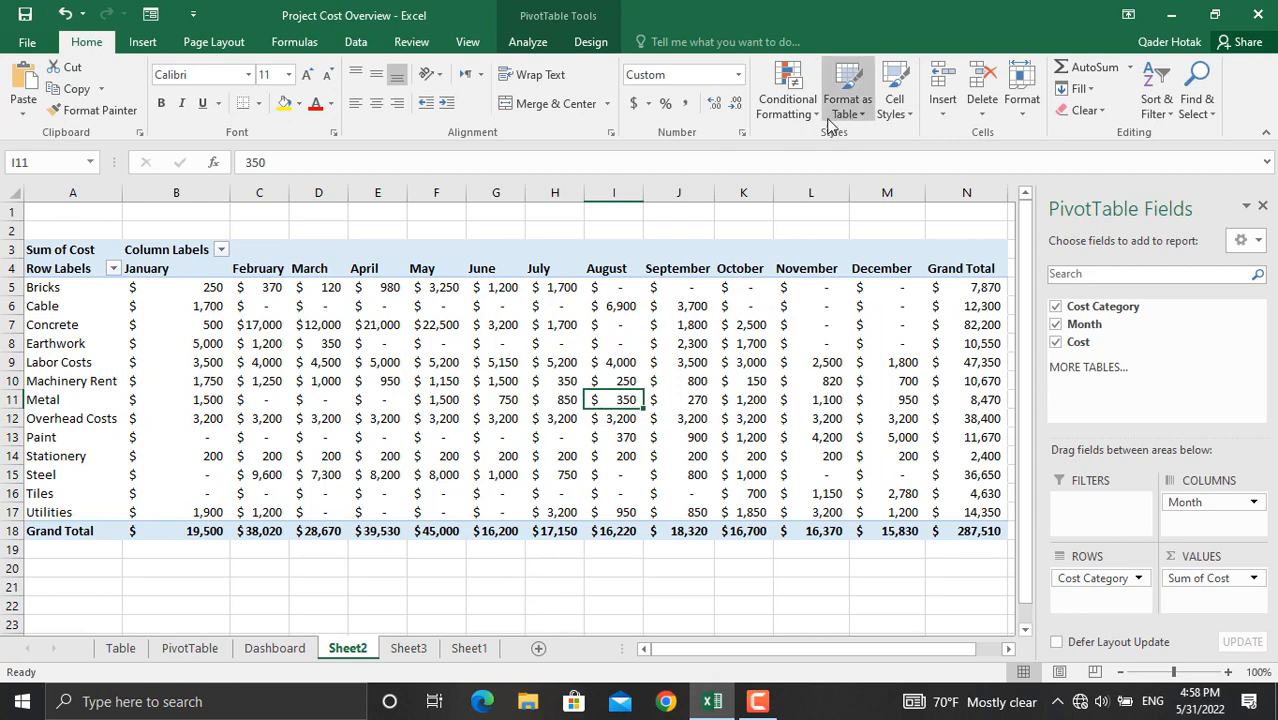
{"action": "left_click", "coordinate": [528, 40]}
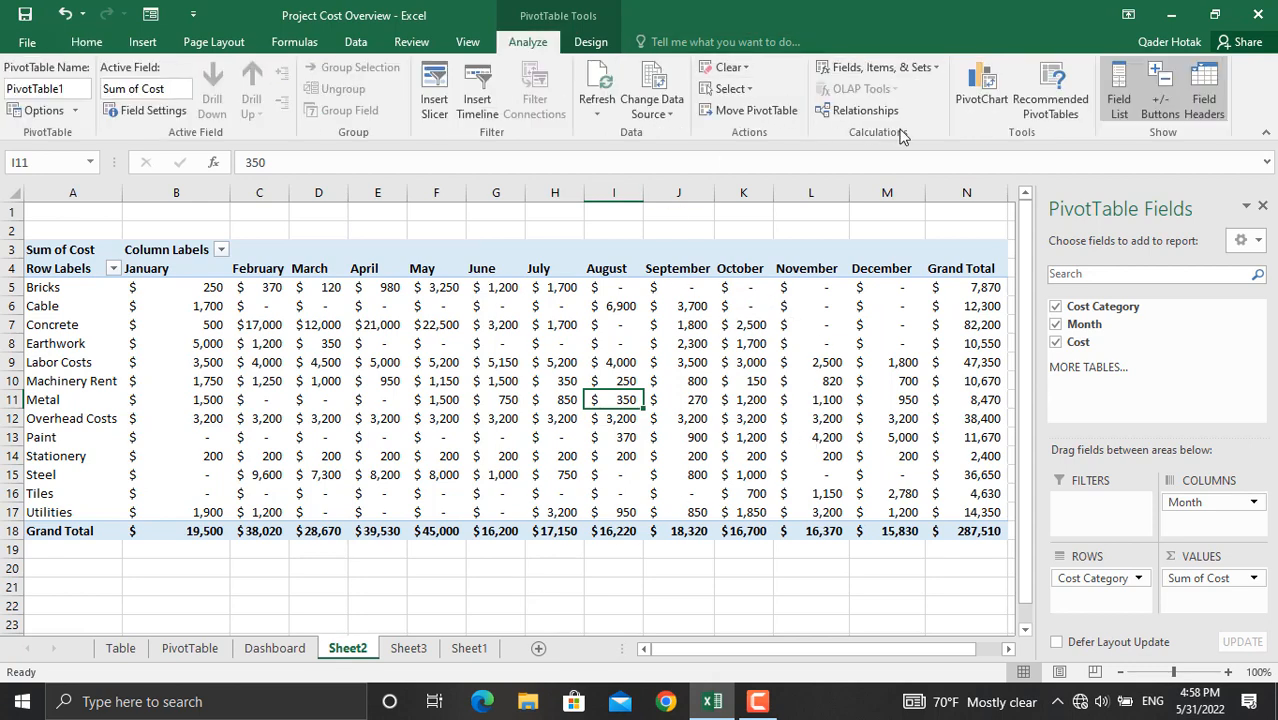
{"action": "left_click", "coordinate": [980, 88]}
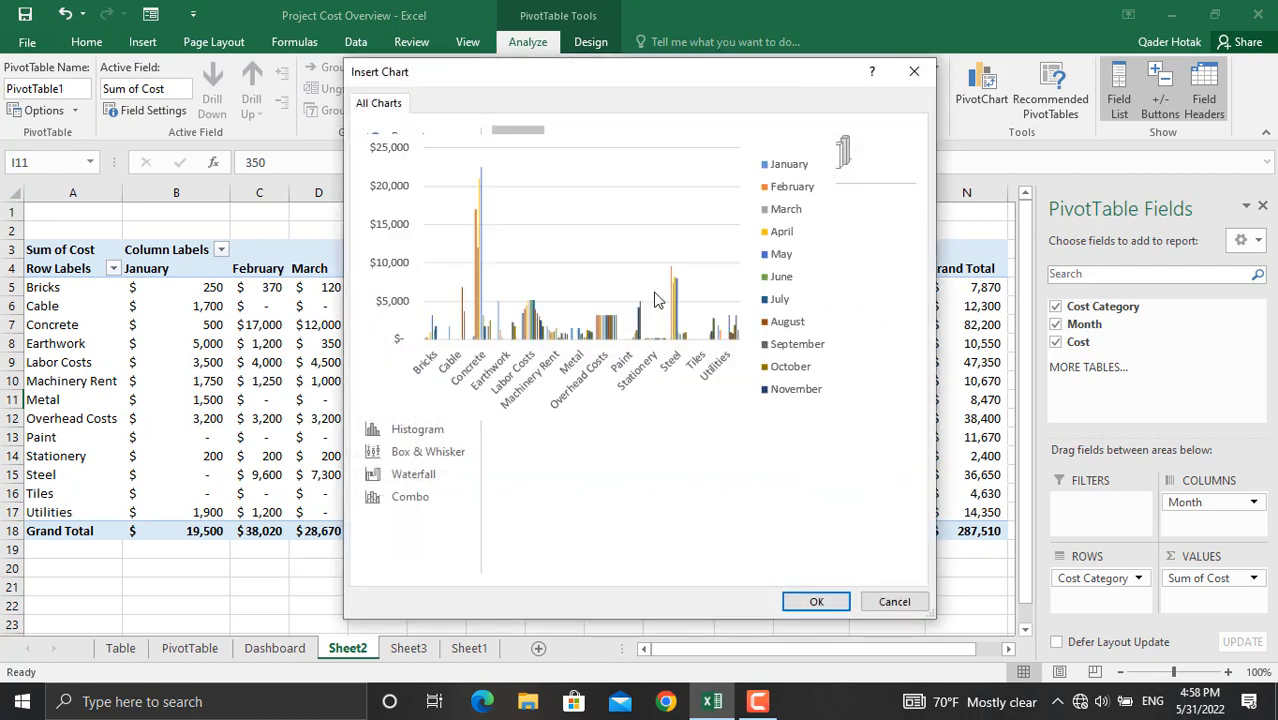
{"action": "left_click", "coordinate": [412, 180]}
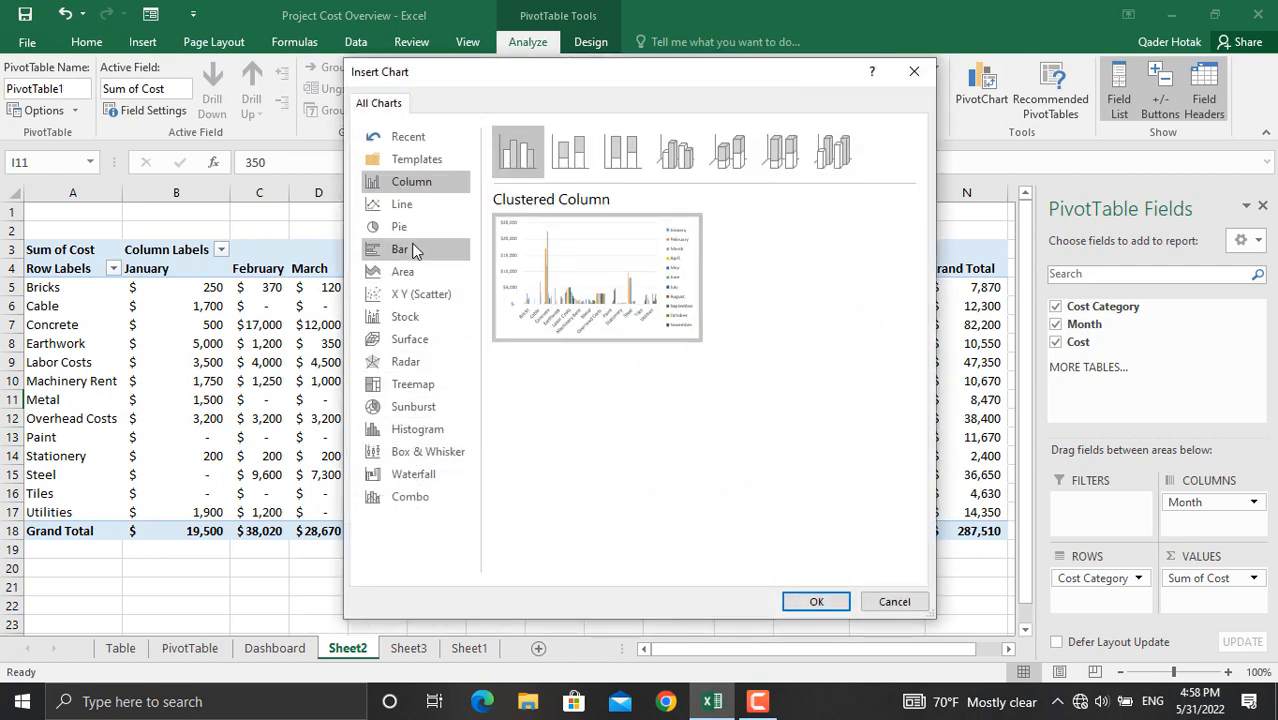
{"action": "left_click", "coordinate": [400, 226]}
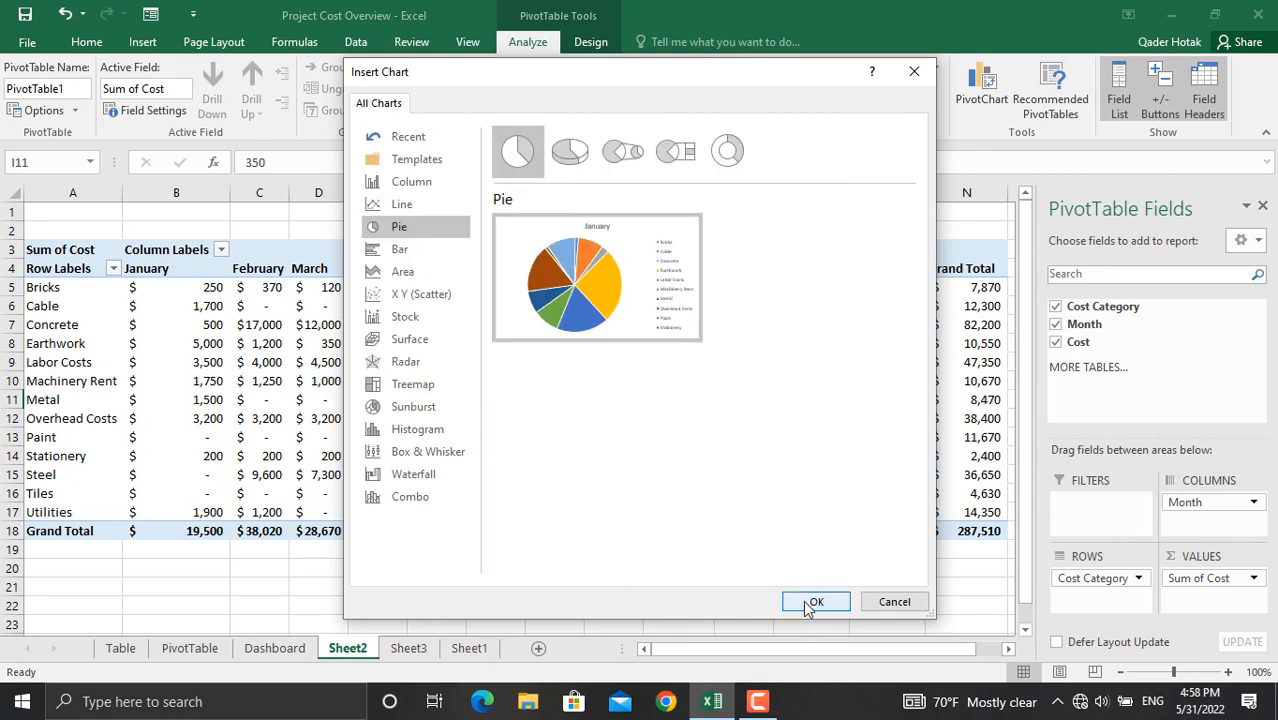
{"action": "left_click", "coordinate": [816, 600]}
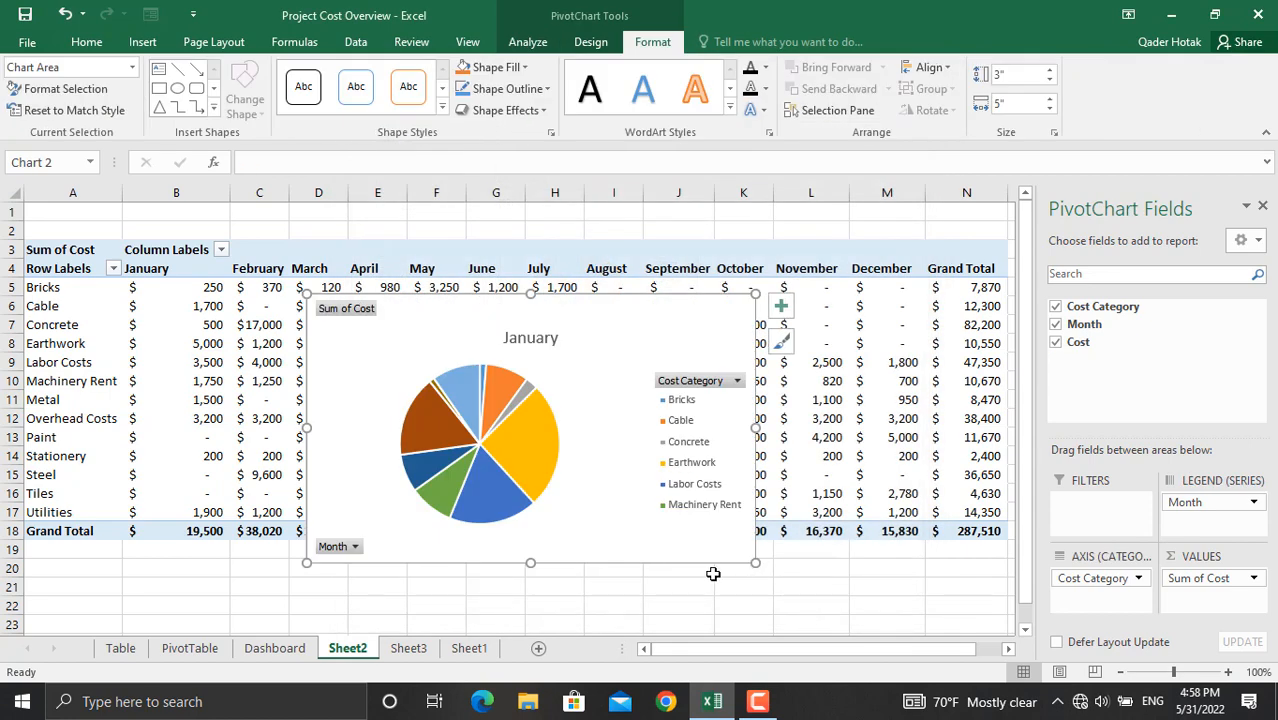
{"action": "mouse_move", "coordinate": [670, 560]}
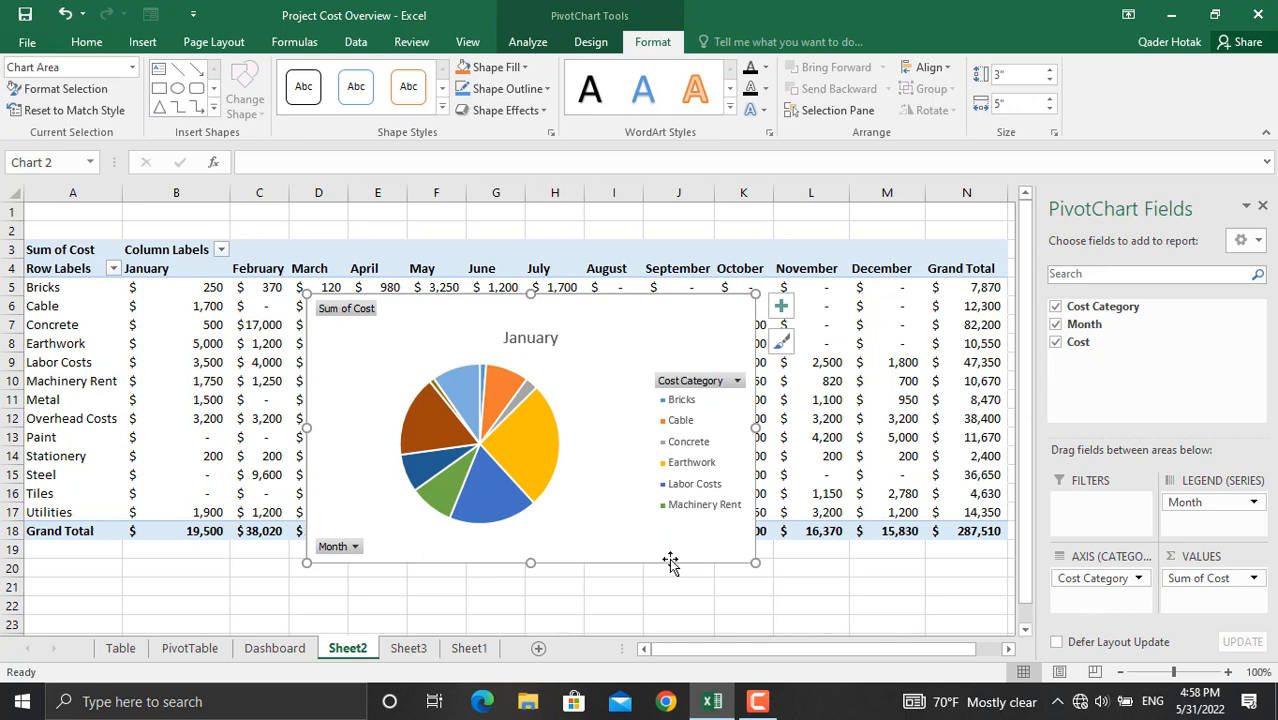
{"action": "mouse_move", "coordinate": [670, 558]}
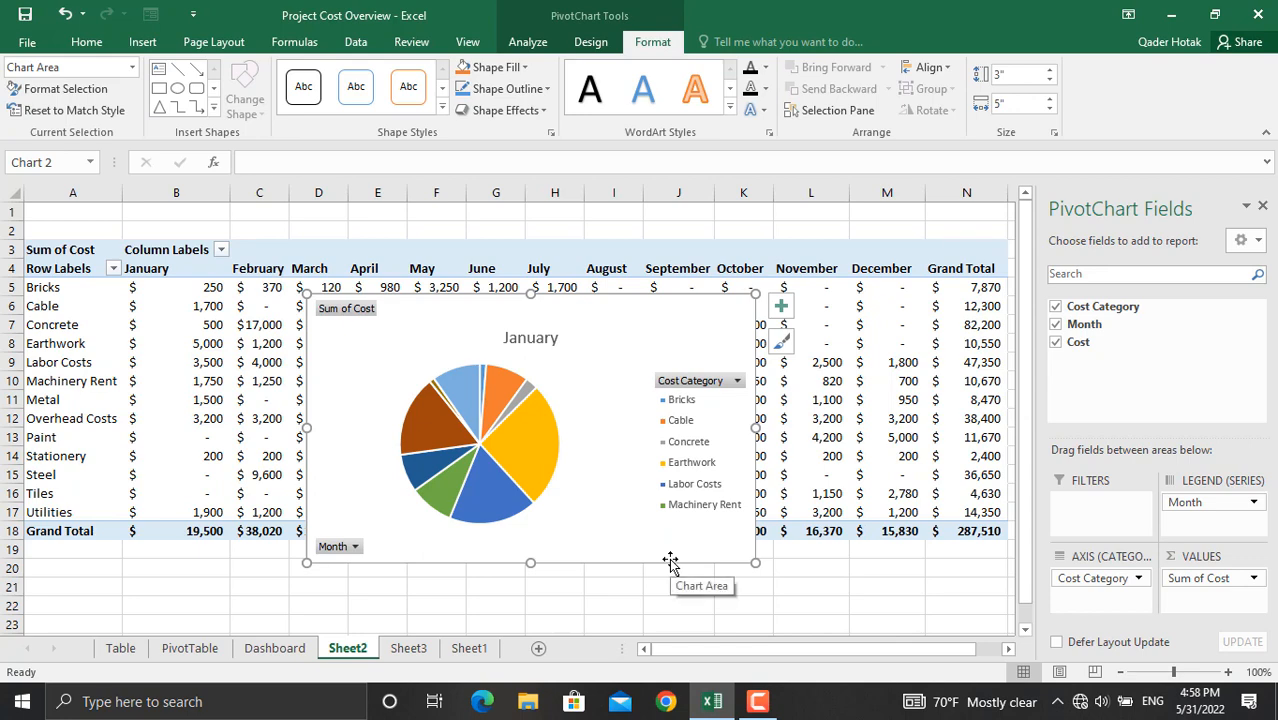
{"action": "left_click", "coordinate": [408, 648]}
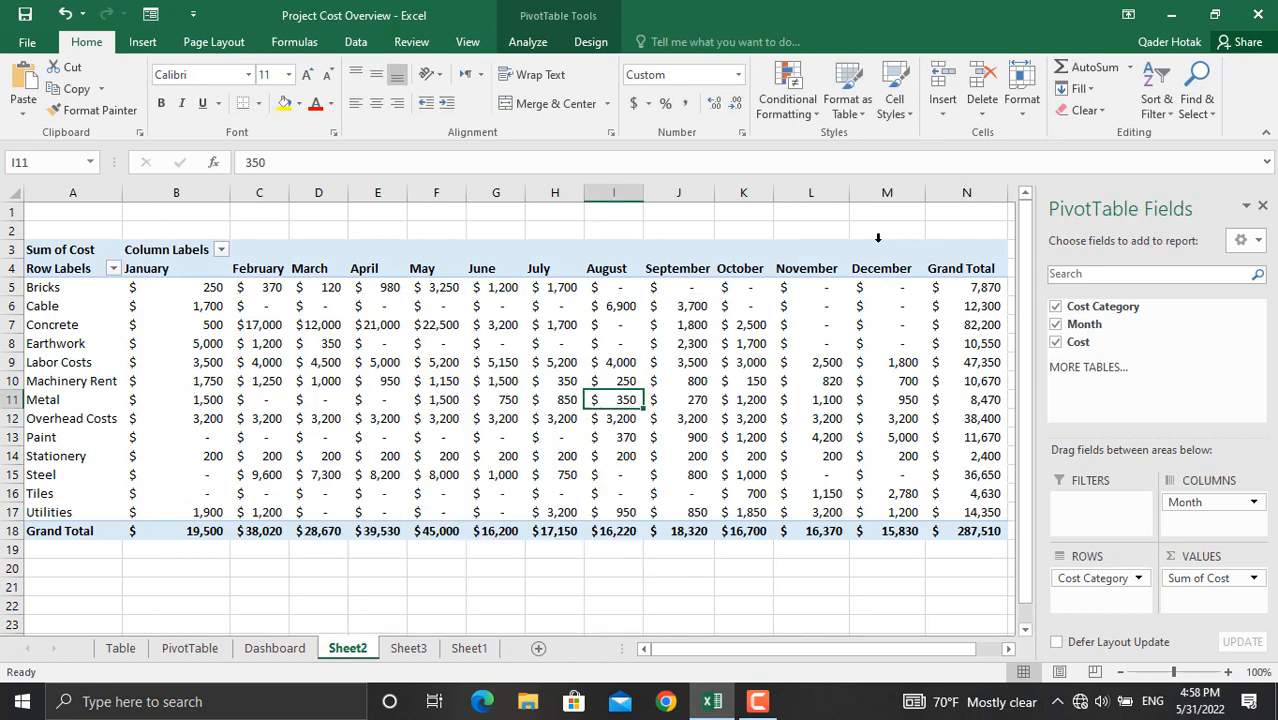
{"action": "mouse_move", "coordinate": [696, 140]}
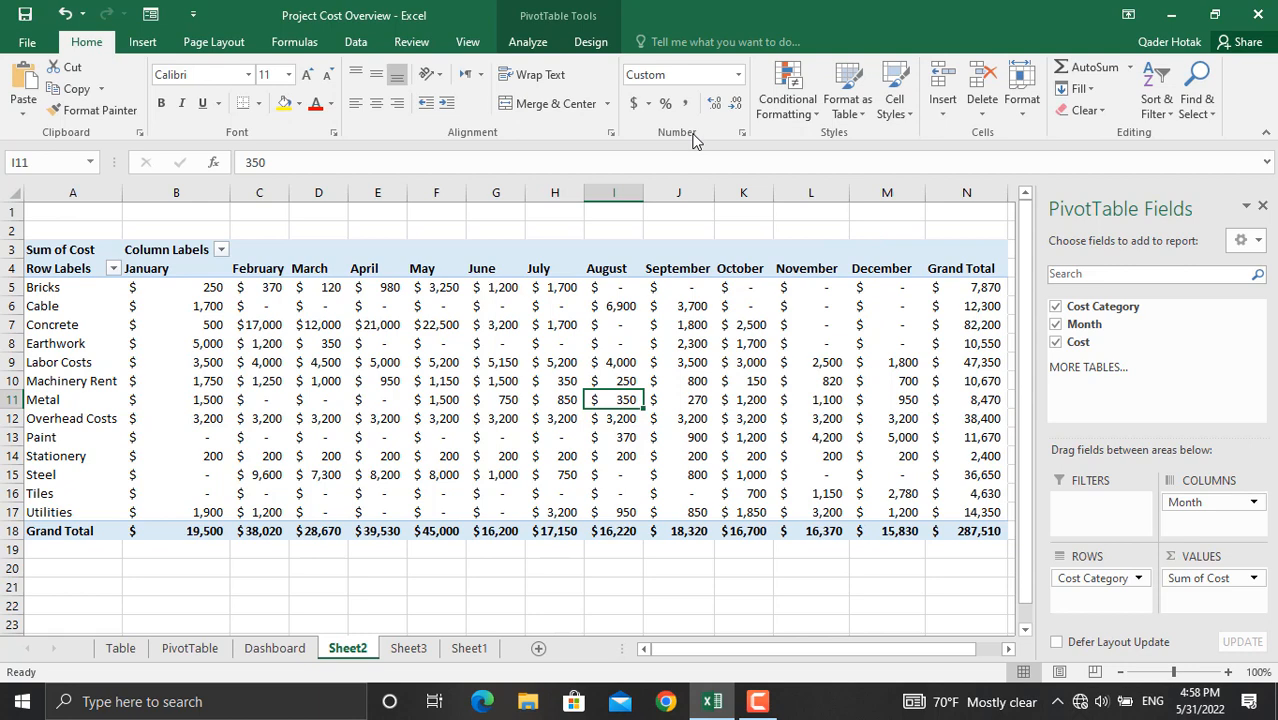
{"action": "mouse_move", "coordinate": [584, 28]}
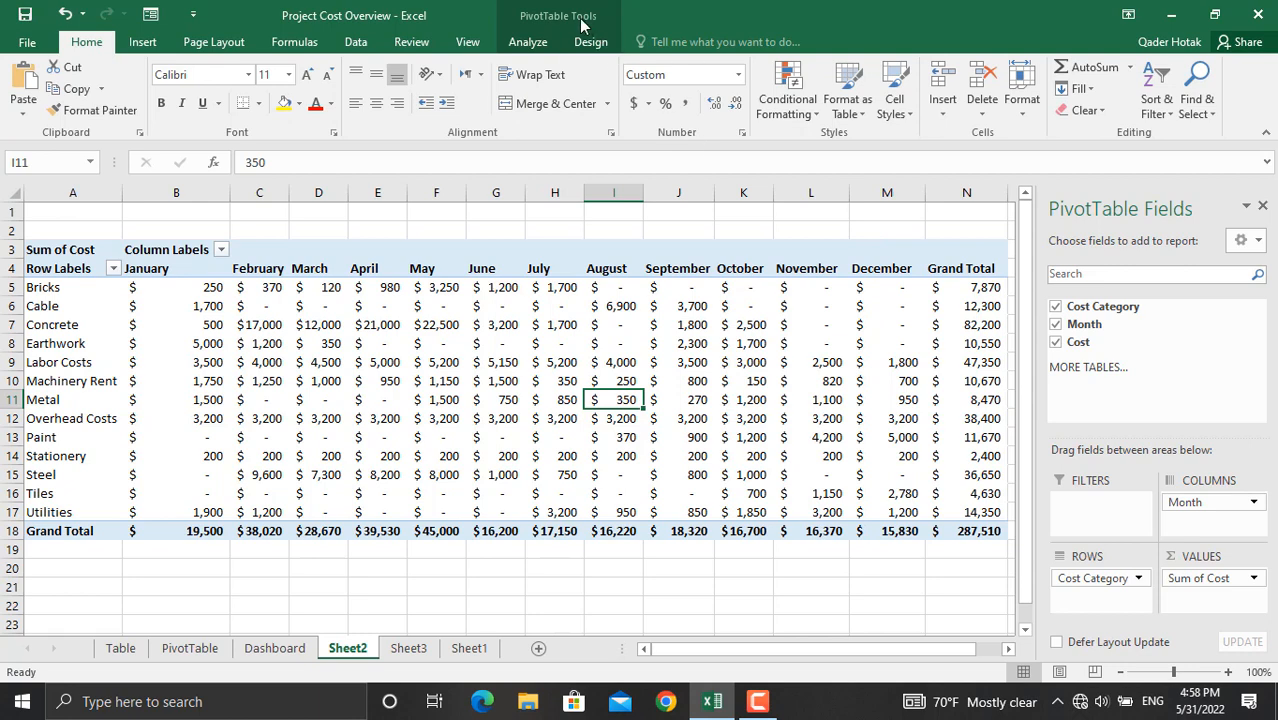
Insert Cost Category and Month slicers for the pivot table, then move to Sheet3 with the charts.
{"action": "left_click", "coordinate": [528, 40]}
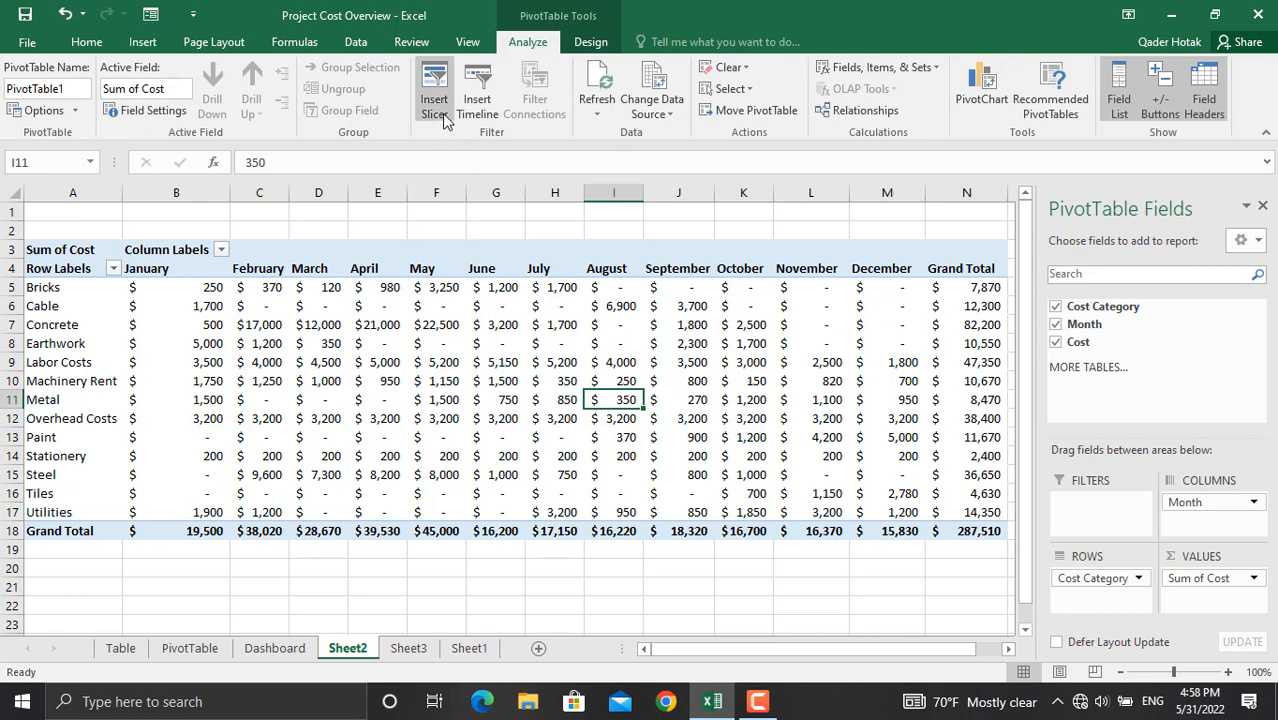
{"action": "left_click", "coordinate": [434, 80]}
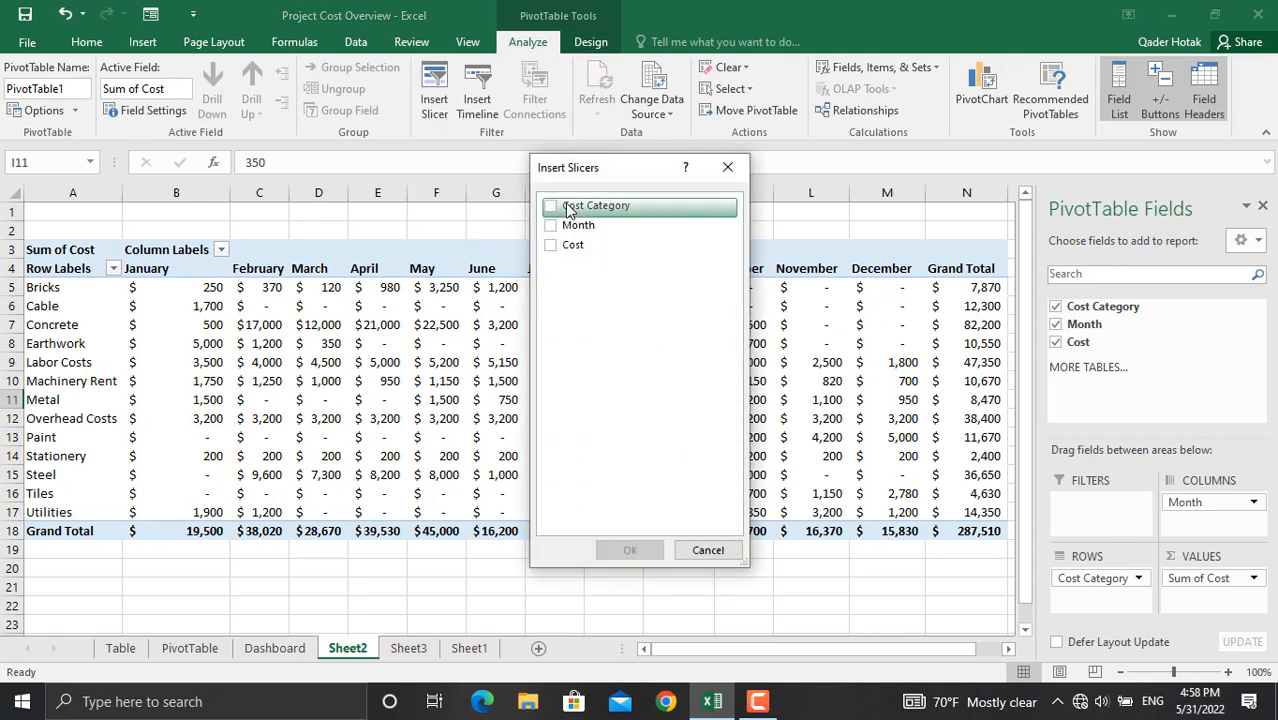
{"action": "left_click", "coordinate": [550, 204]}
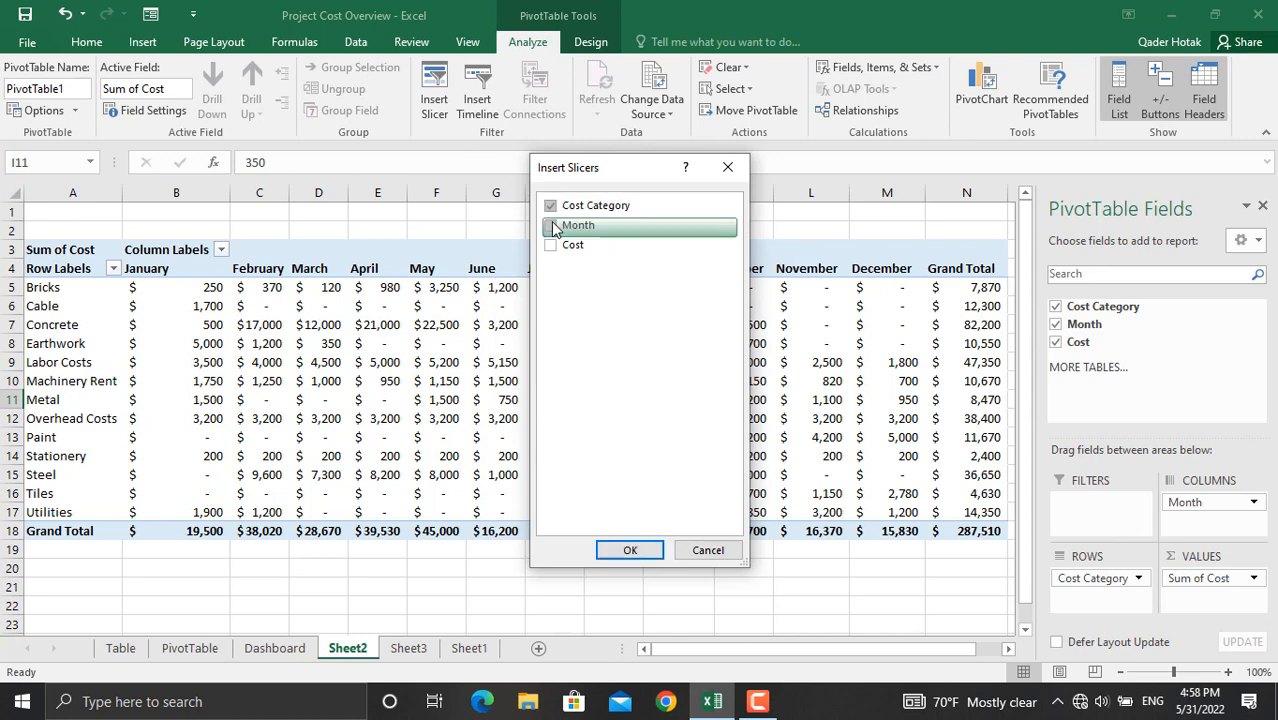
{"action": "left_click", "coordinate": [550, 224]}
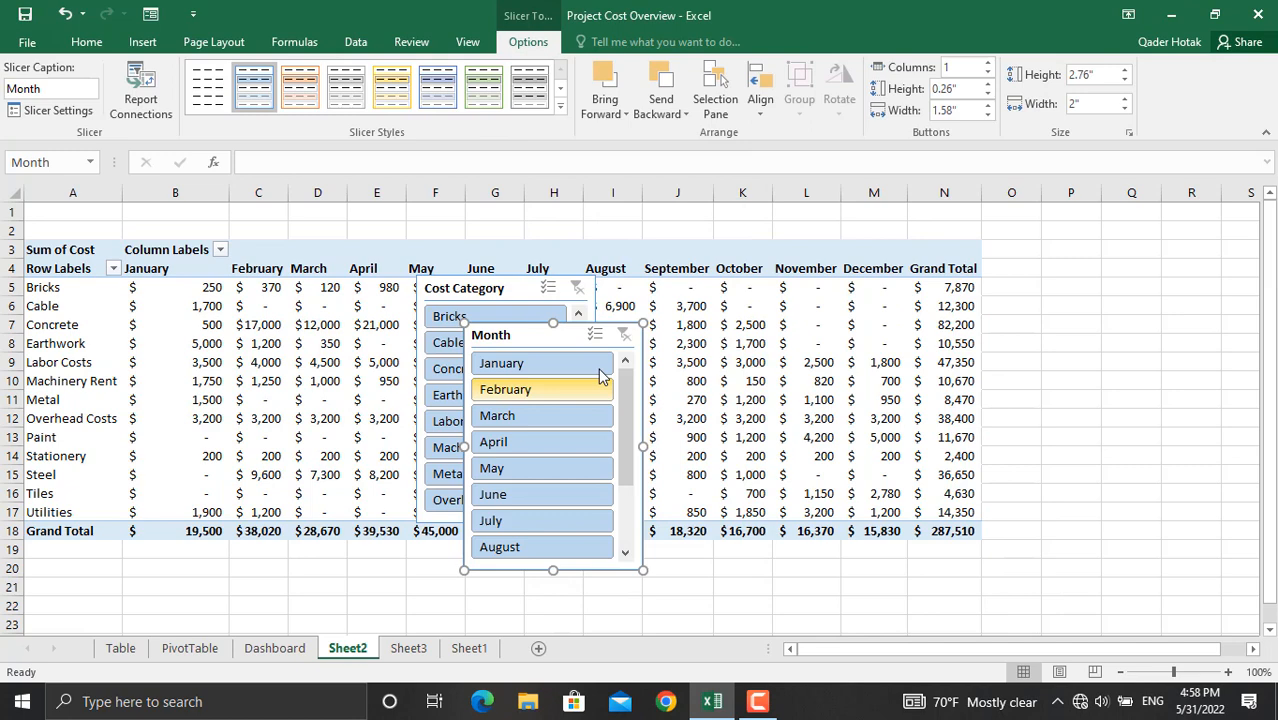
{"action": "mouse_move", "coordinate": [512, 280]}
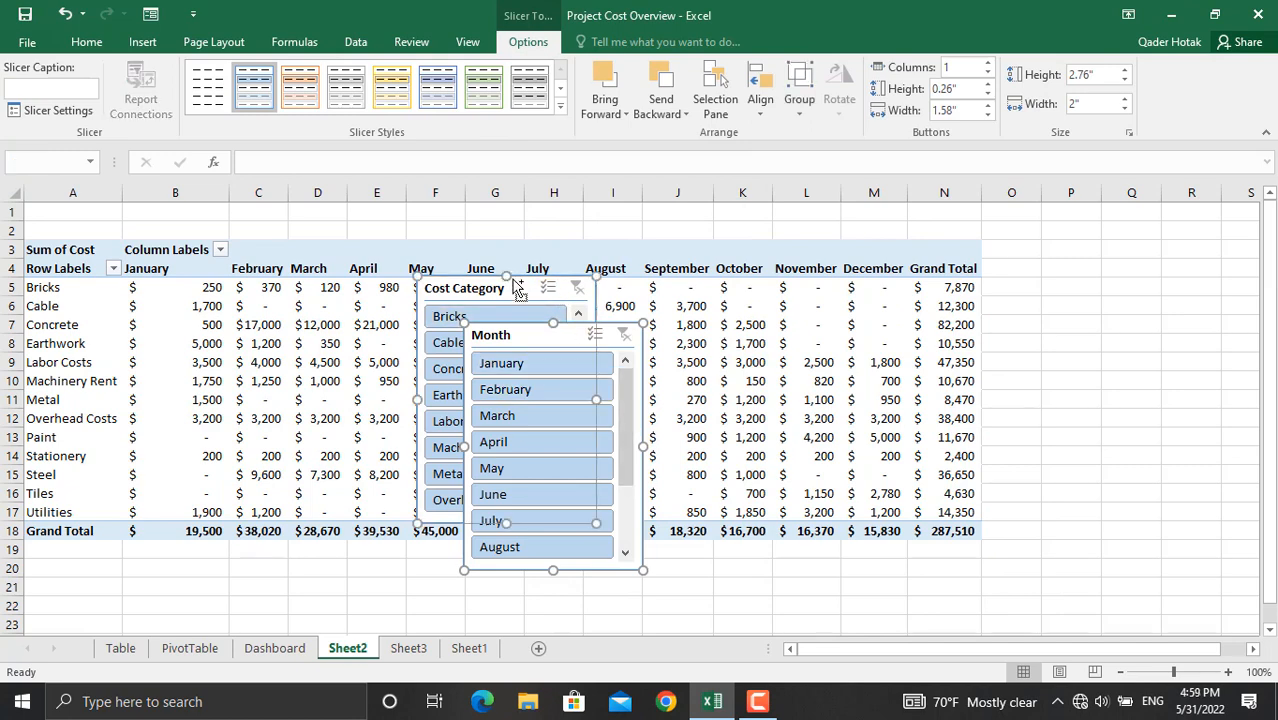
{"action": "left_click", "coordinate": [408, 648]}
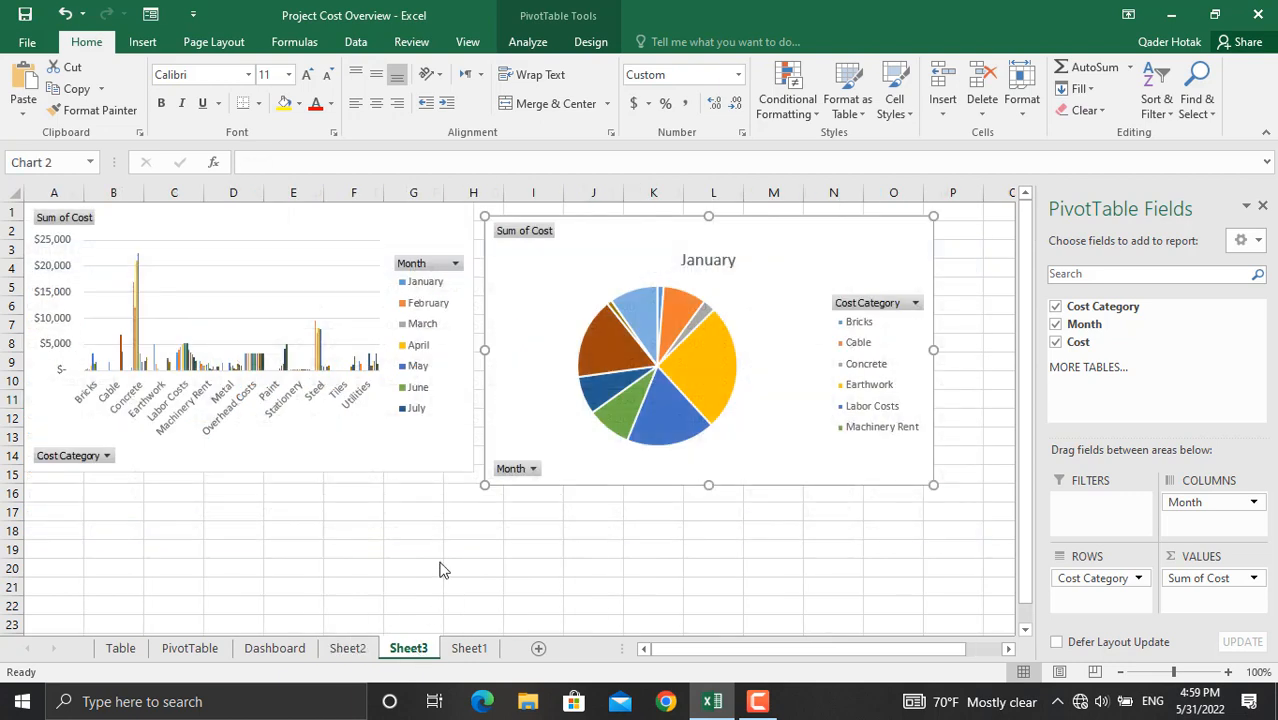
Paste the two slicers below the charts on Sheet3 and select the bar chart.
{"action": "left_click", "coordinate": [412, 548]}
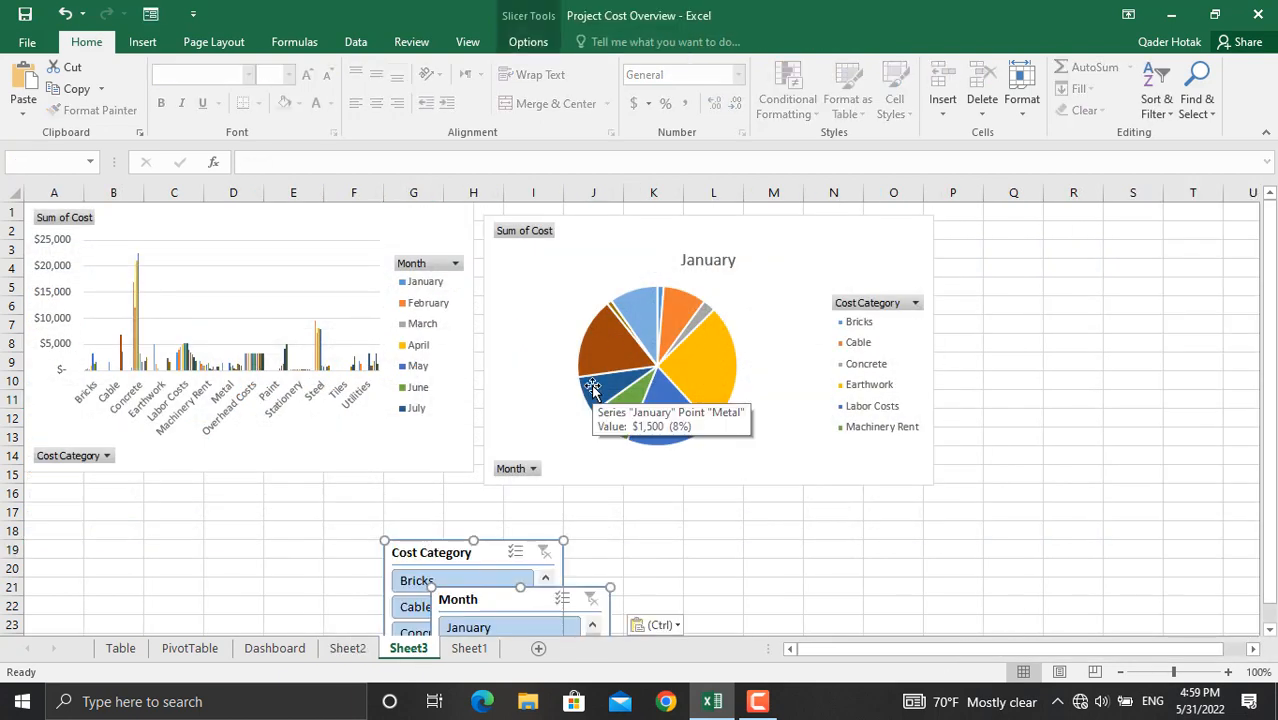
{"action": "mouse_move", "coordinate": [454, 338]}
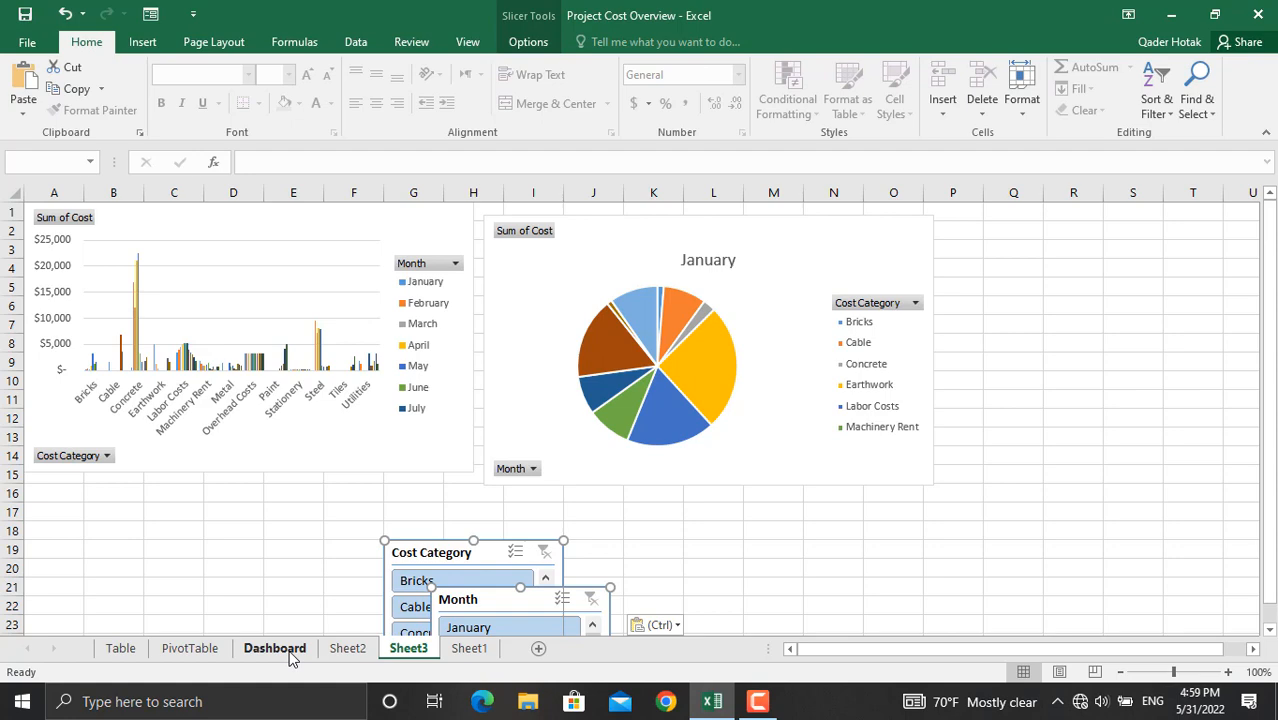
{"action": "left_click", "coordinate": [248, 340]}
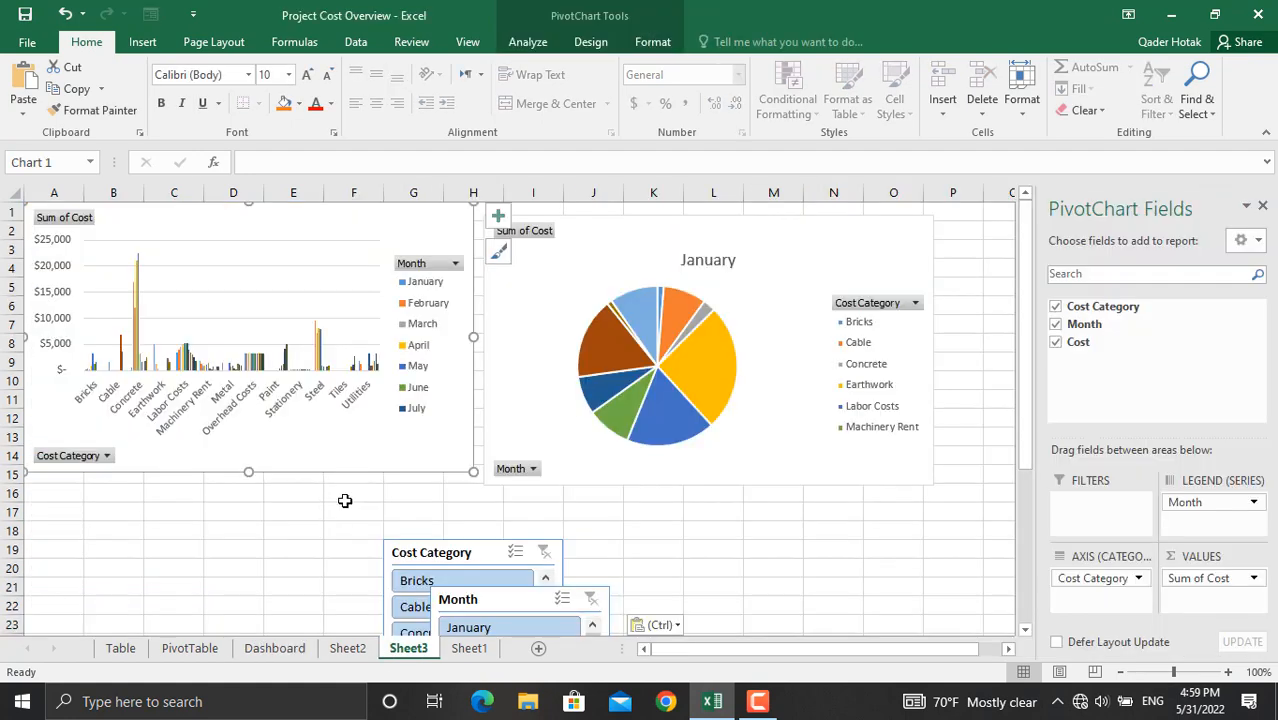
{"action": "mouse_move", "coordinate": [388, 264]}
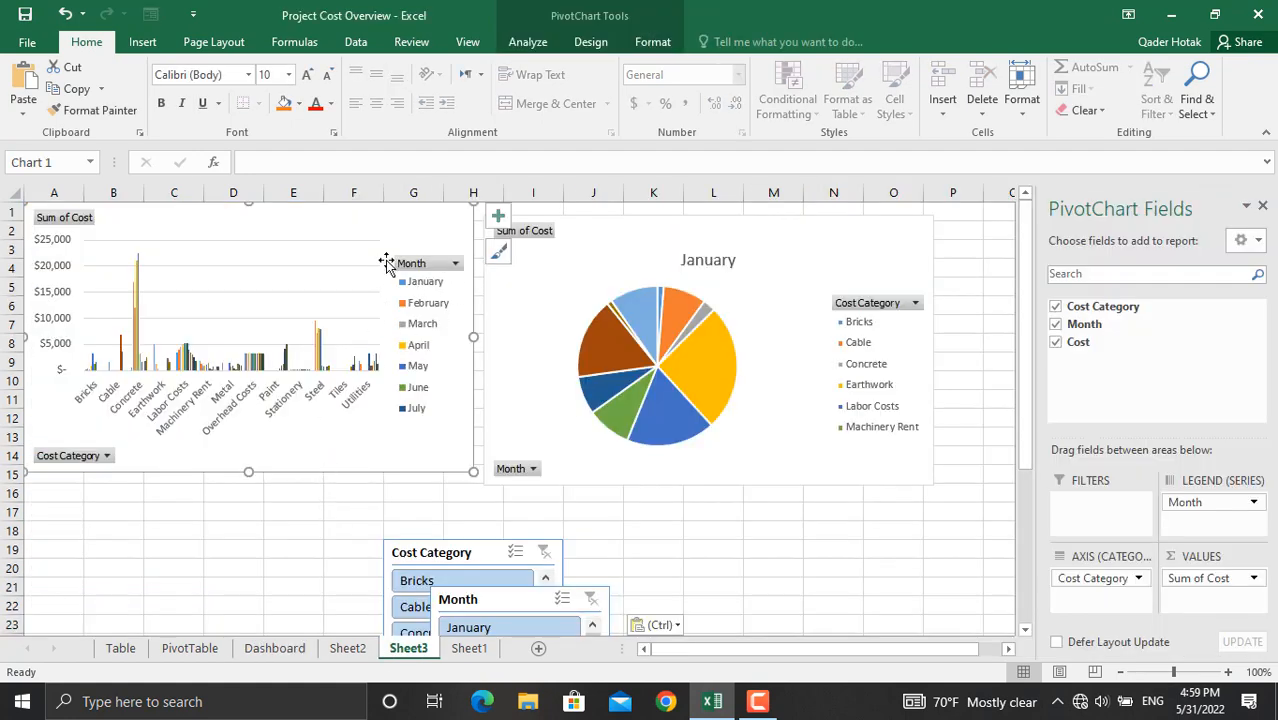
{"action": "mouse_move", "coordinate": [338, 472]}
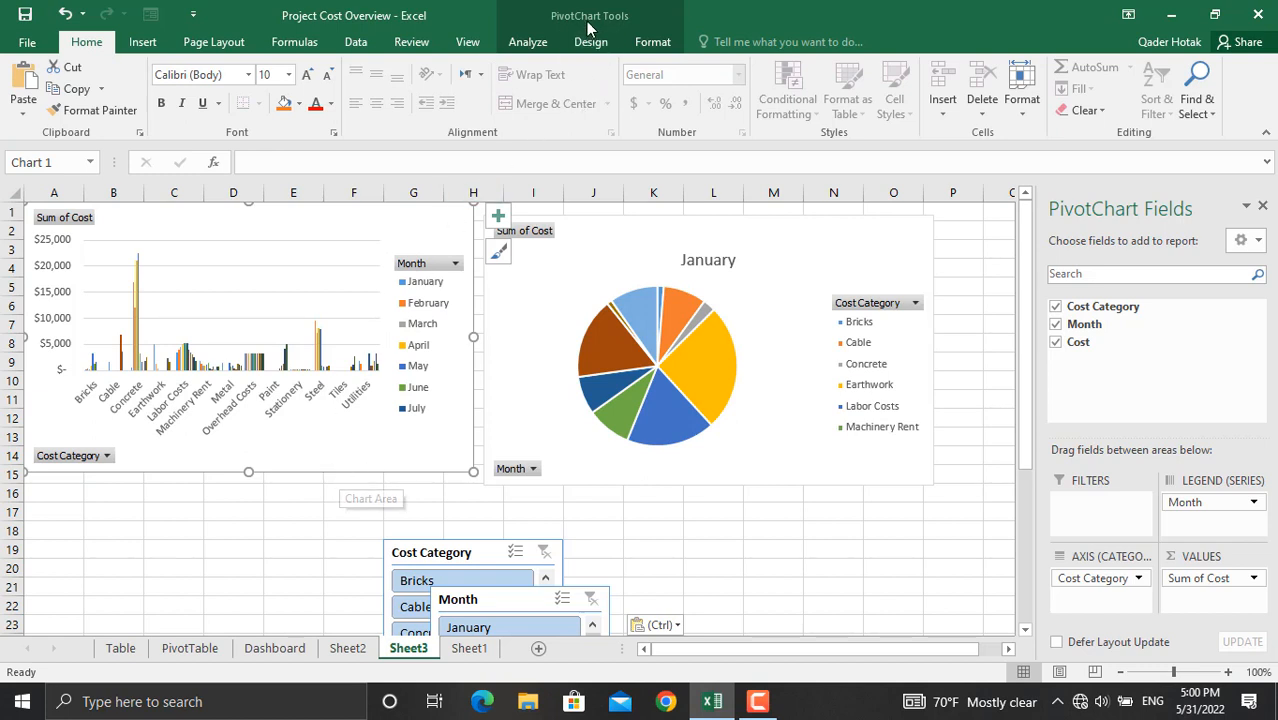
{"action": "left_click", "coordinate": [528, 40]}
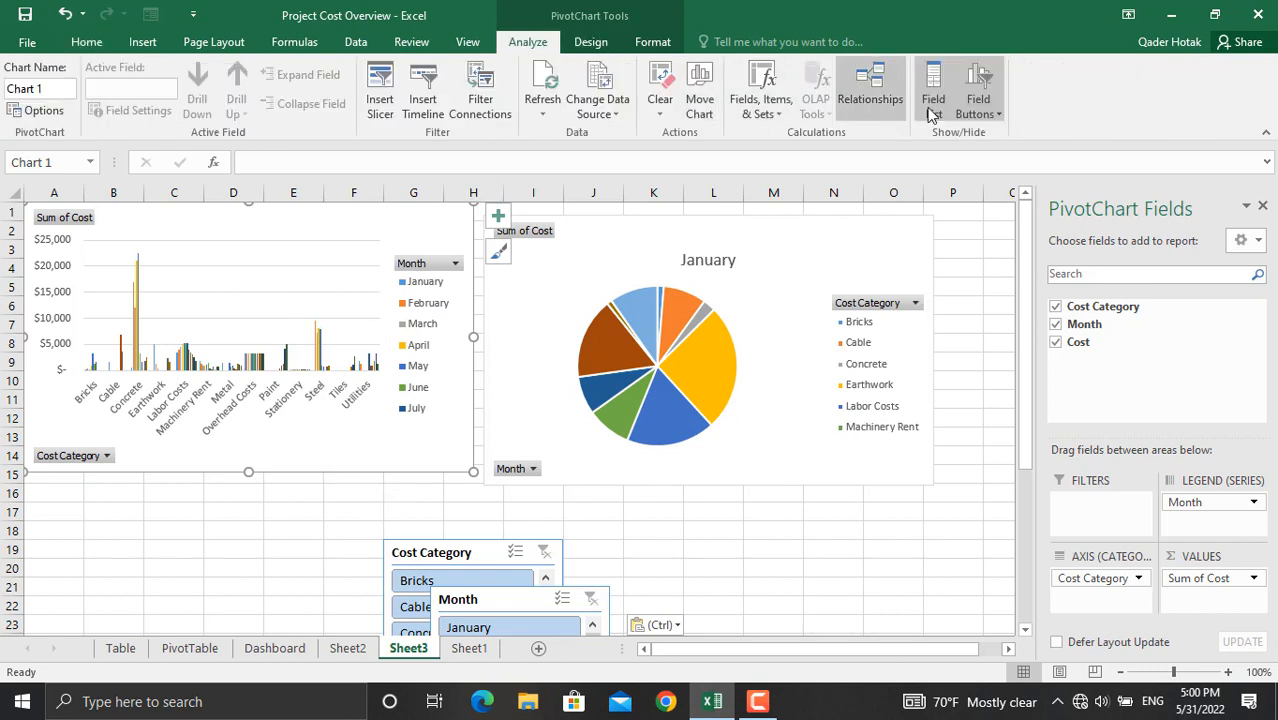
Hide all field buttons on the bar chart and add cost value labels to its bars.
{"action": "left_click", "coordinate": [976, 90]}
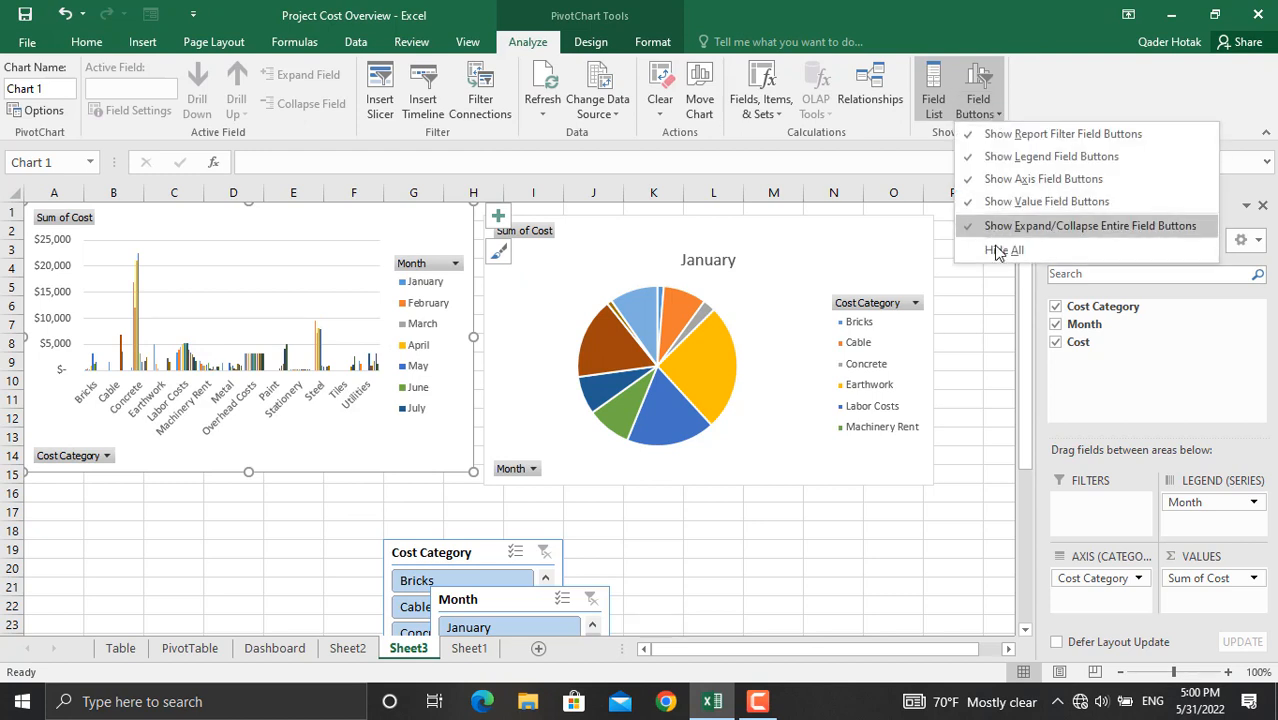
{"action": "left_click", "coordinate": [1004, 248]}
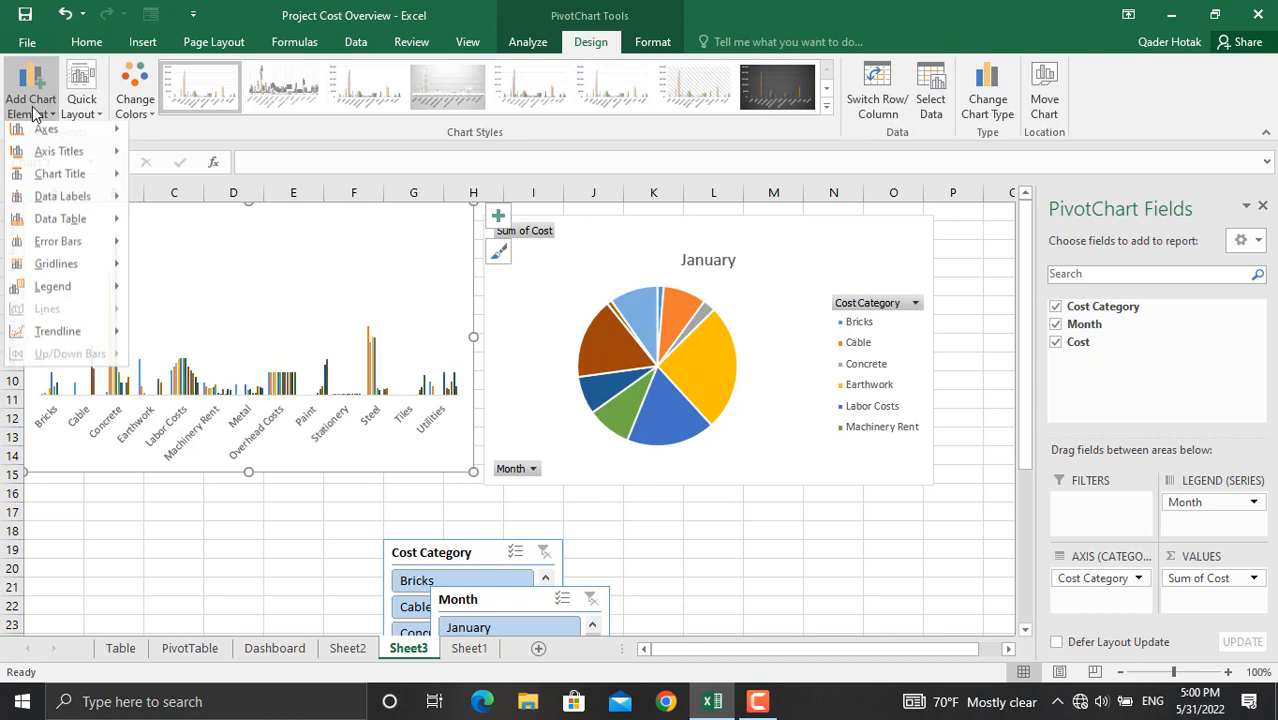
{"action": "left_click", "coordinate": [62, 200]}
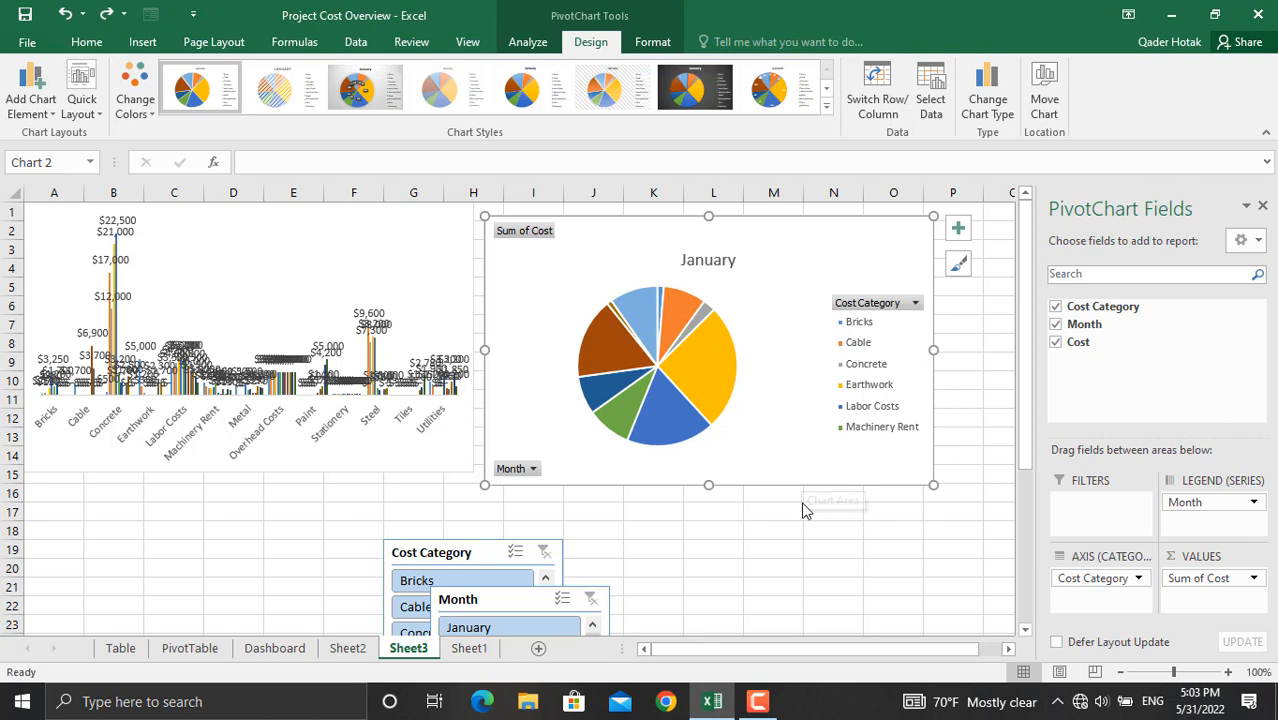
{"action": "mouse_move", "coordinate": [776, 392]}
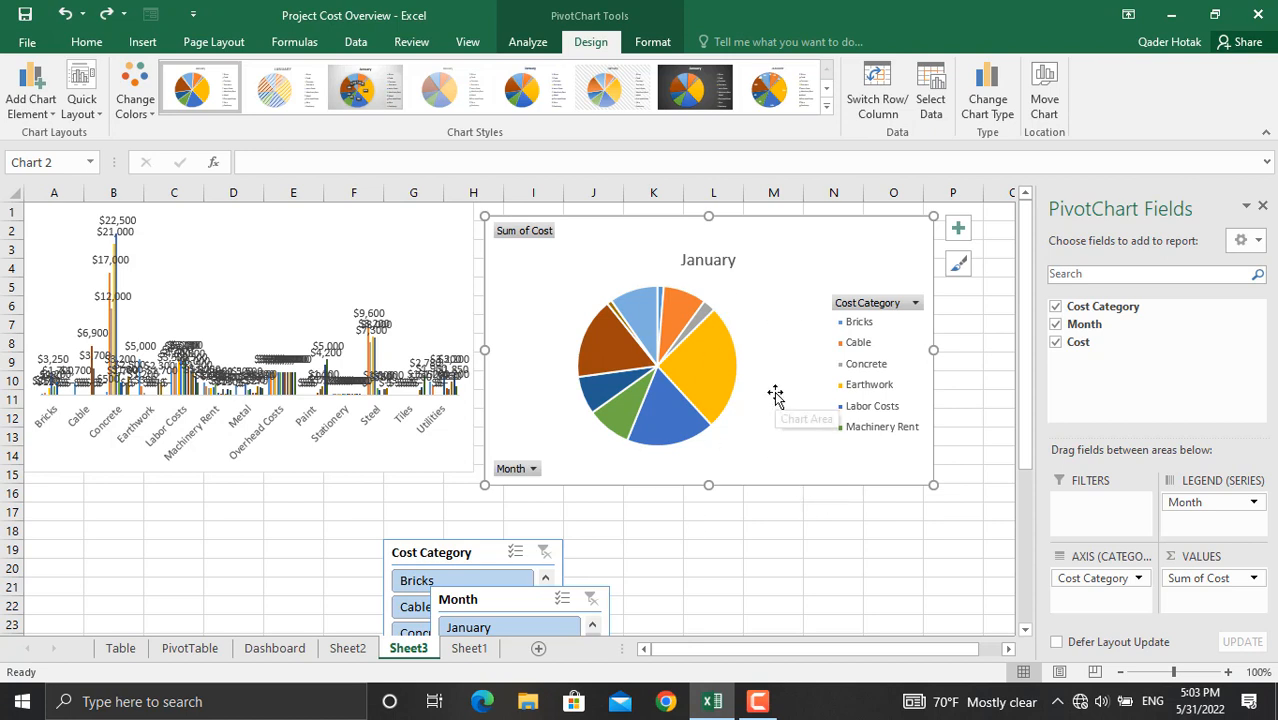
{"action": "mouse_move", "coordinate": [604, 16]}
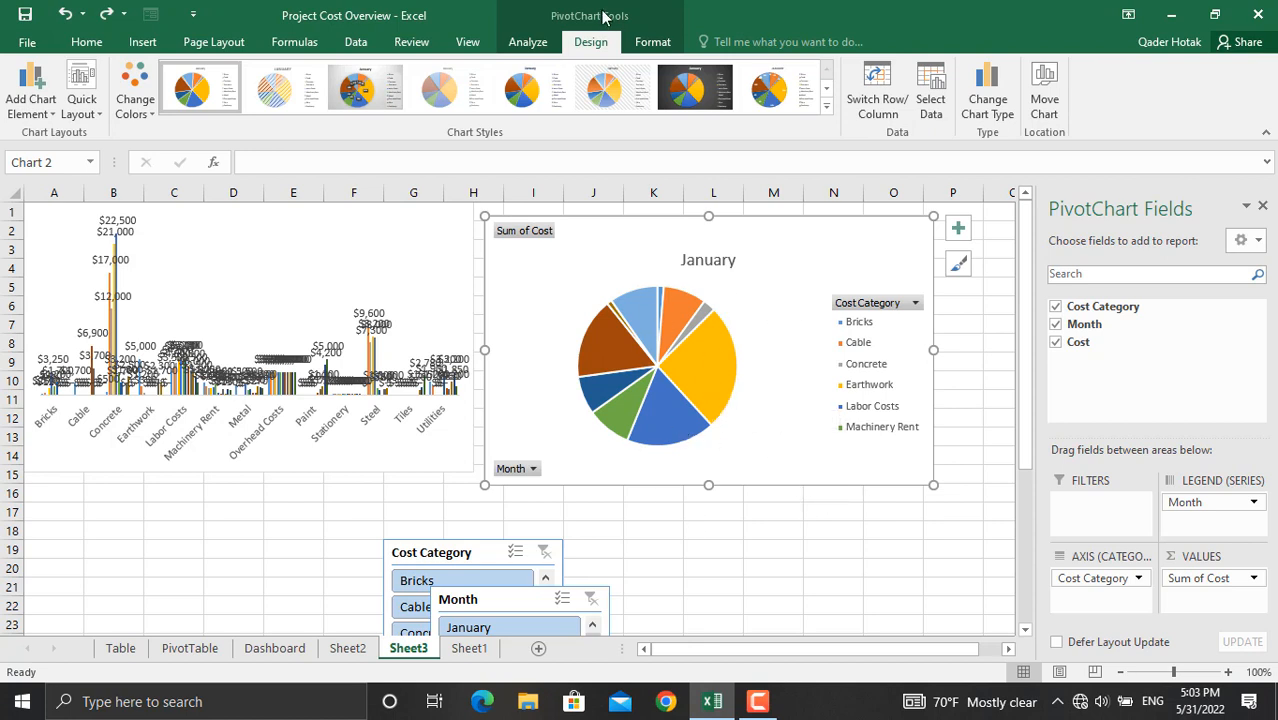
Hide the pie chart's field buttons and move to its design options.
{"action": "left_click", "coordinate": [978, 88]}
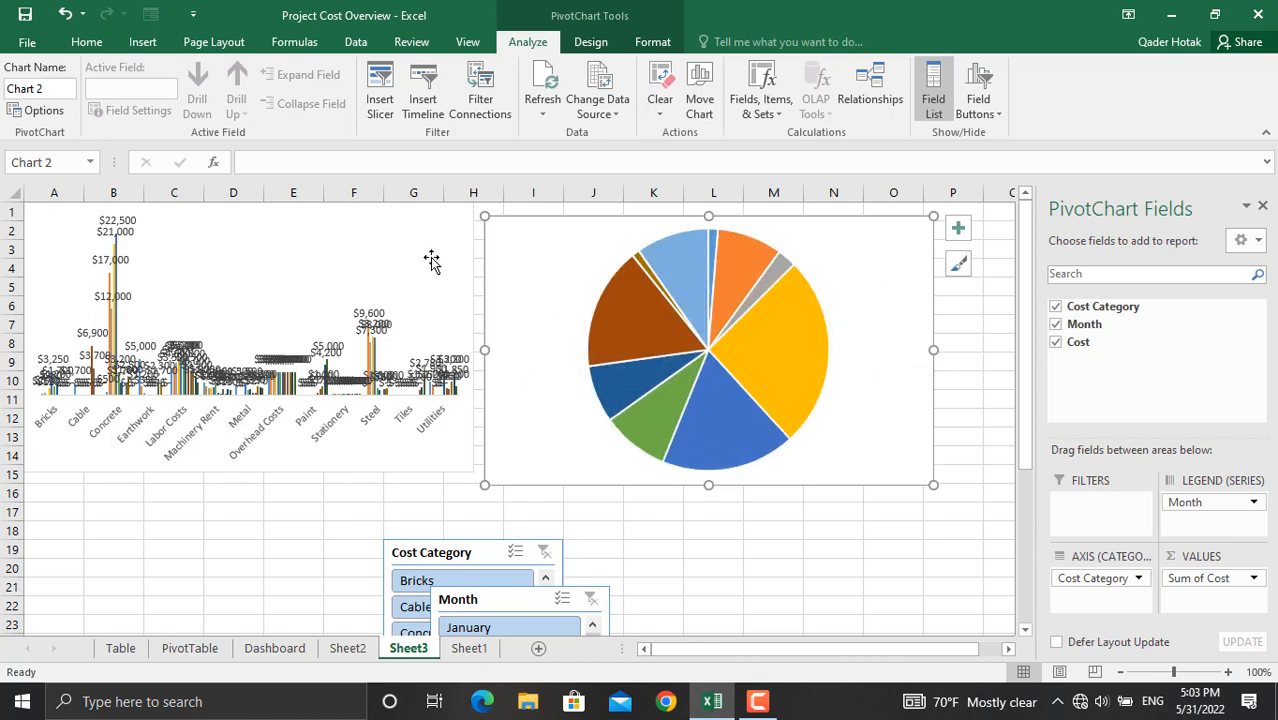
{"action": "left_click", "coordinate": [590, 42]}
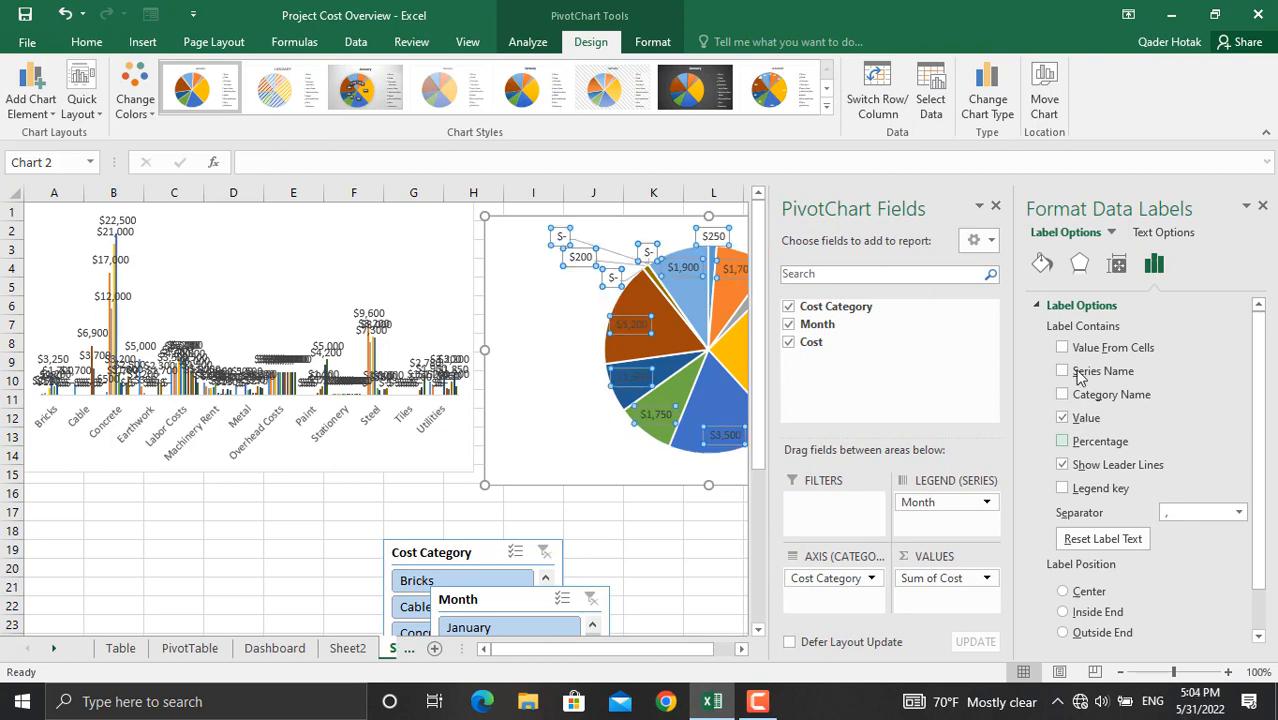
Label the pie slices with category name and percentage, then close the field list pane.
{"action": "left_click", "coordinate": [1062, 394]}
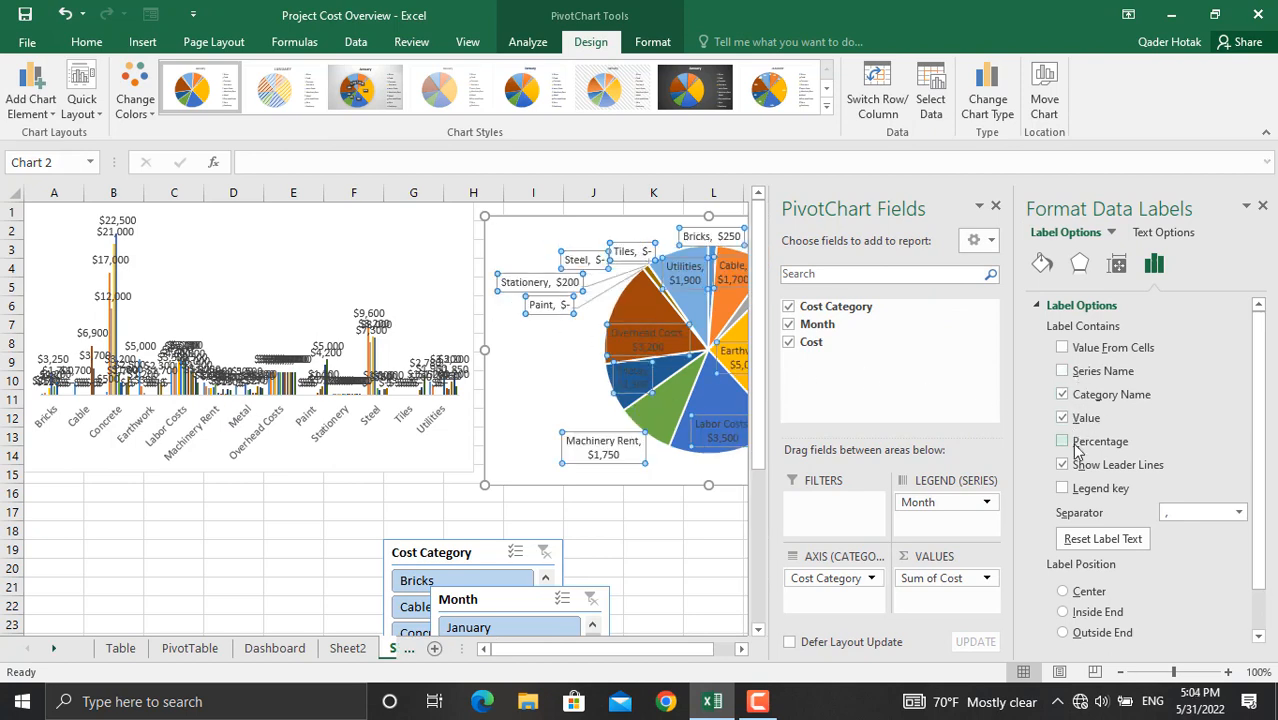
{"action": "left_click", "coordinate": [1064, 442]}
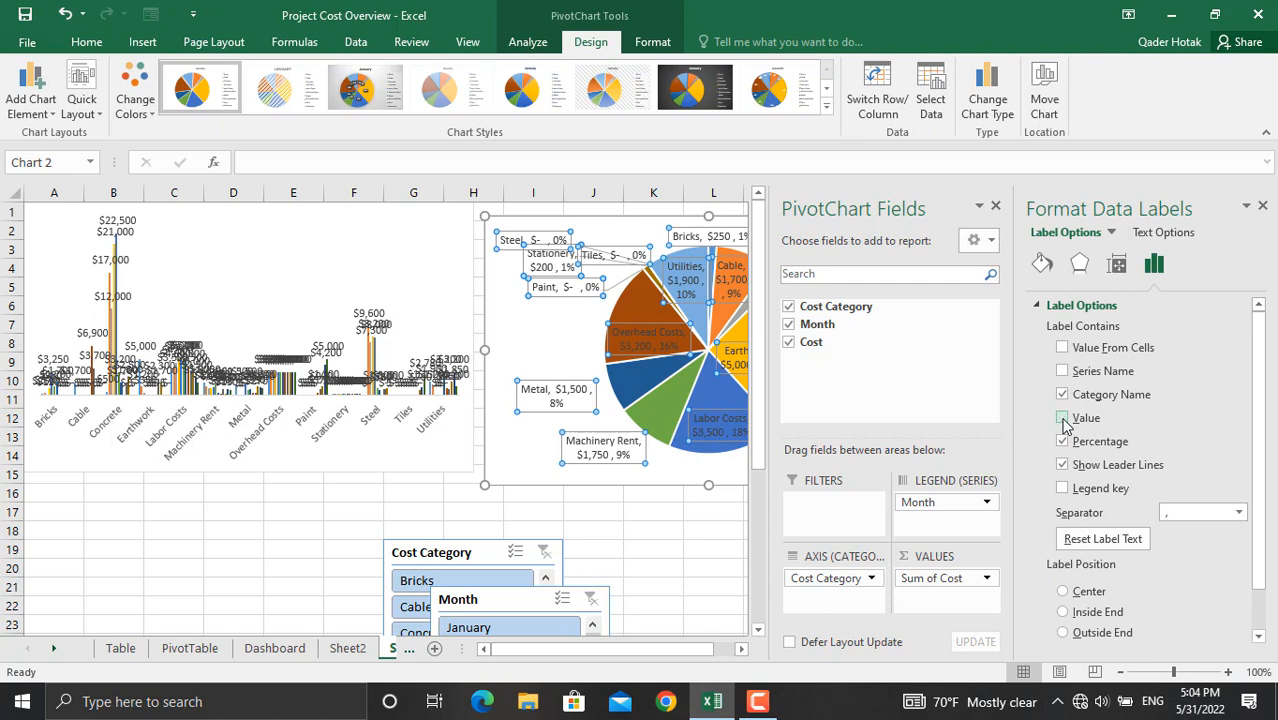
{"action": "left_click", "coordinate": [1062, 418]}
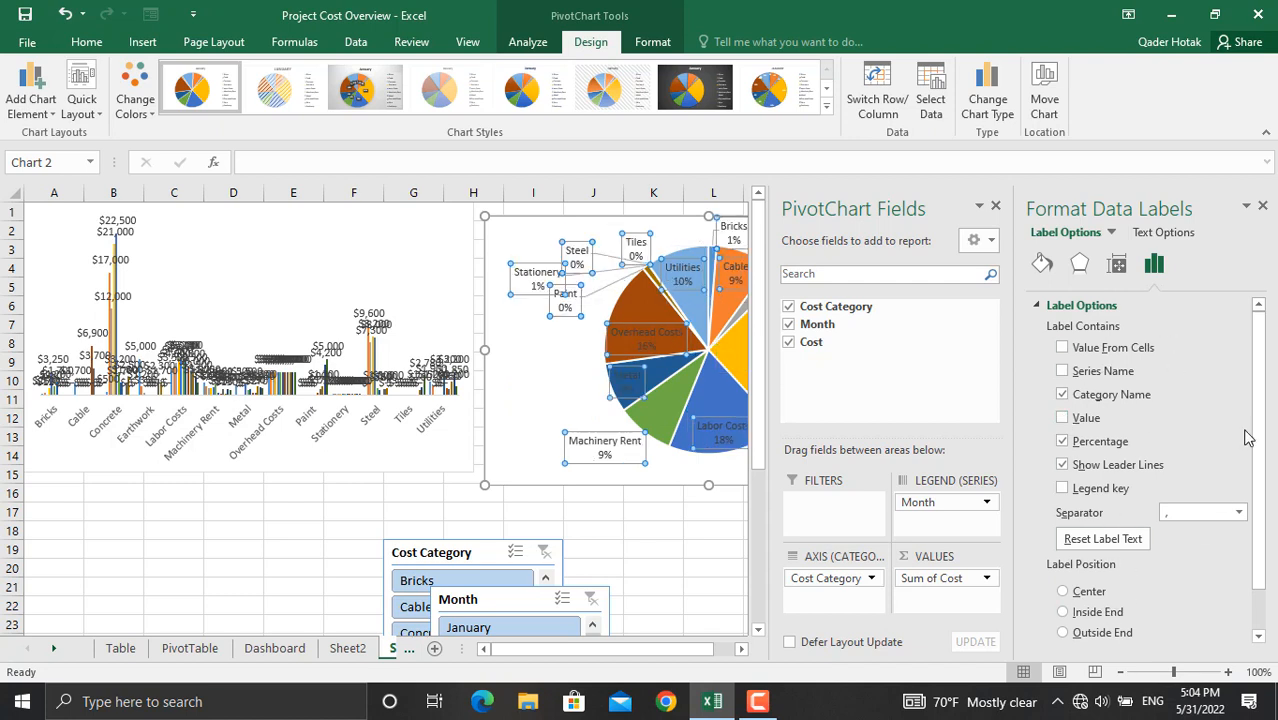
{"action": "scroll", "scroll_direction": "down", "scroll_amount": 3}
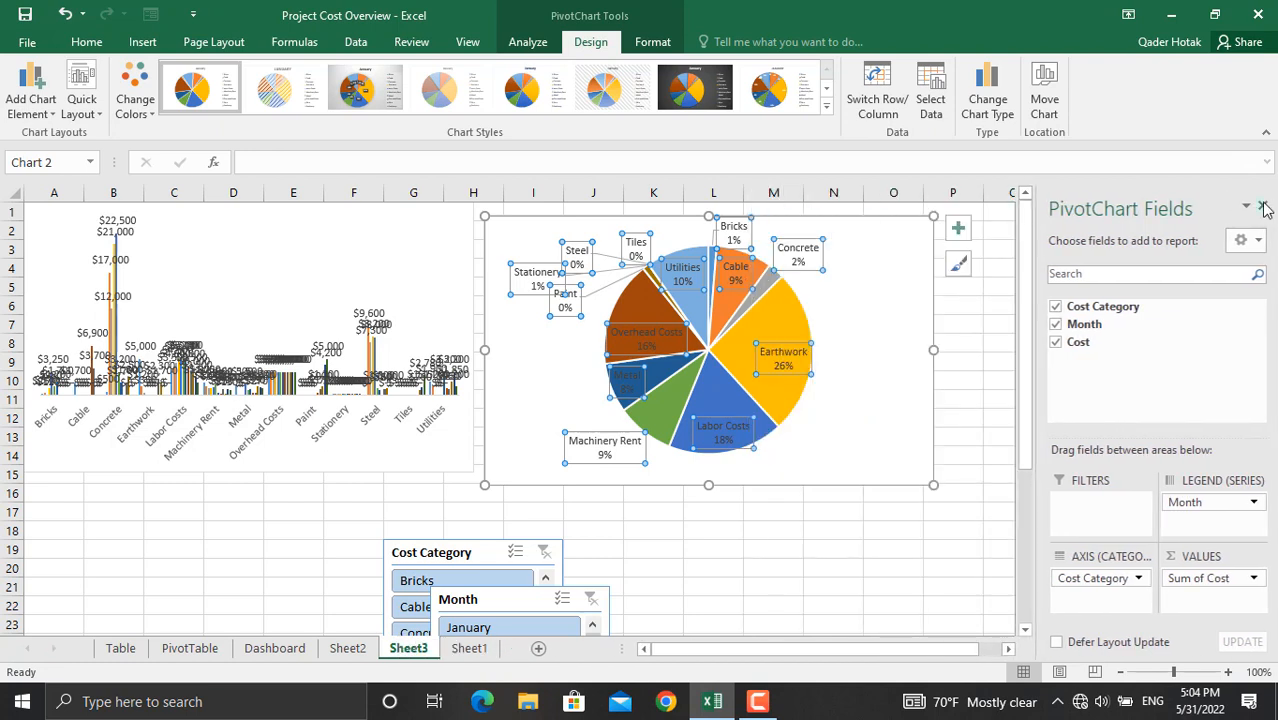
{"action": "left_click", "coordinate": [1266, 208]}
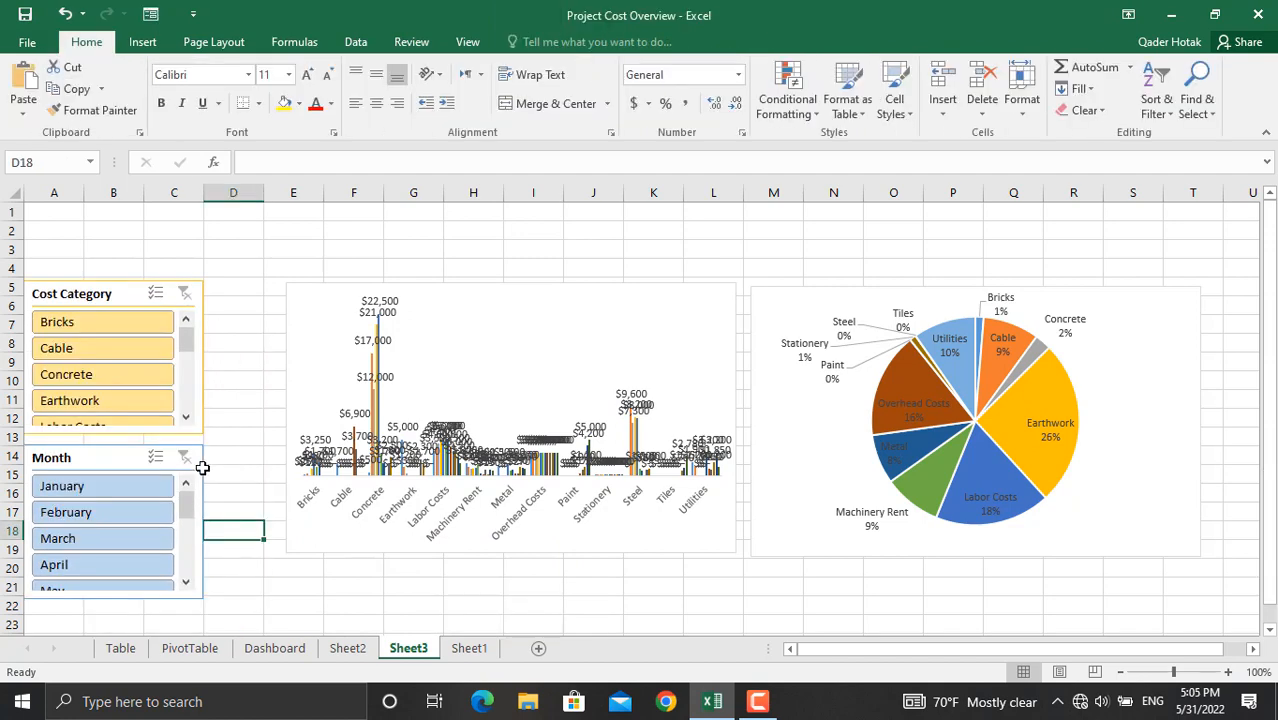
Move the Month slicer to the left and reposition the bar chart beside the slicers.
{"action": "left_click", "coordinate": [112, 456]}
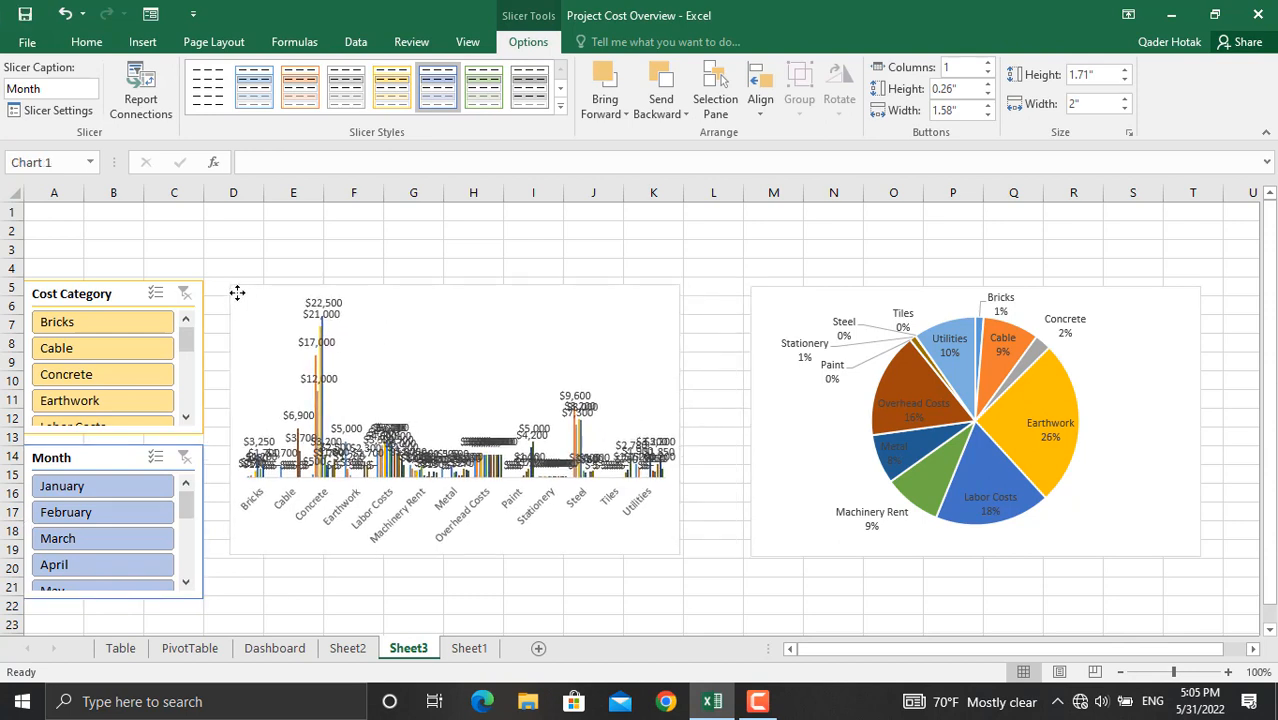
{"action": "left_click", "coordinate": [450, 414]}
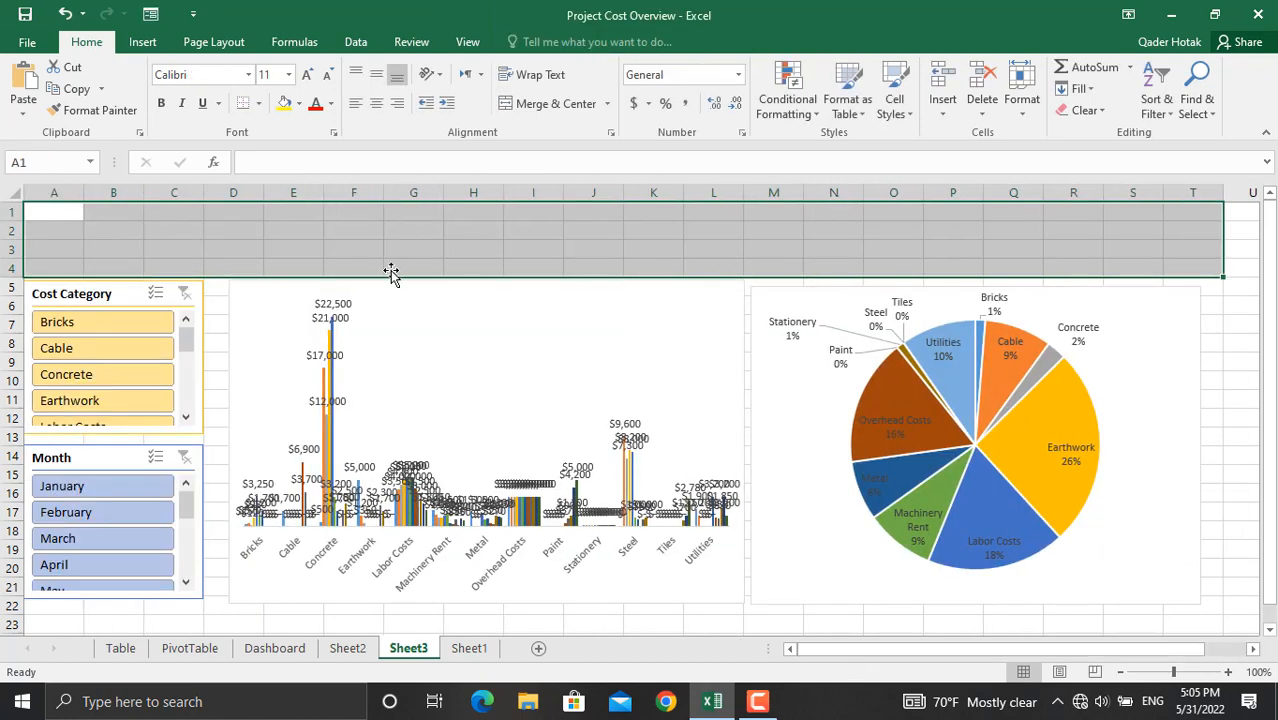
Merge rows 1–4 into an orange banner reading PROJECT COST OVERVIEW.
{"action": "left_click", "coordinate": [300, 104]}
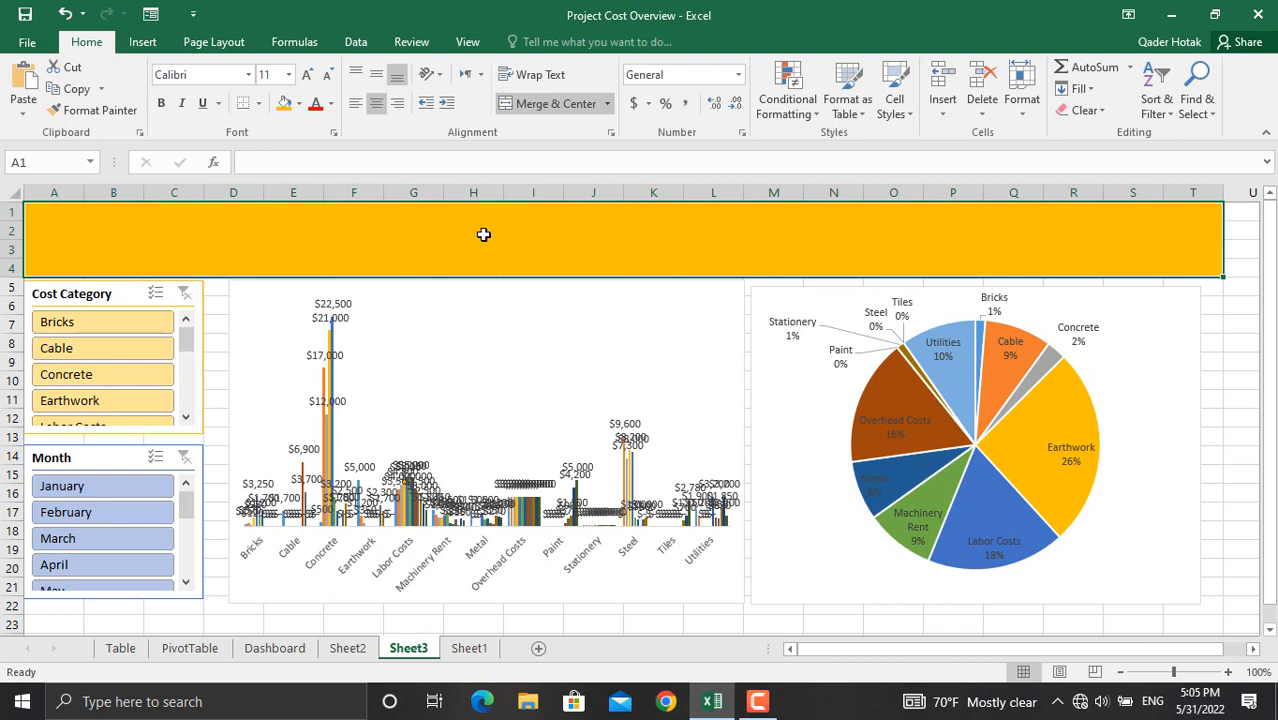
{"action": "type", "text": "PROJE"}
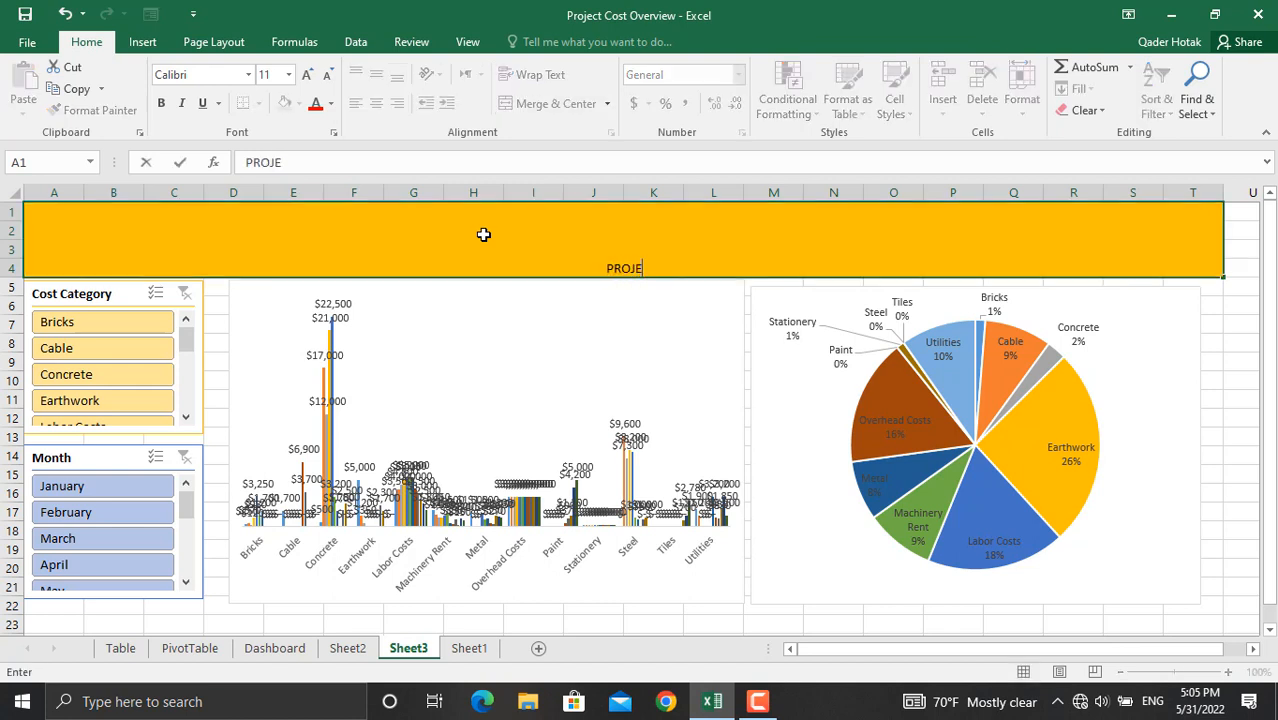
{"action": "type", "text": "CT COST"}
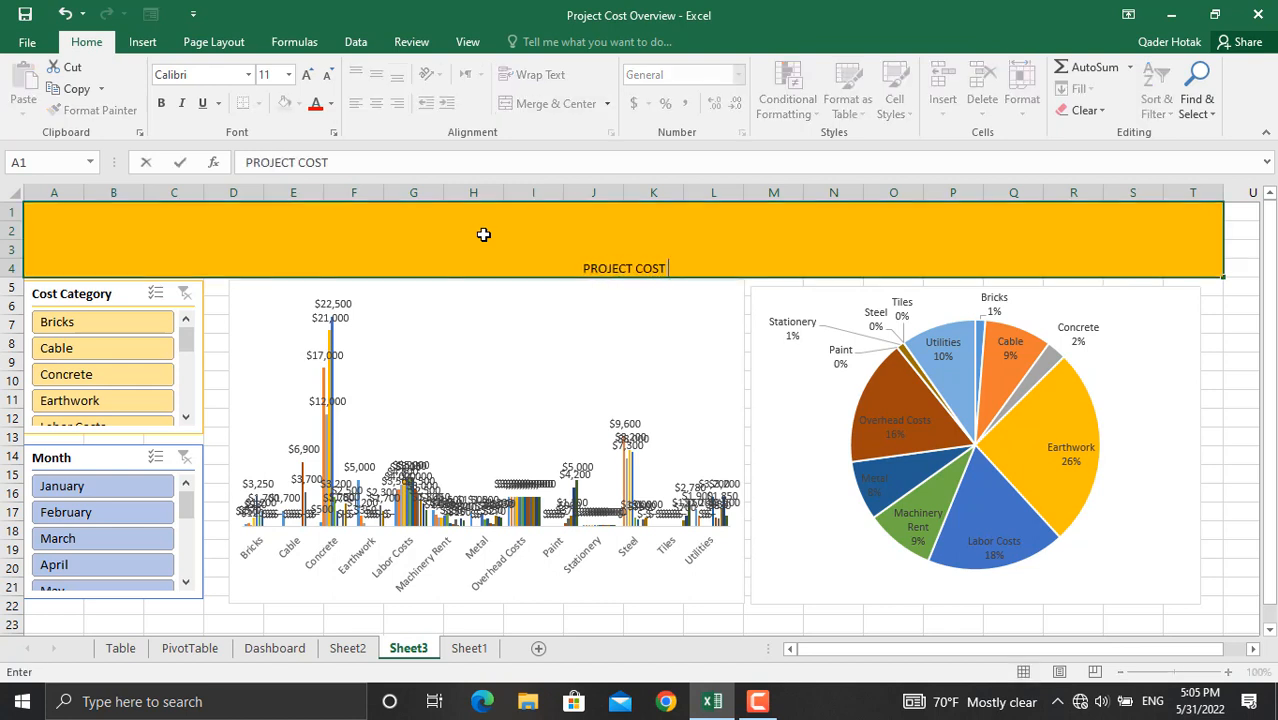
{"action": "type", "text": "OVERVIEW"}
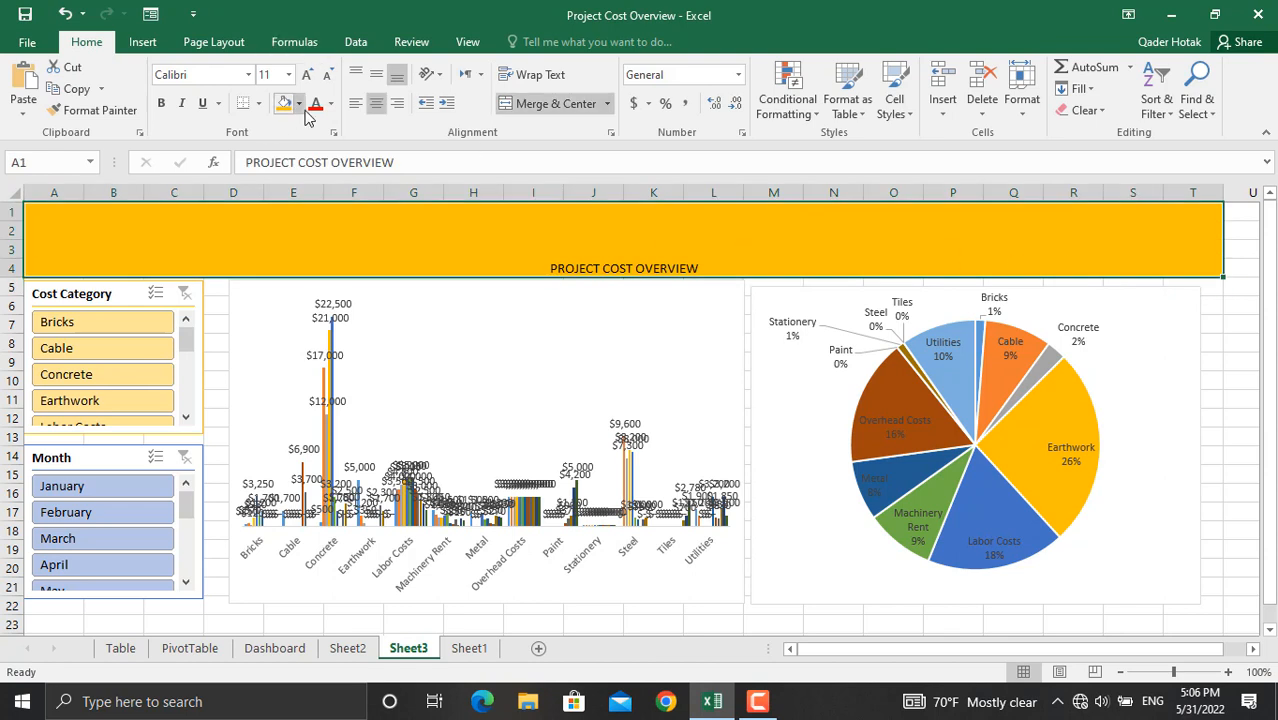
Make the banner text white, vertically centred and a large font size.
{"action": "left_click", "coordinate": [330, 104]}
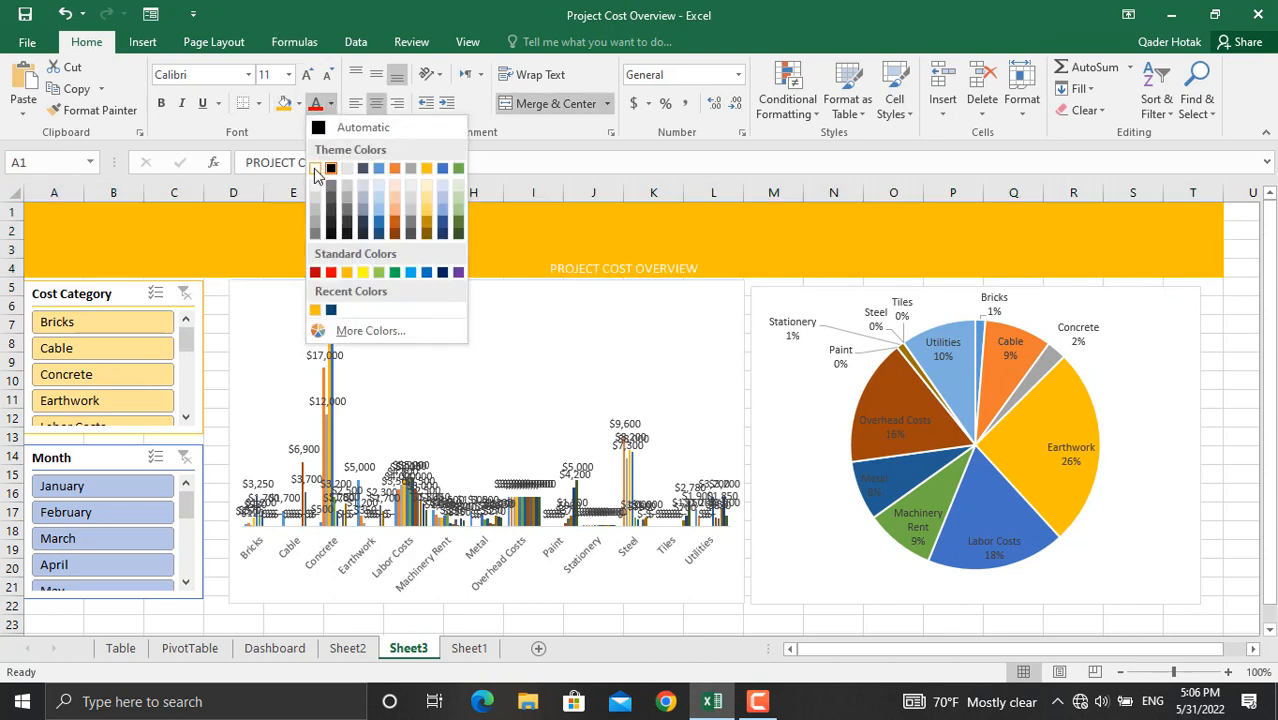
{"action": "left_click", "coordinate": [332, 168]}
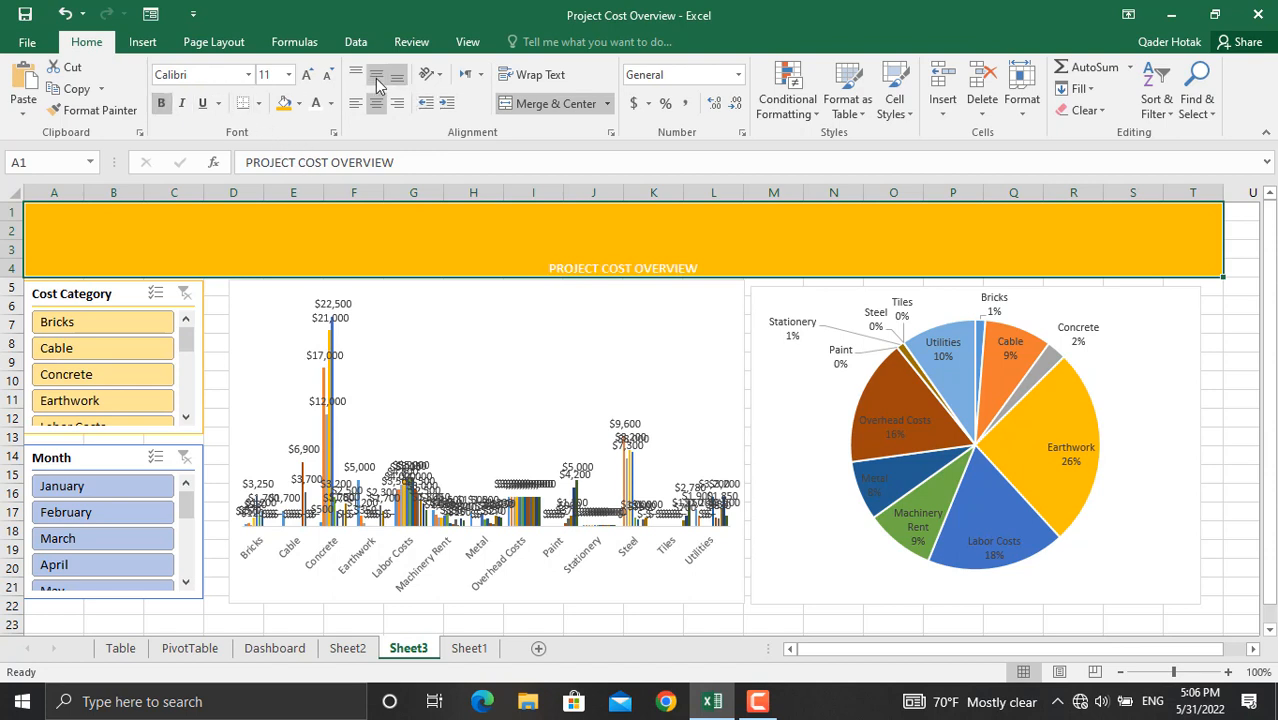
{"action": "left_click", "coordinate": [376, 74]}
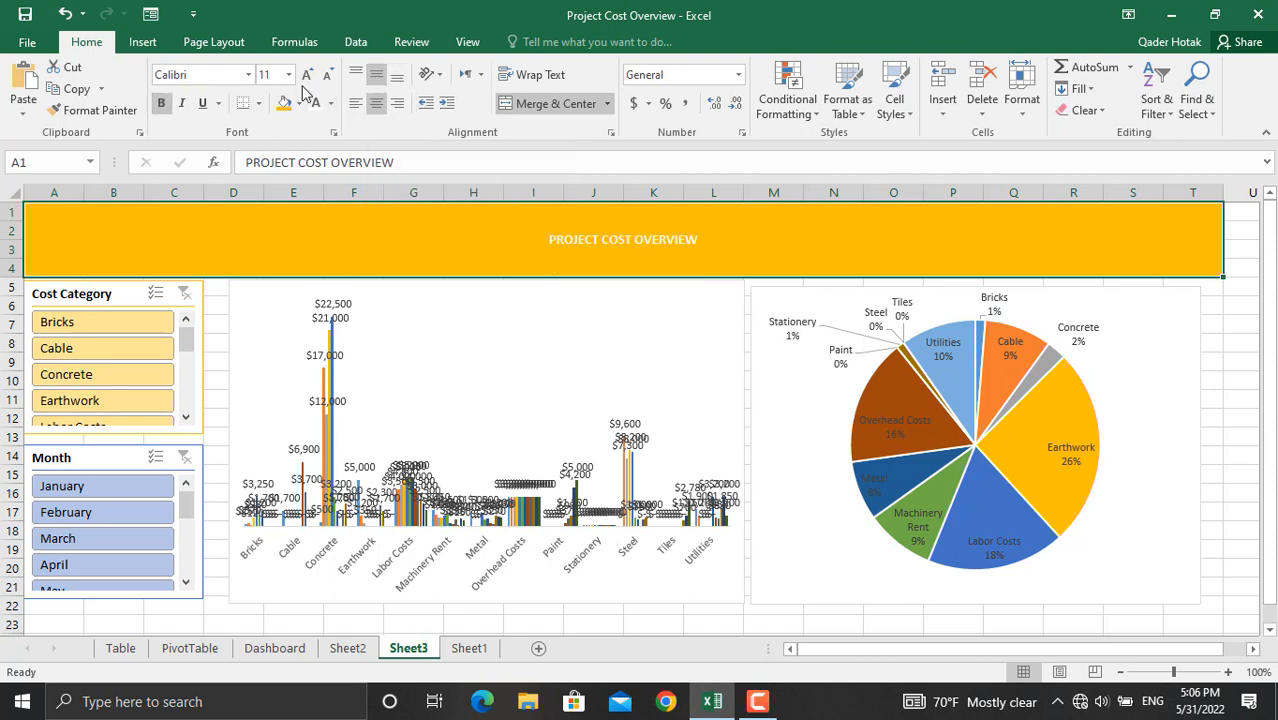
{"action": "left_click", "coordinate": [288, 74]}
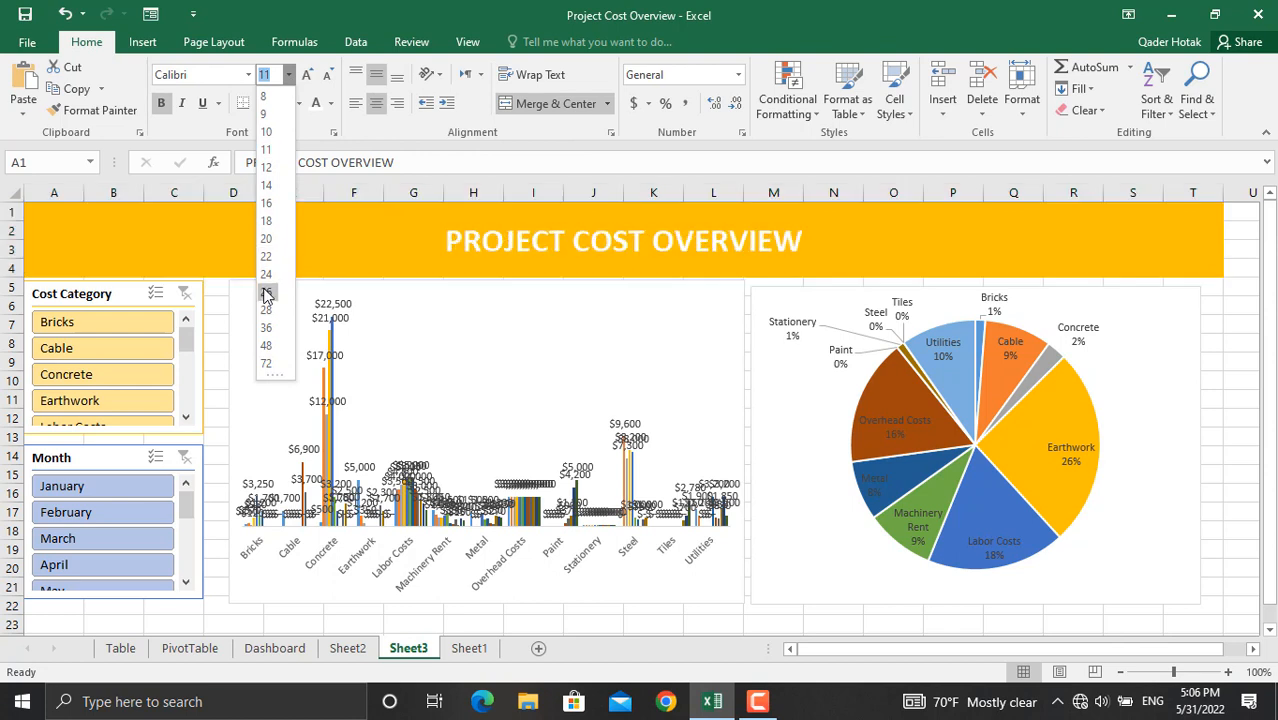
{"action": "left_click", "coordinate": [266, 292]}
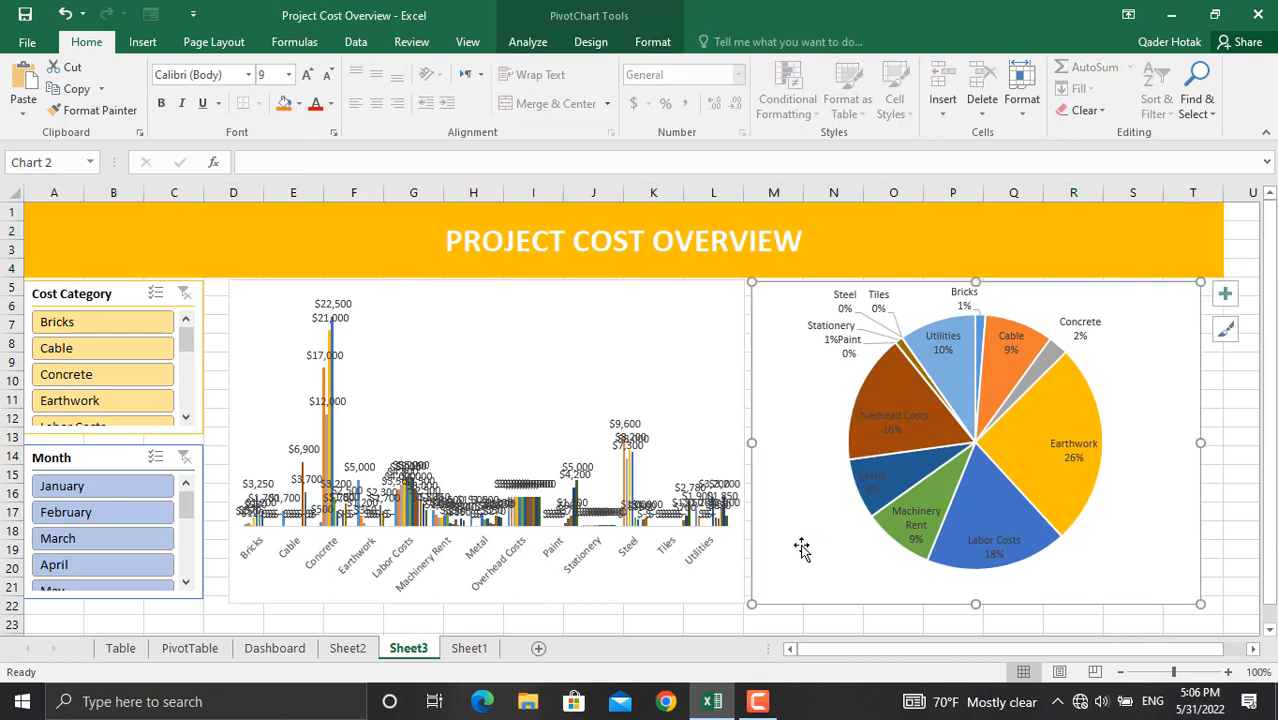
Remove the background fill and border from the pie chart area, then the bar chart's fill.
{"action": "right_click", "coordinate": [802, 548]}
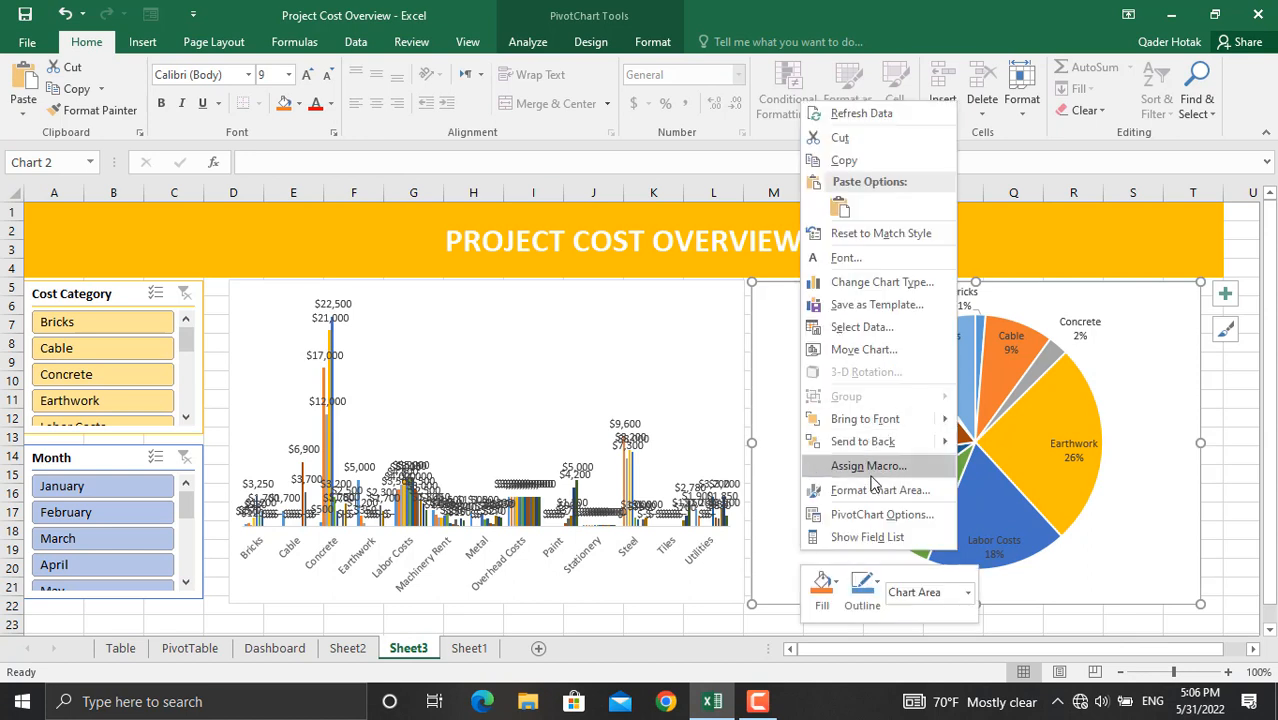
{"action": "mouse_move", "coordinate": [880, 490]}
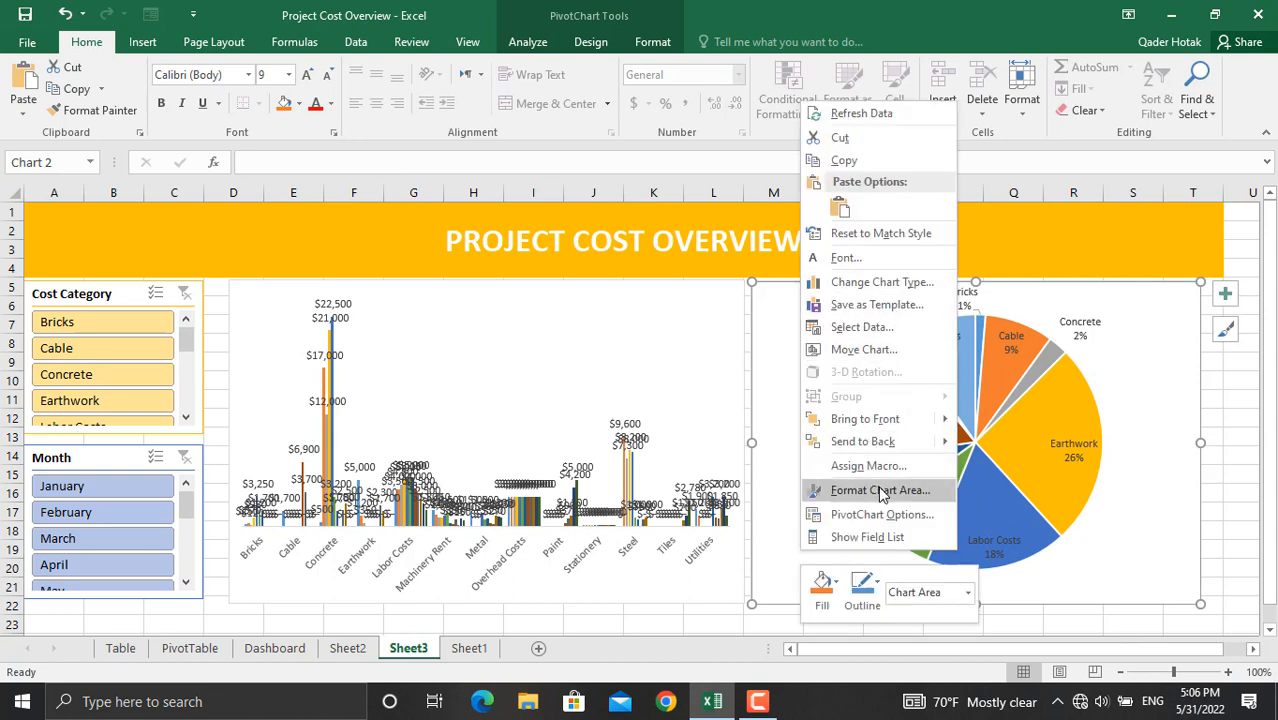
{"action": "left_click", "coordinate": [880, 490]}
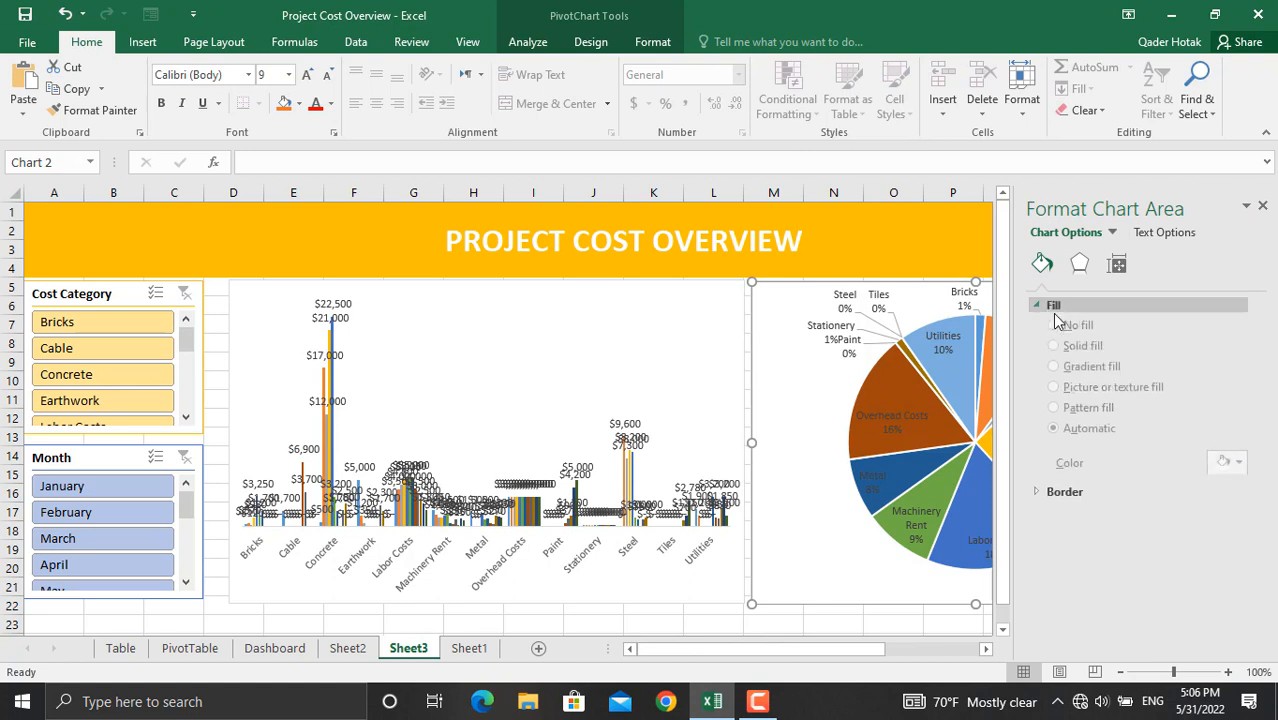
{"action": "left_click", "coordinate": [1052, 332]}
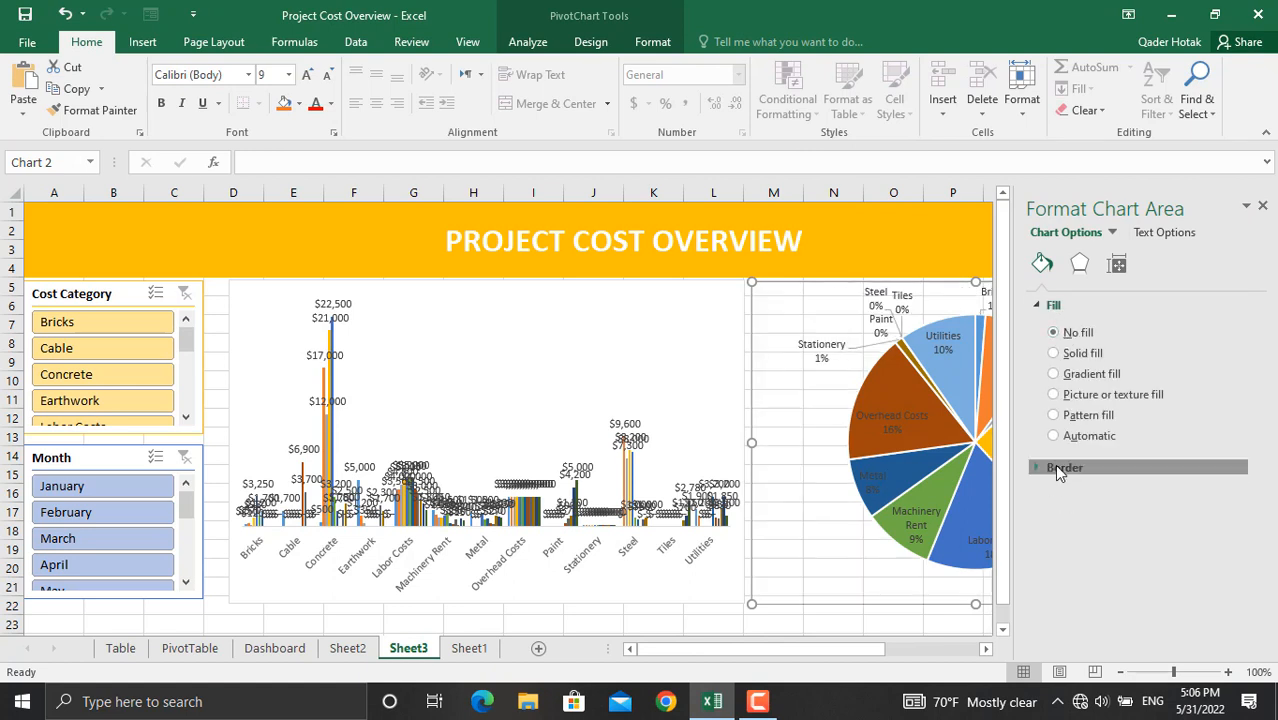
{"action": "left_click", "coordinate": [1064, 468]}
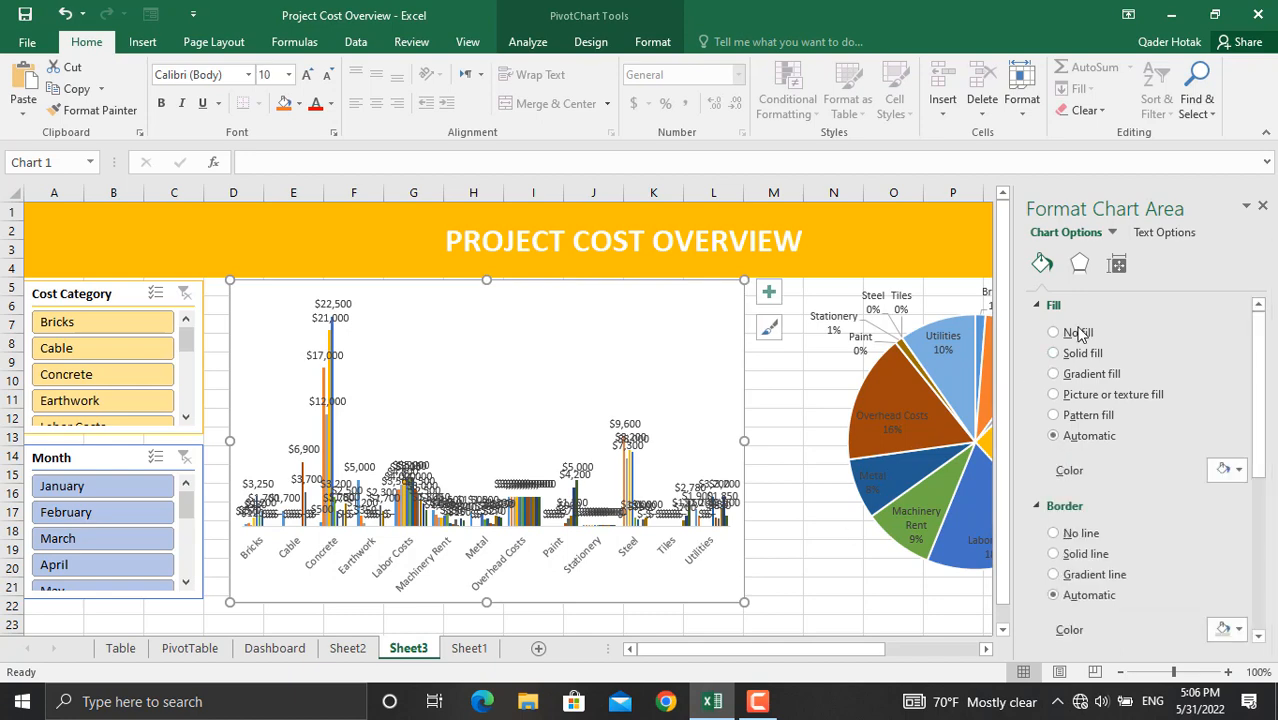
{"action": "left_click", "coordinate": [1052, 332]}
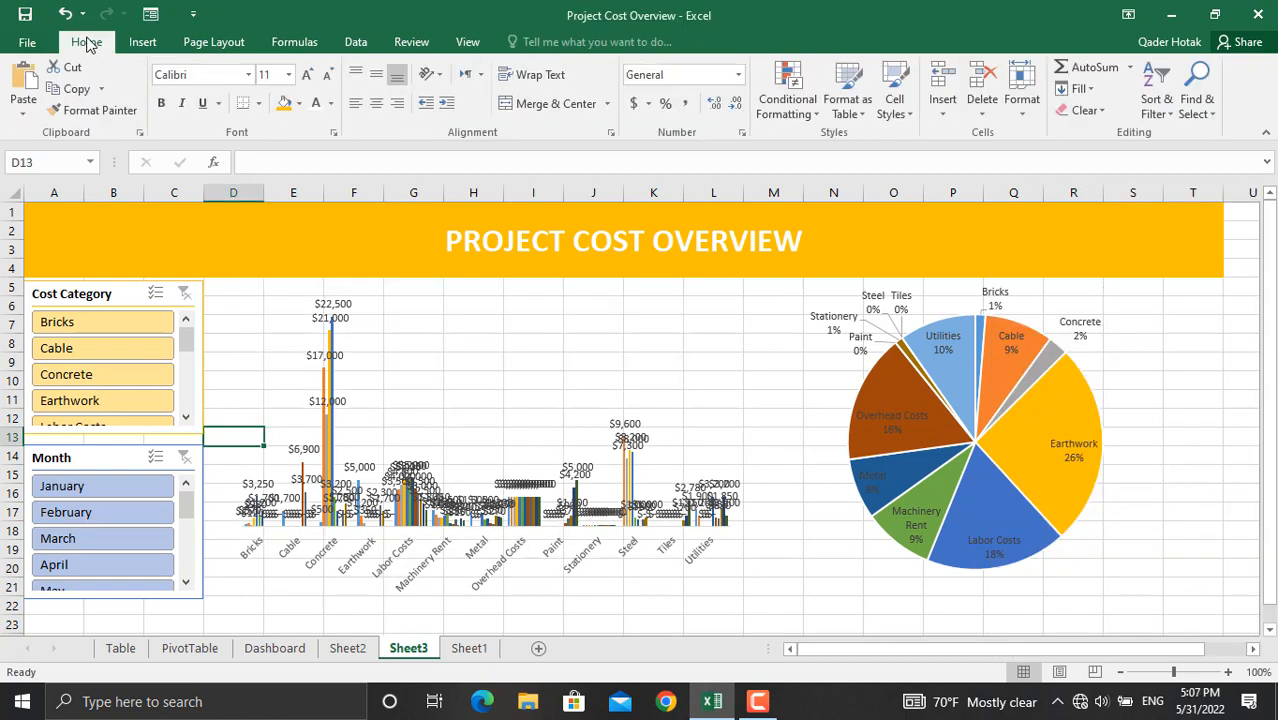
Hide the sheet gridlines and filter the dashboard to January with the Month slicer.
{"action": "left_click", "coordinate": [468, 40]}
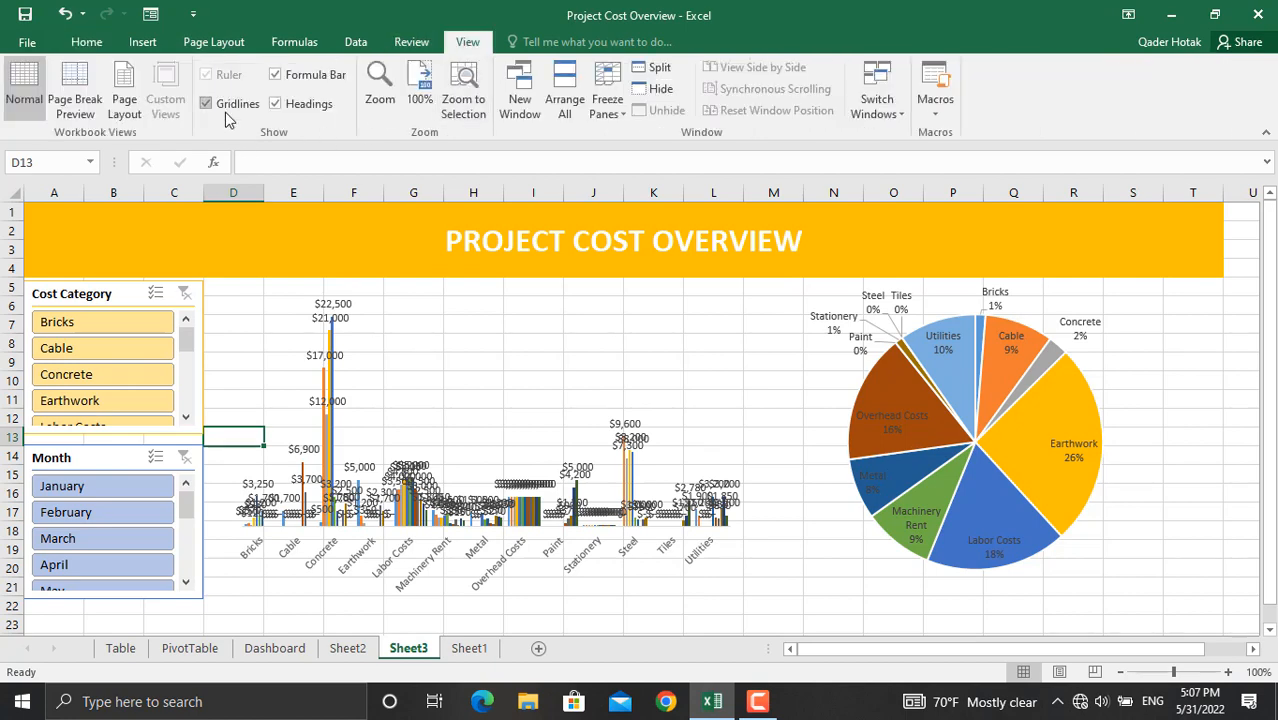
{"action": "left_click", "coordinate": [488, 440]}
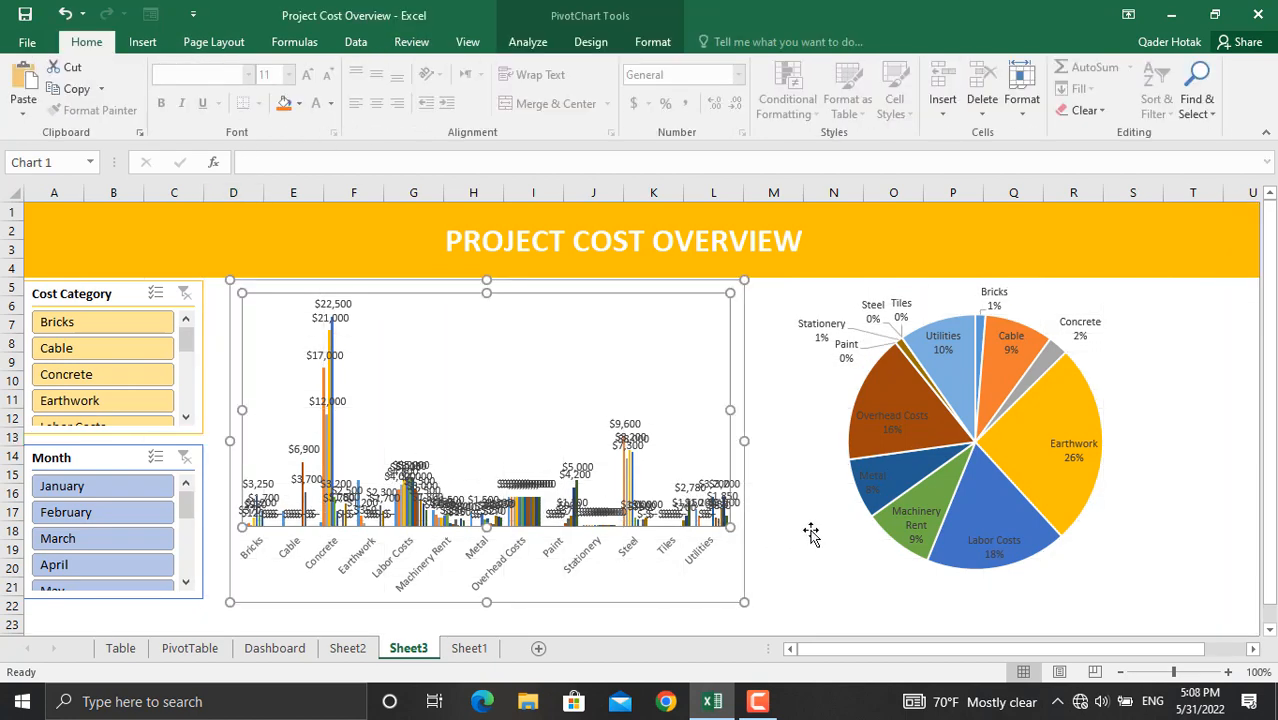
{"action": "left_click", "coordinate": [976, 442]}
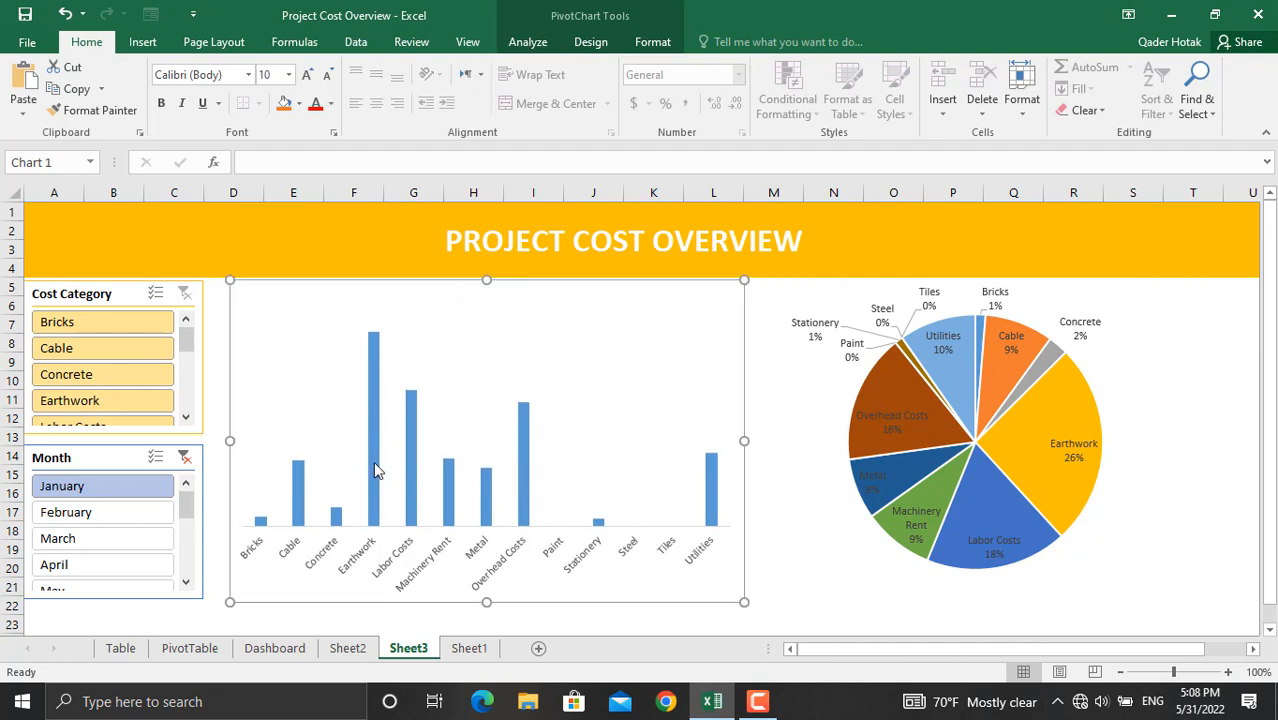
{"action": "mouse_move", "coordinate": [428, 378]}
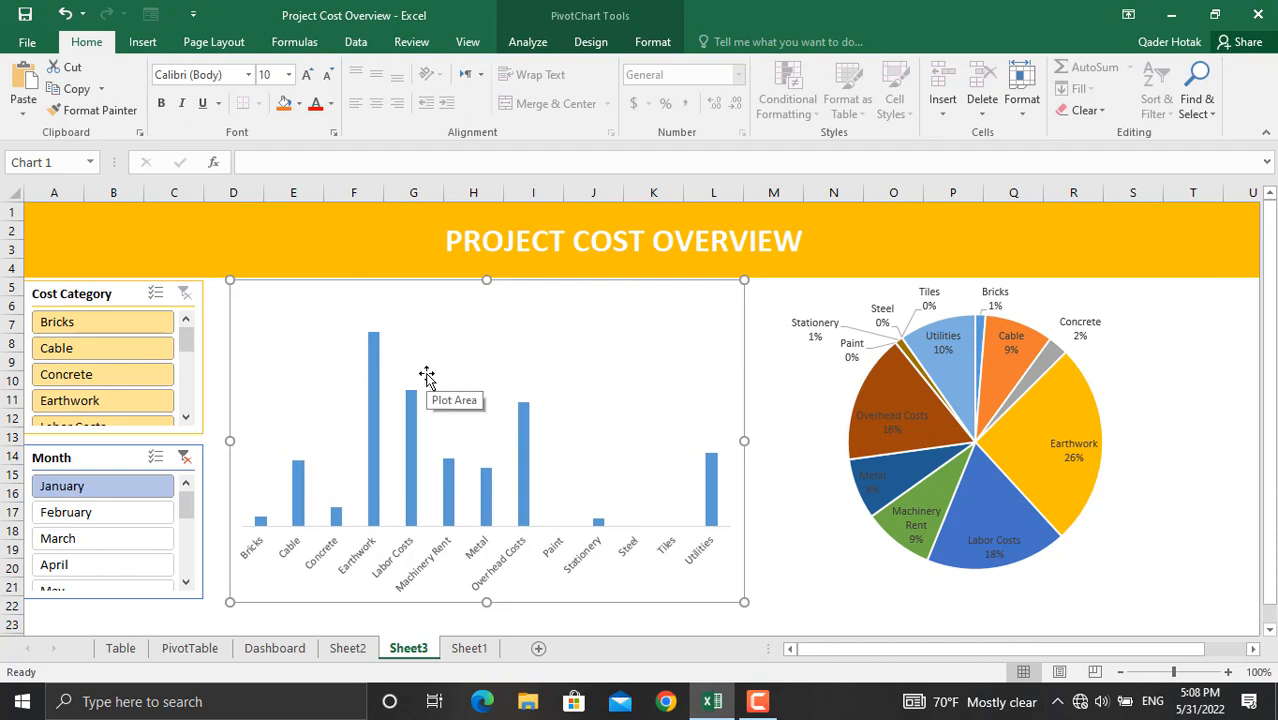
{"action": "mouse_move", "coordinate": [590, 40]}
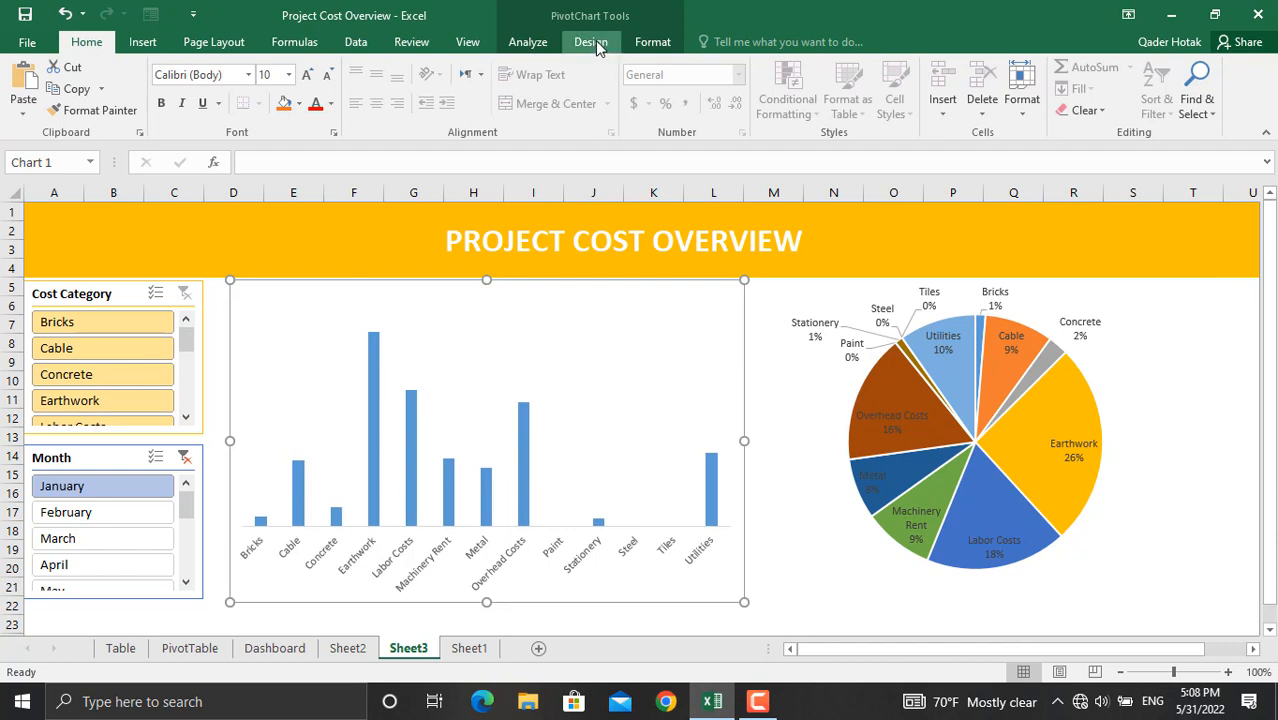
Add Outside End data labels showing each bar's cost, such as $5,000 for Earthwork.
{"action": "left_click", "coordinate": [32, 90]}
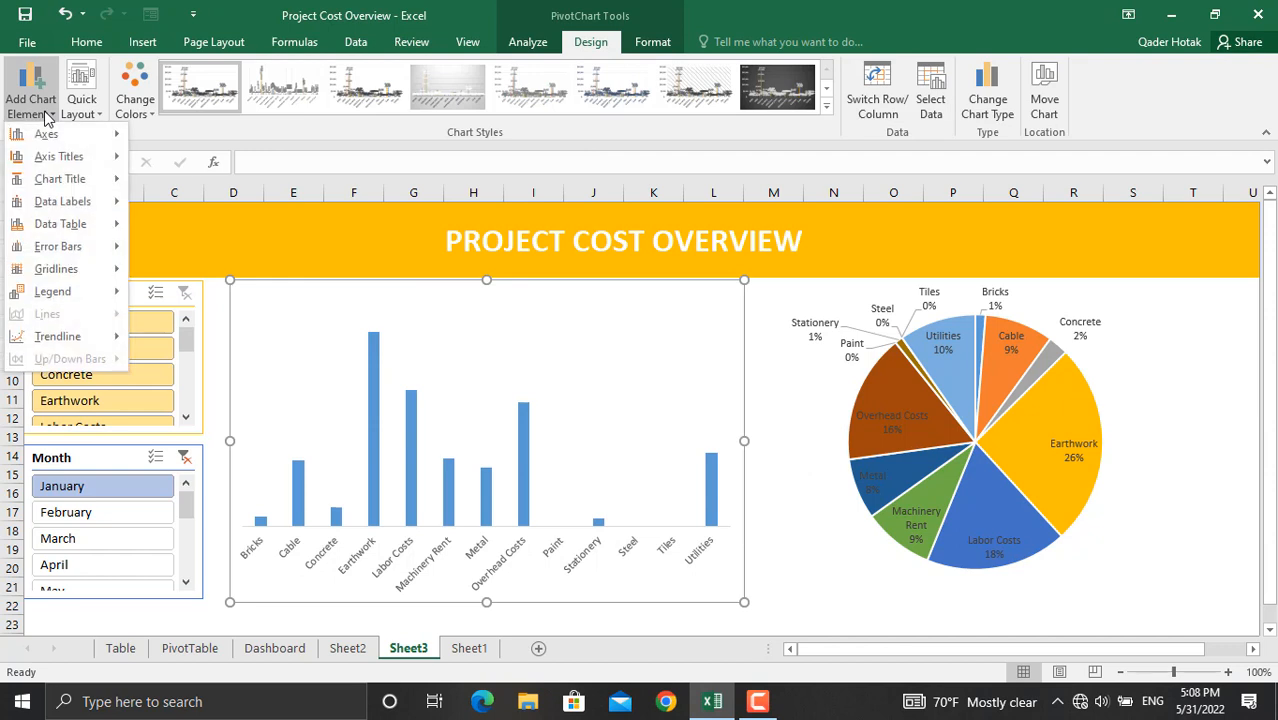
{"action": "left_click", "coordinate": [62, 200]}
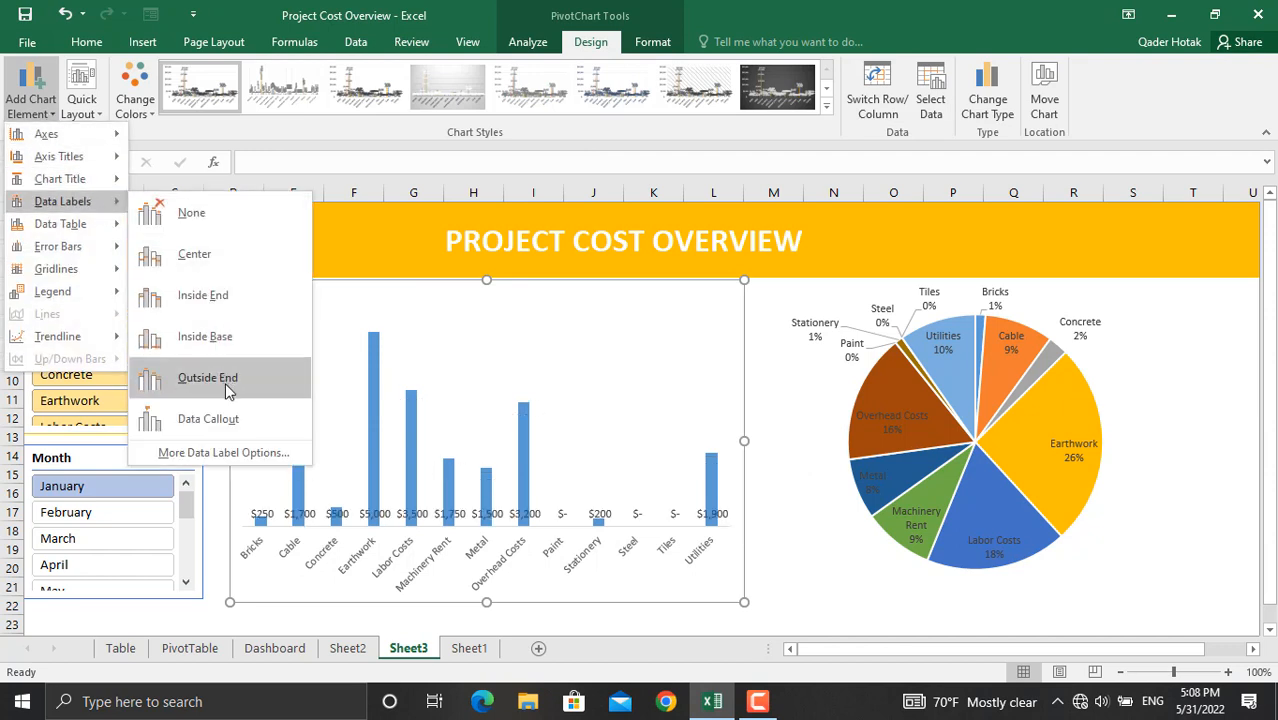
{"action": "left_click", "coordinate": [208, 376]}
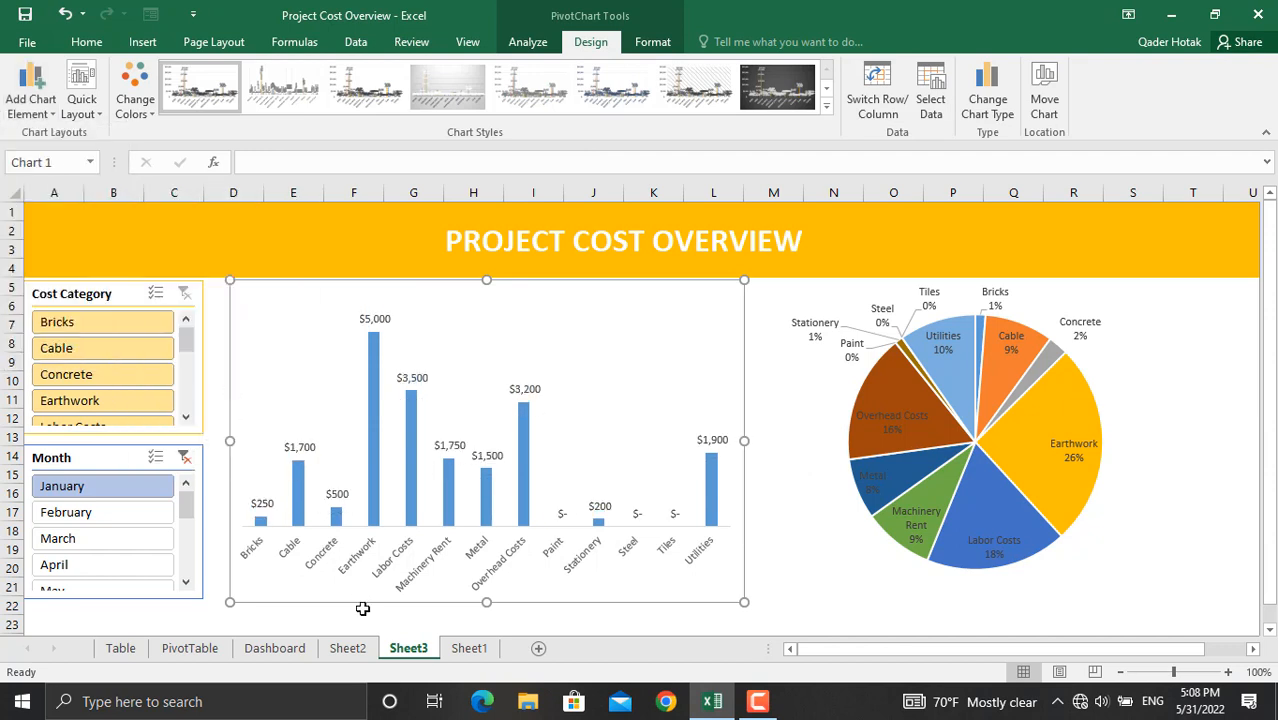